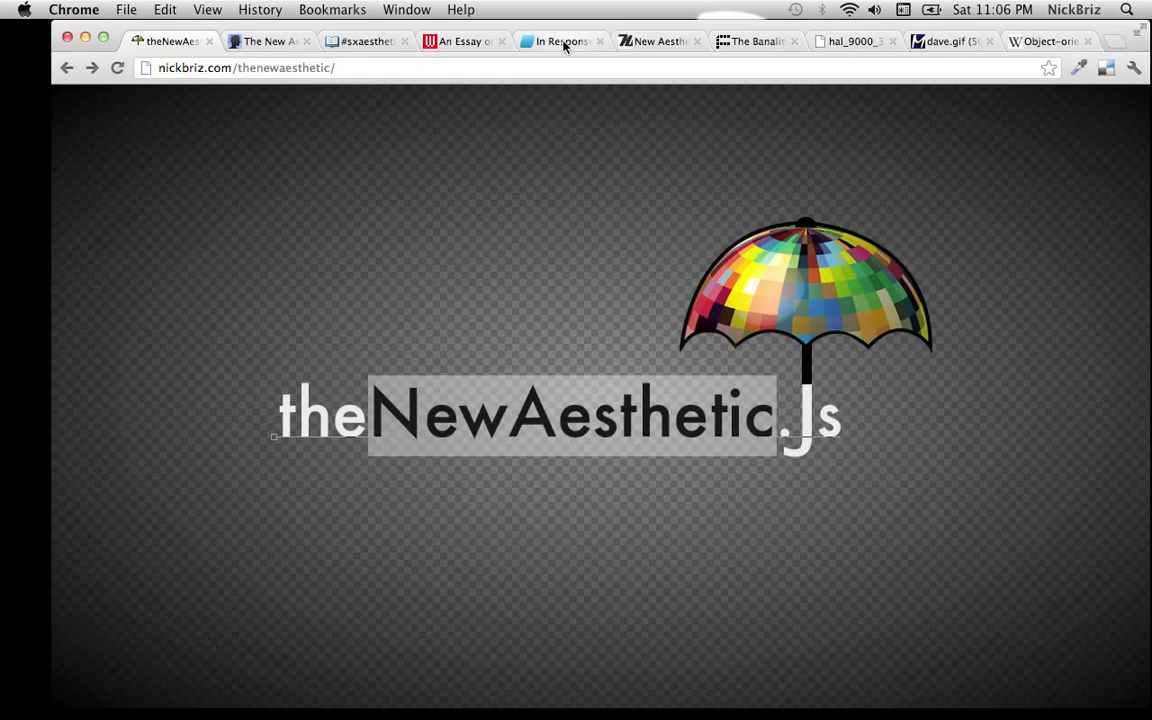
Step: Credit the Semimodernism quote to '--Kyle McDonald' in the TextEdit note from the Creators Project article
click(560, 40)
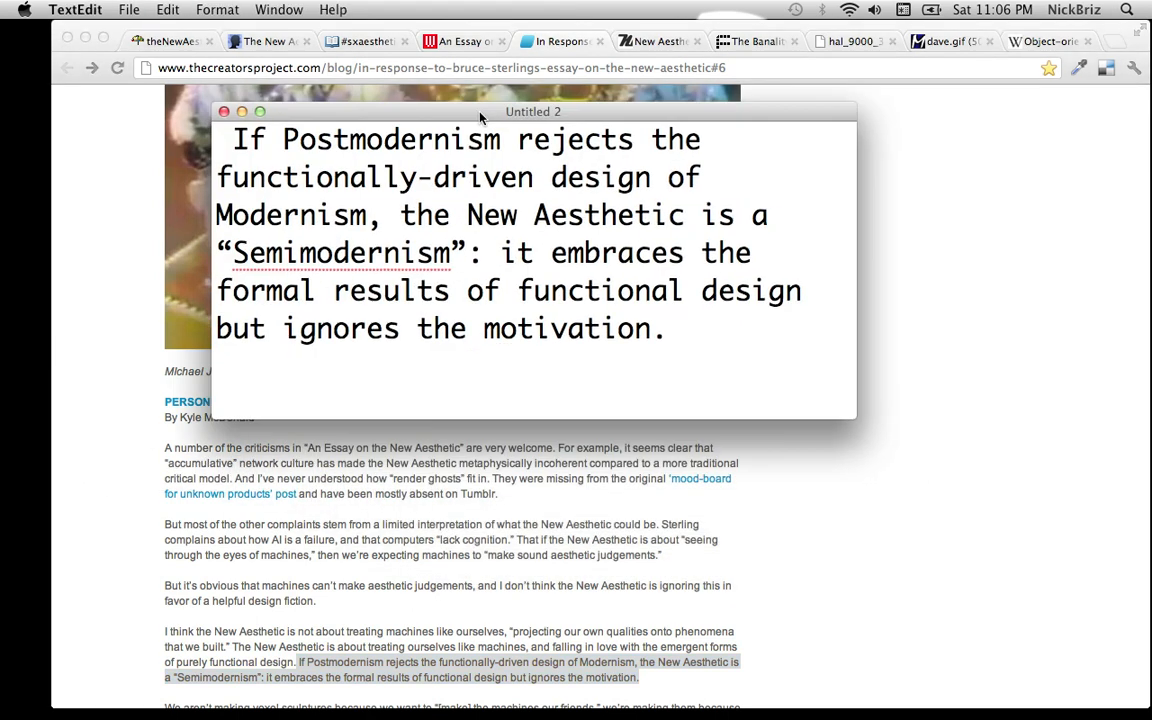
text(--K)
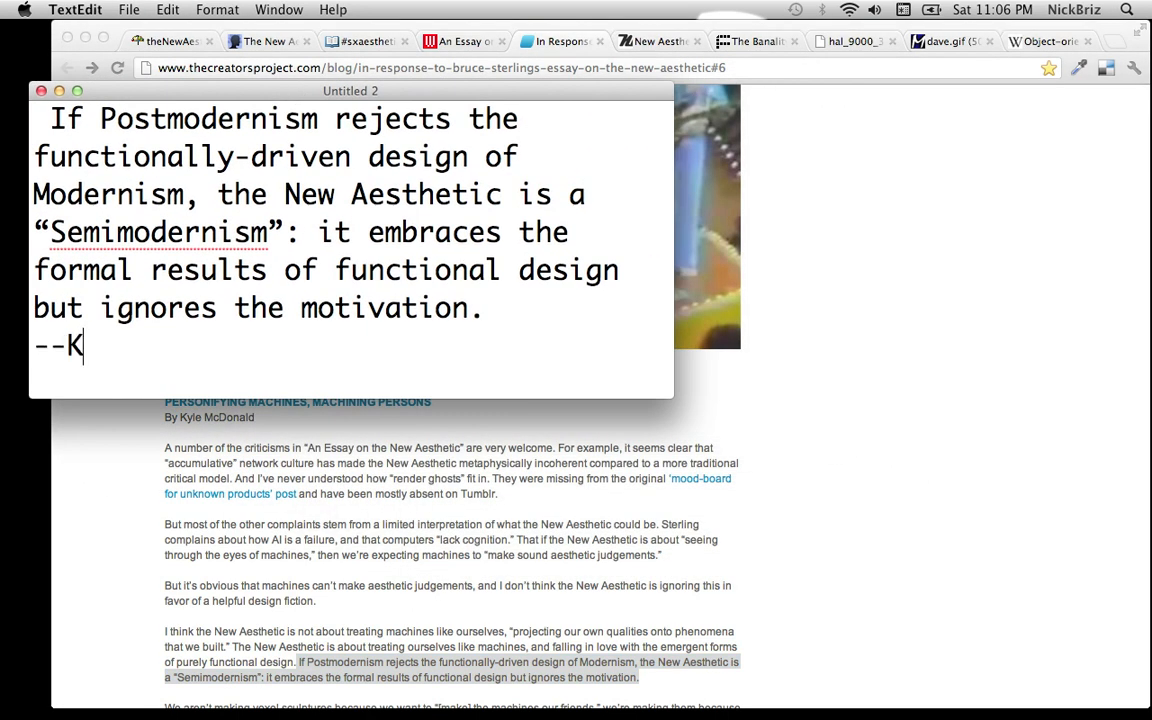
text(yle McDonald)
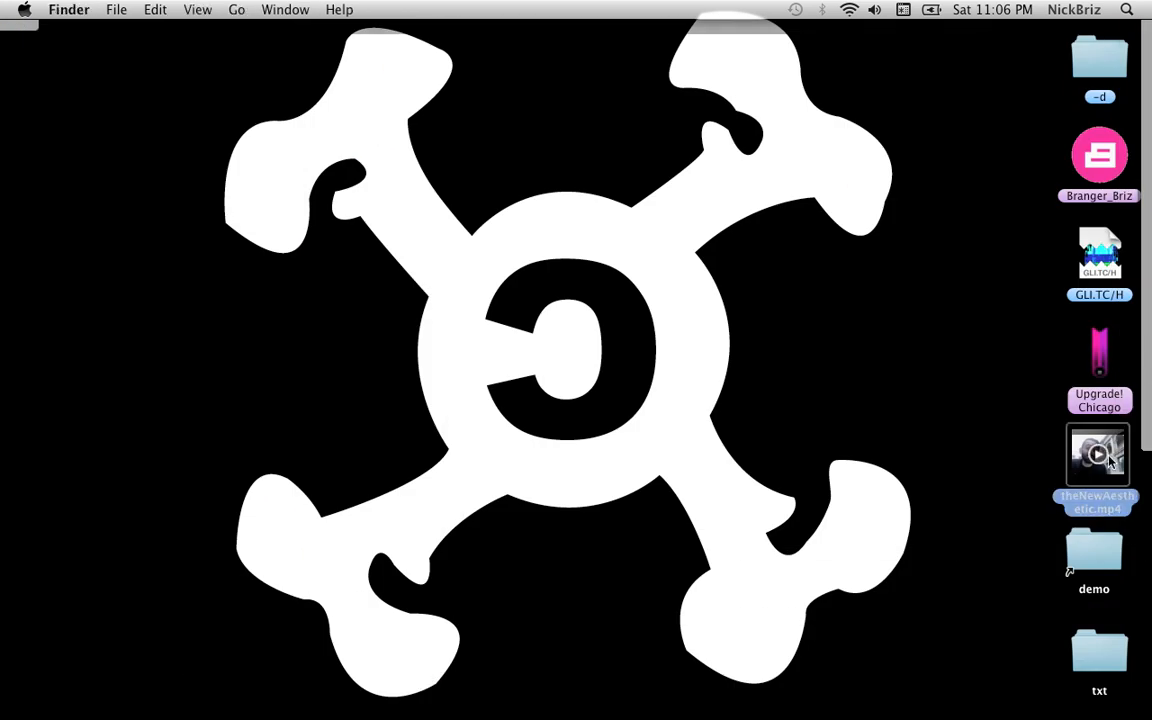
double_click(1096, 452)
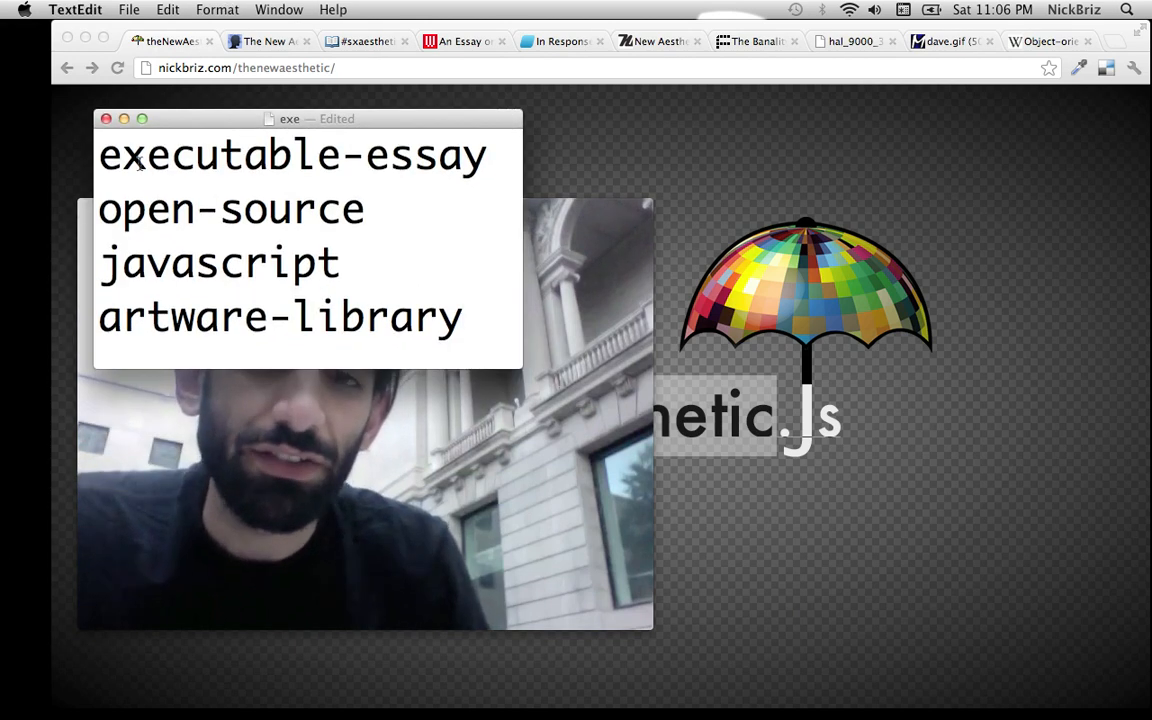
Step: Select the keyword note's text and close the 'exe' TextEdit window
key(cmd+a)
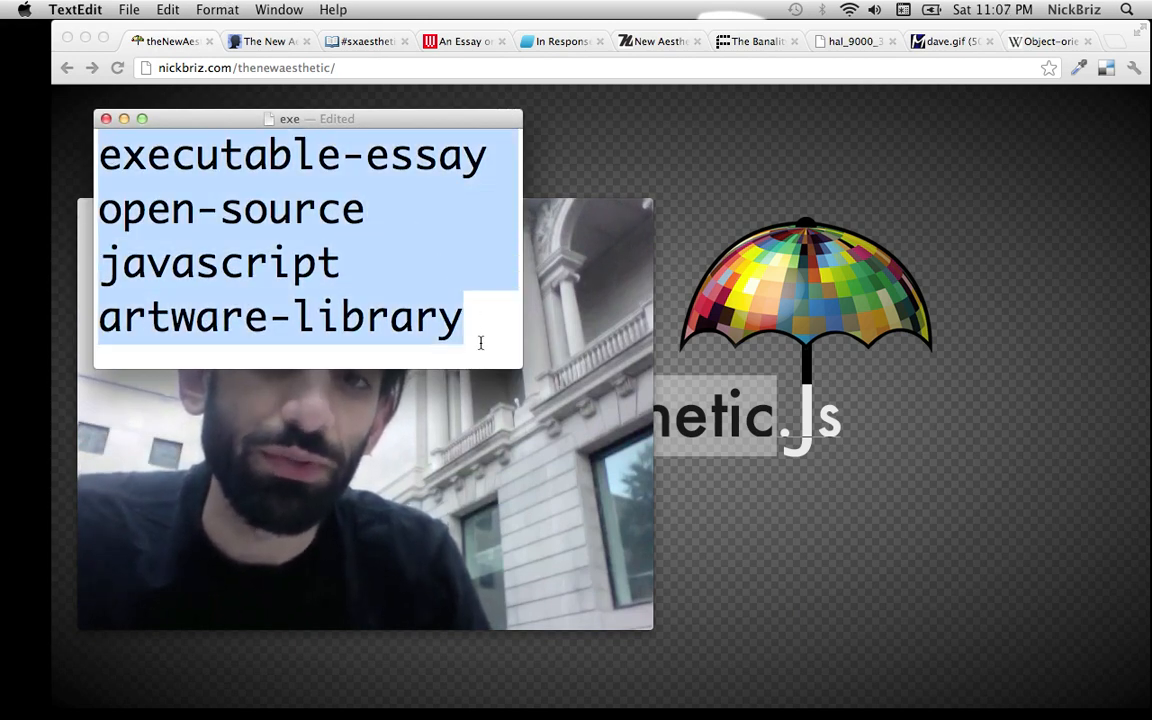
click(106, 118)
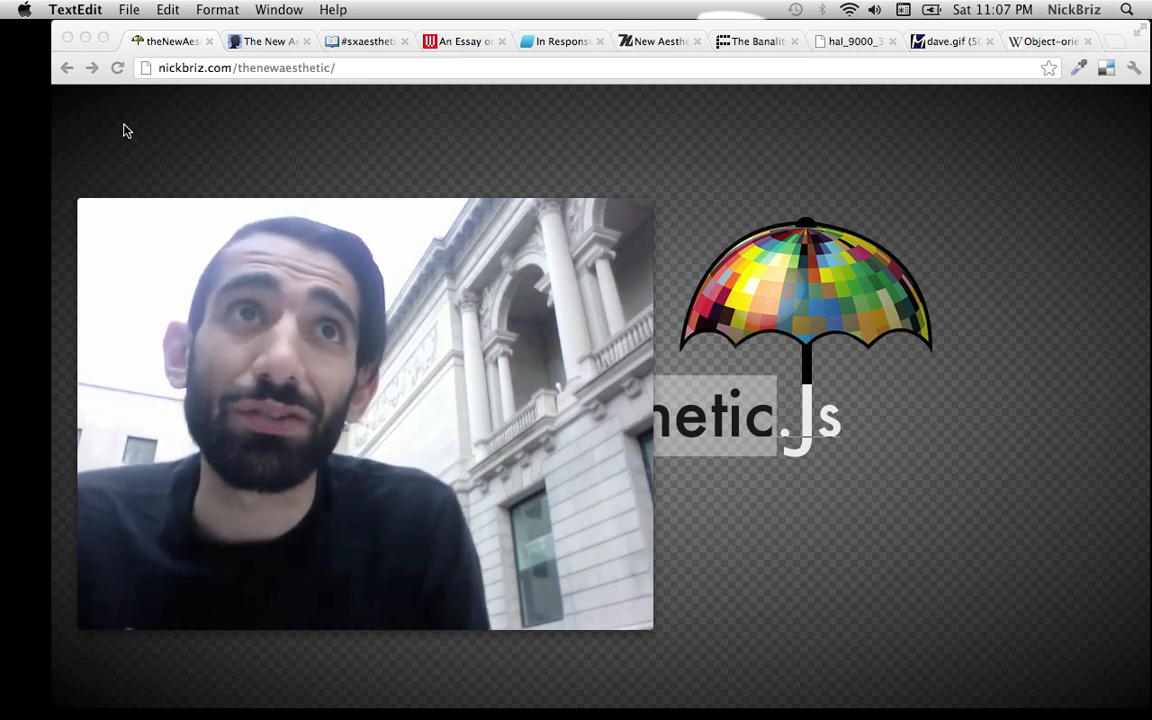
Step: Page through the SXSW report, Wired essay and Creators Project response tabs, skimming each
click(268, 40)
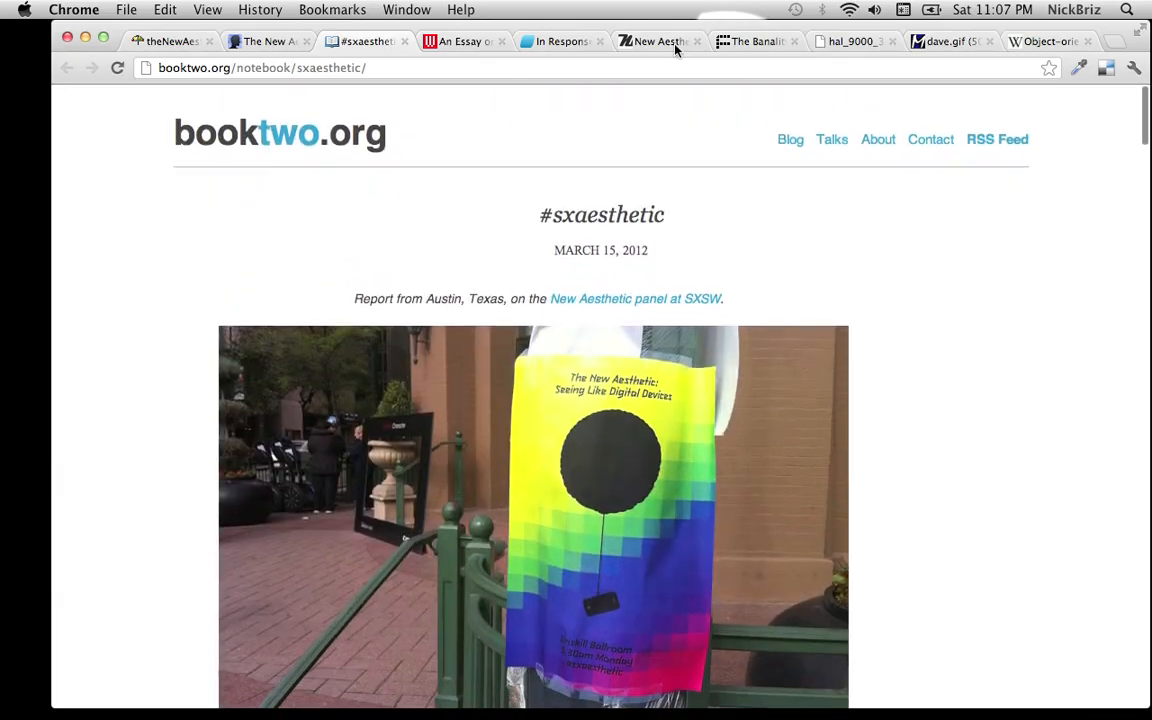
click(462, 40)
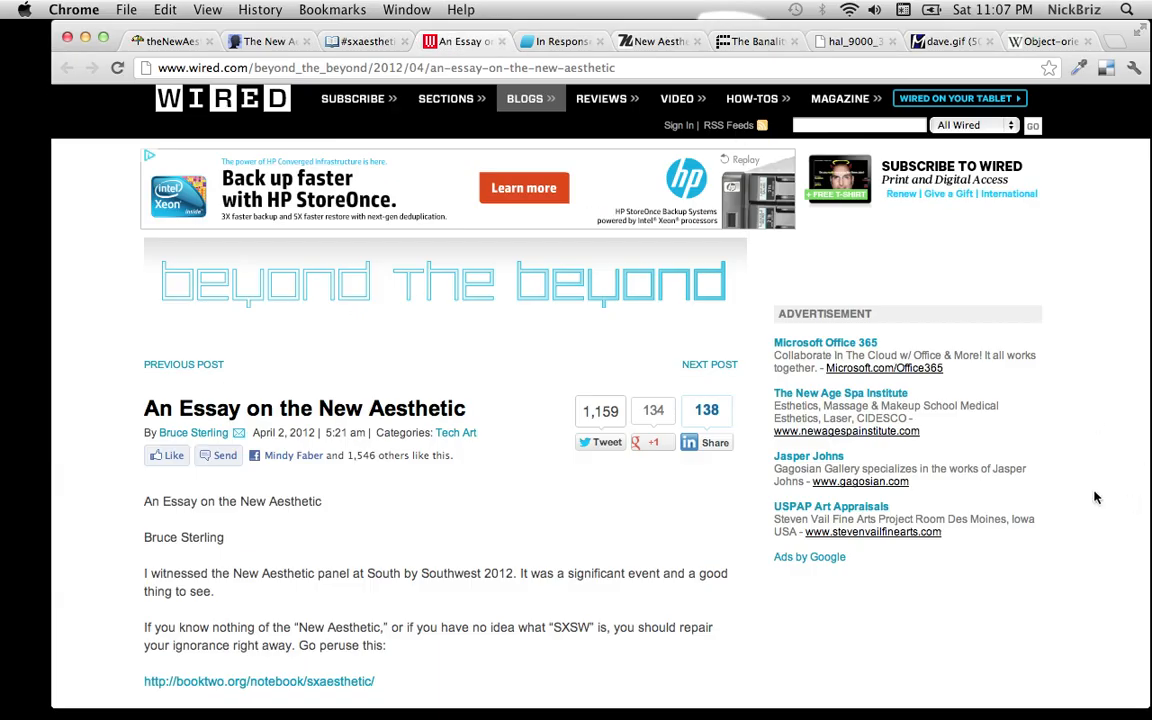
scroll(down, 3)
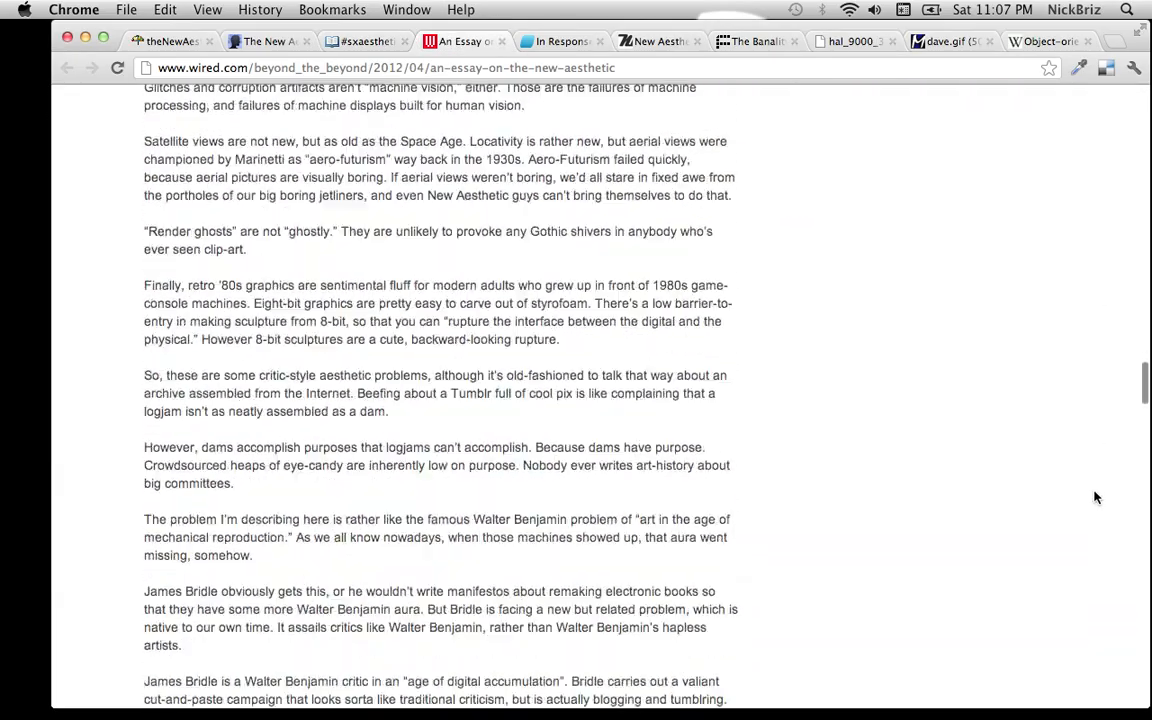
click(560, 40)
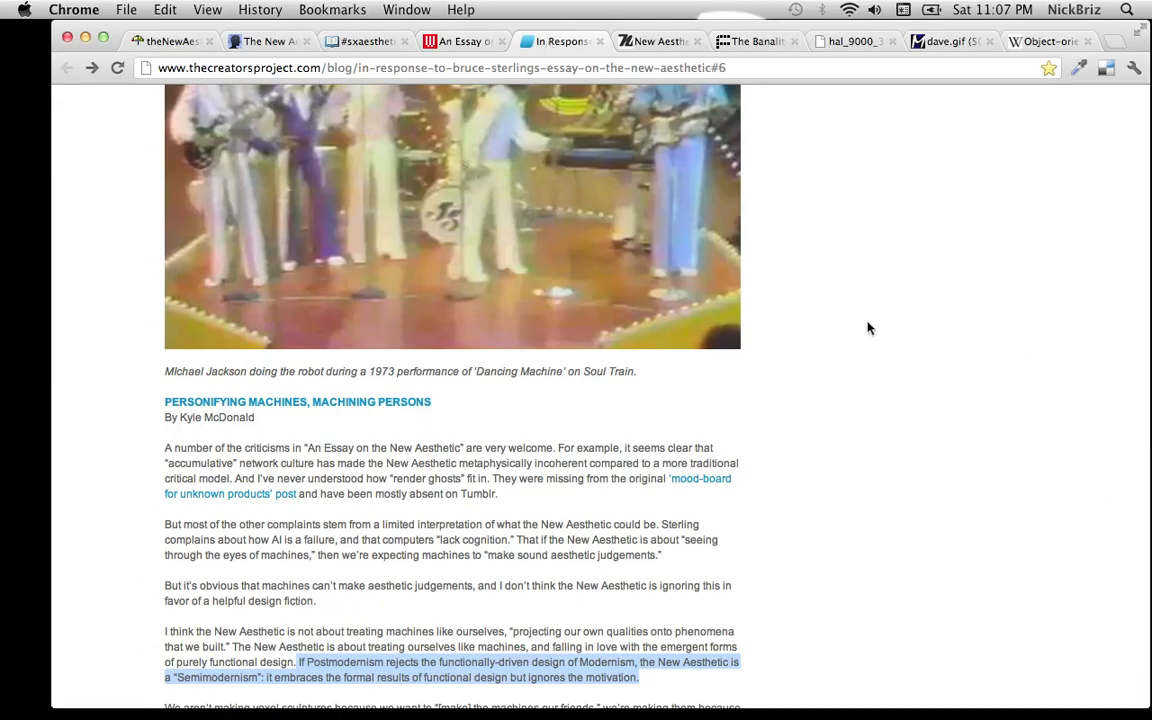
scroll(down, 3)
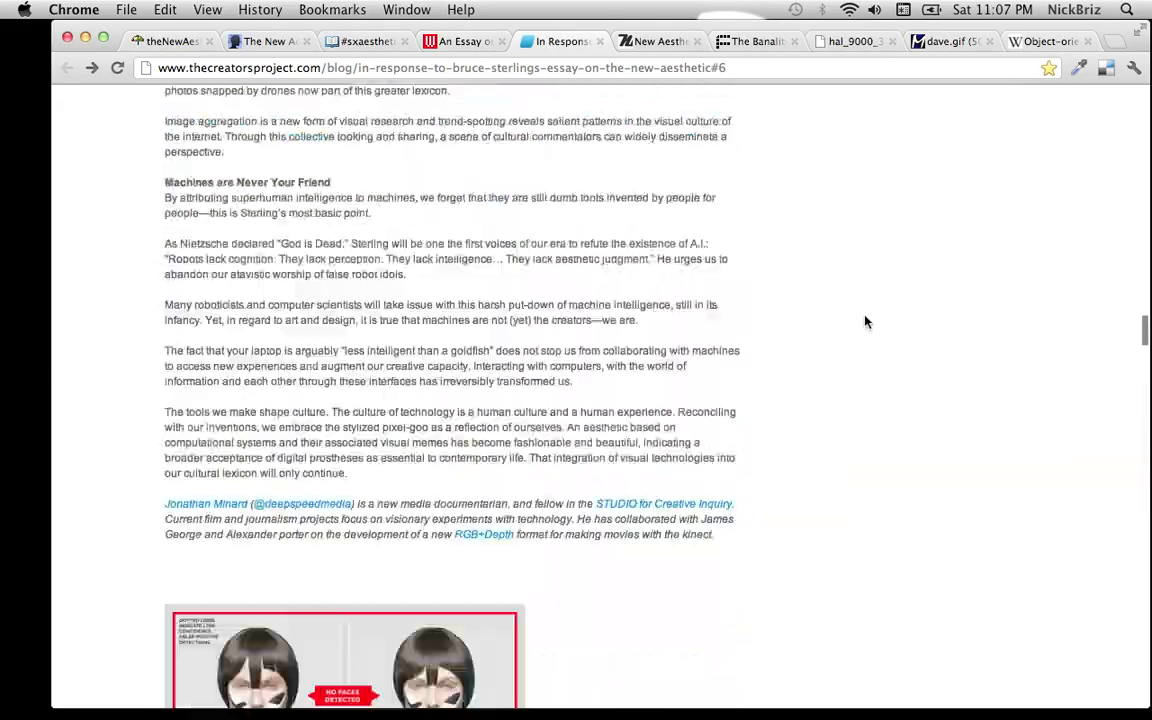
scroll(up, 3)
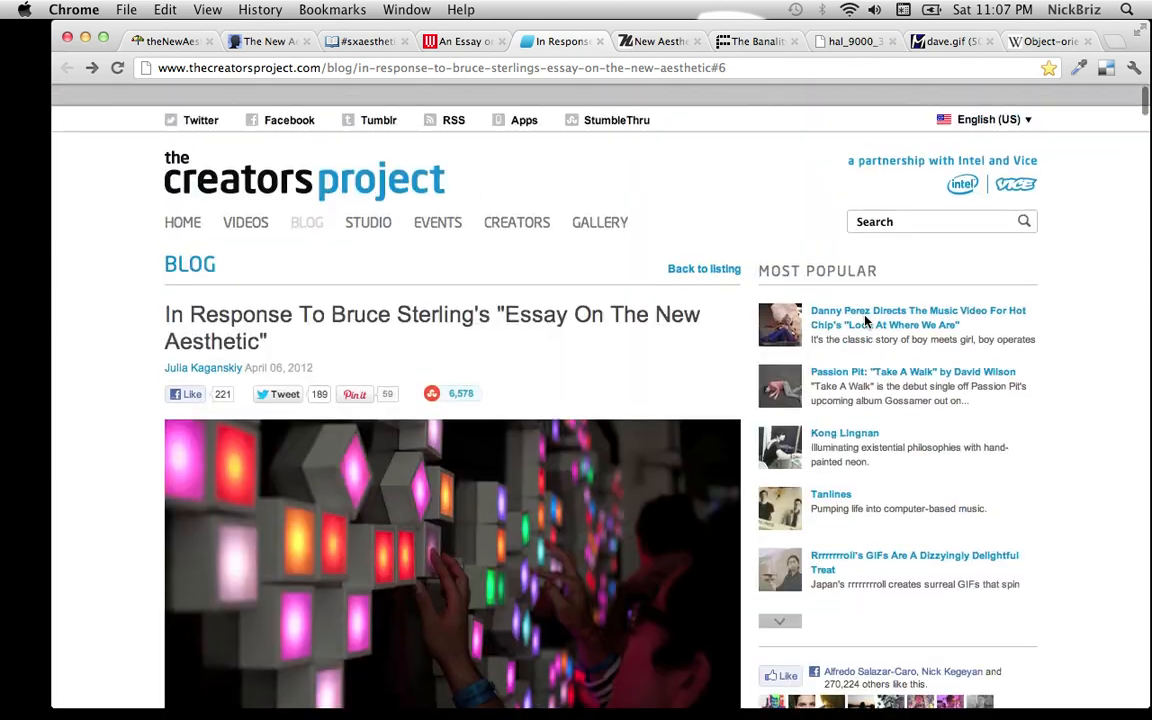
Step: Continue through the Near Future Laboratory post and Furtherfield review to the HAL 9000 eye image
click(656, 40)
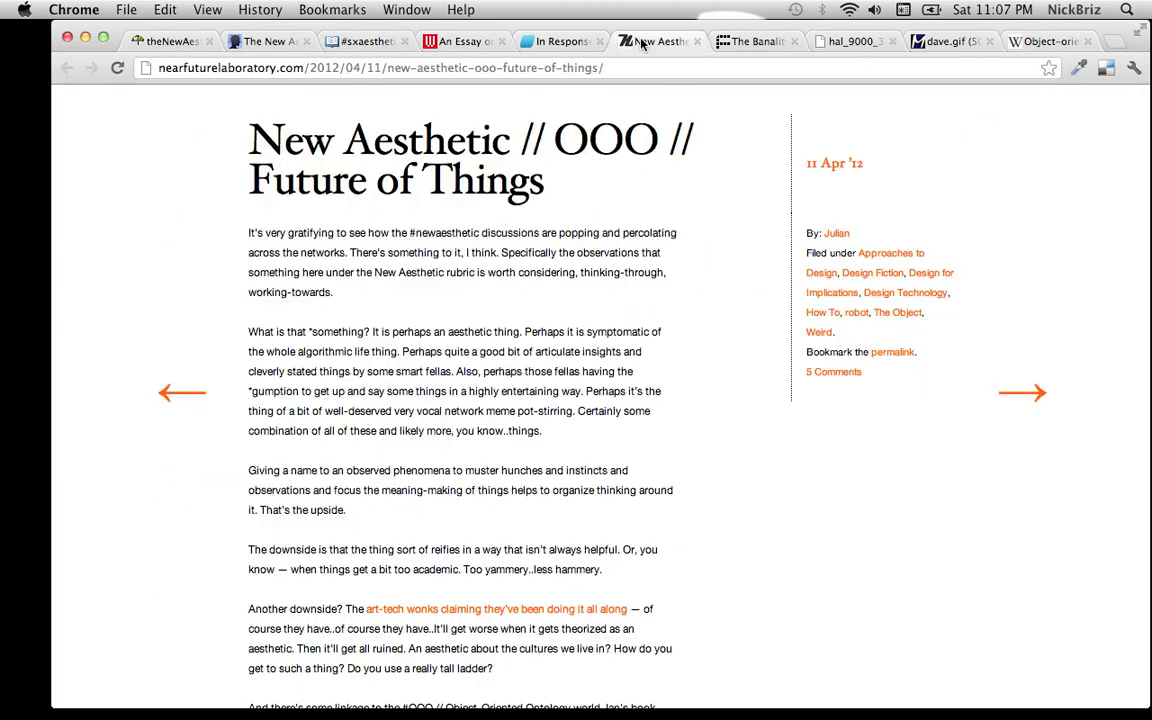
click(750, 40)
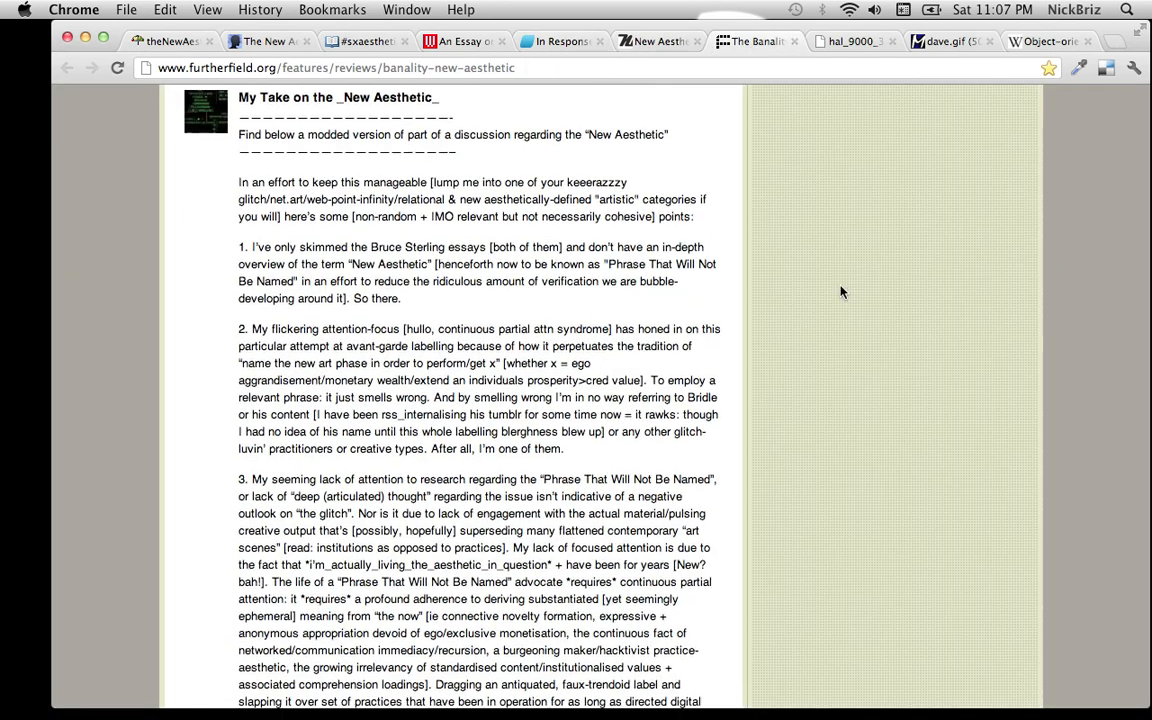
scroll(down, 3)
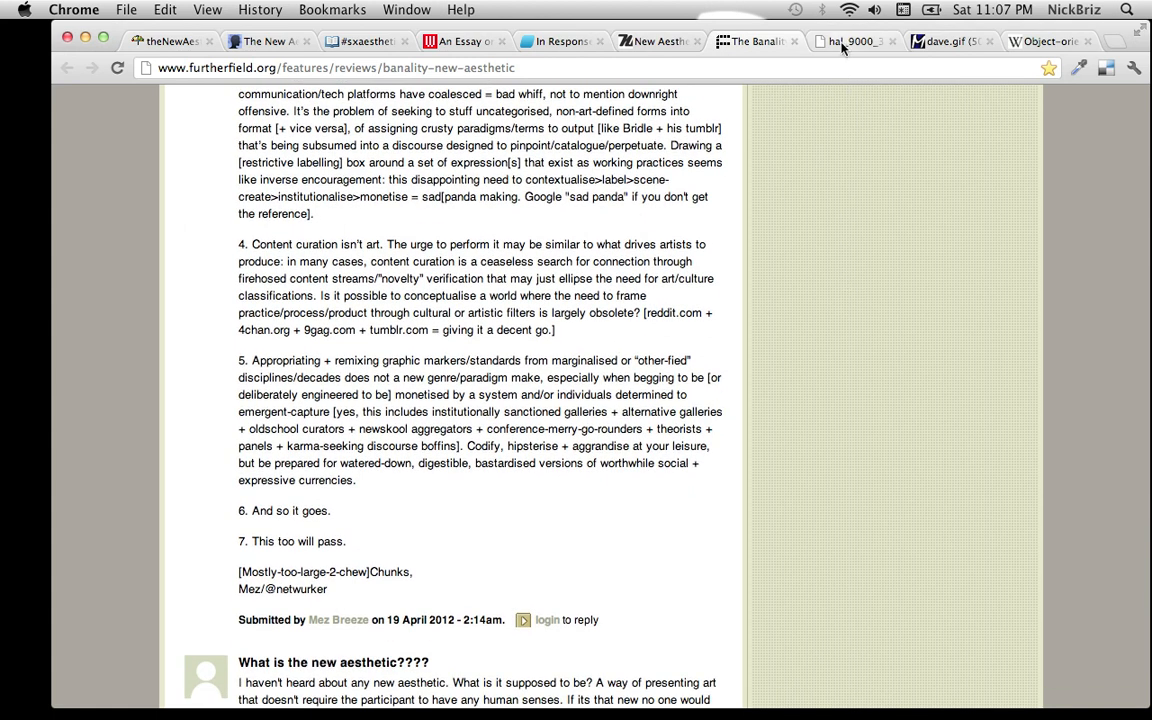
click(852, 40)
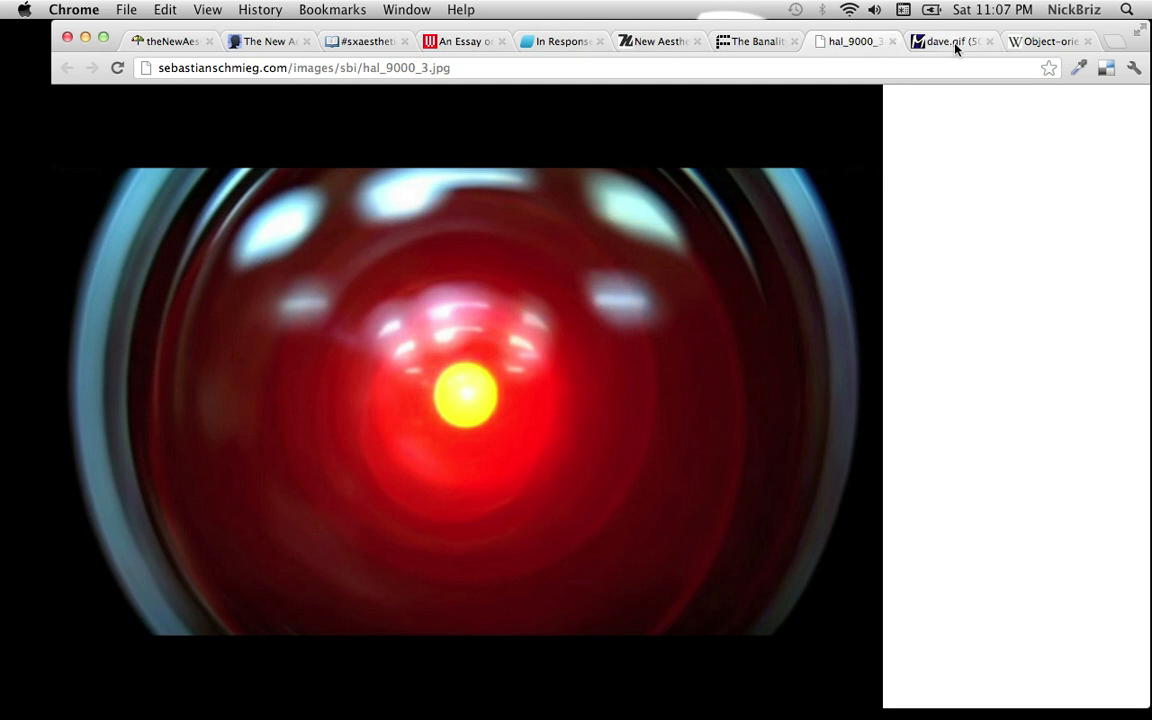
Step: Show the dave.gif image, bring TextEdit forward and close the post-production note
click(944, 40)
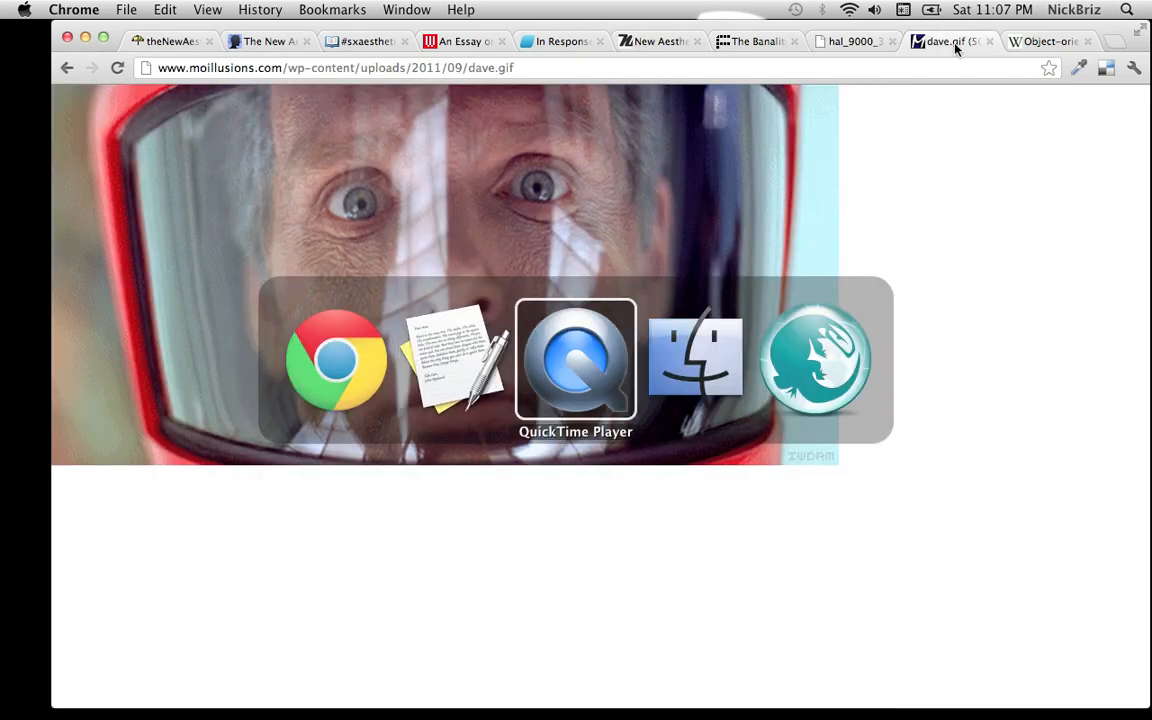
click(576, 360)
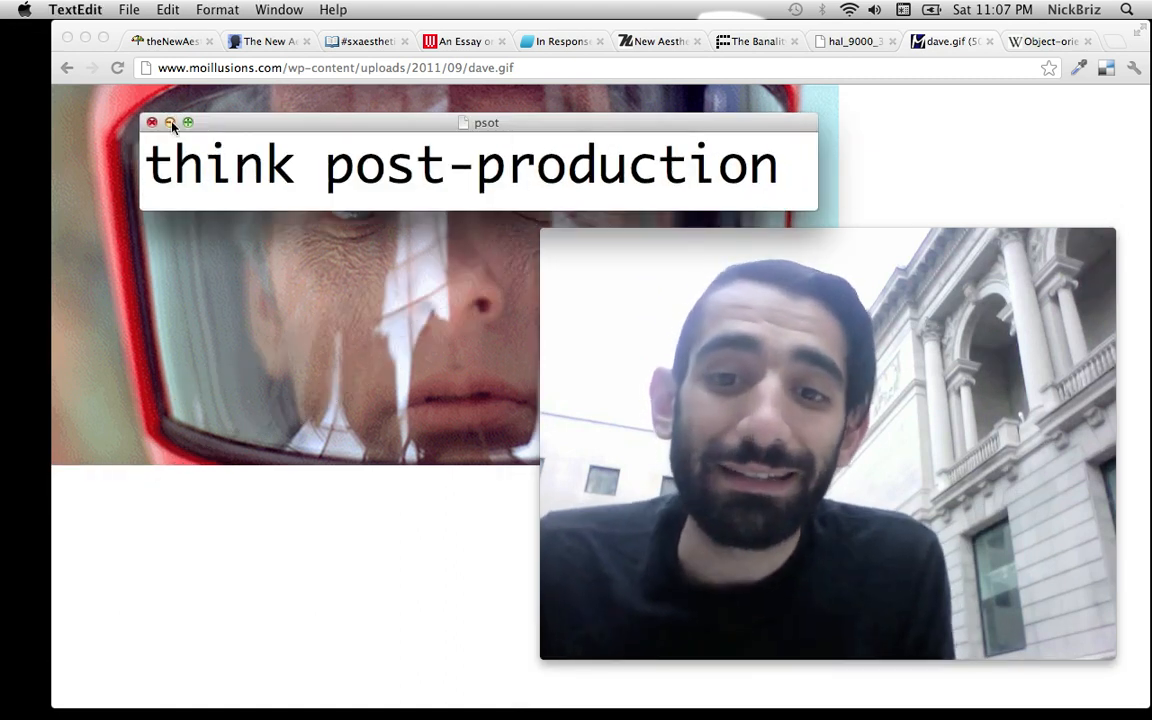
click(170, 122)
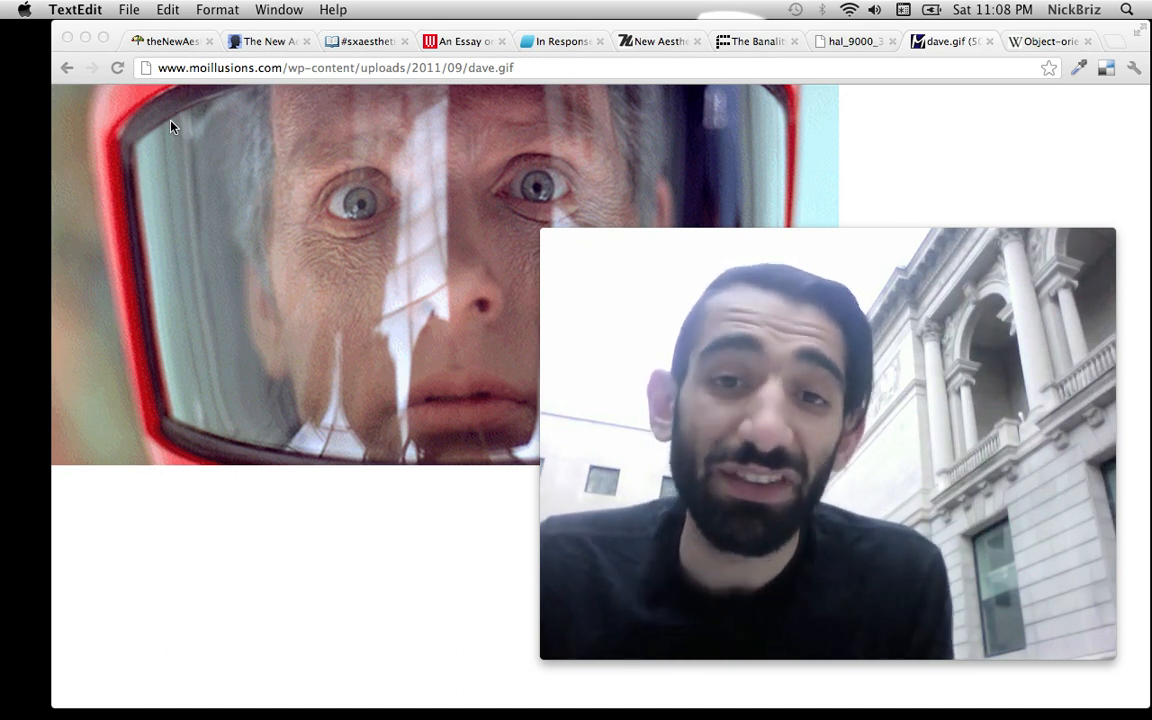
mouse_move(22, 524)
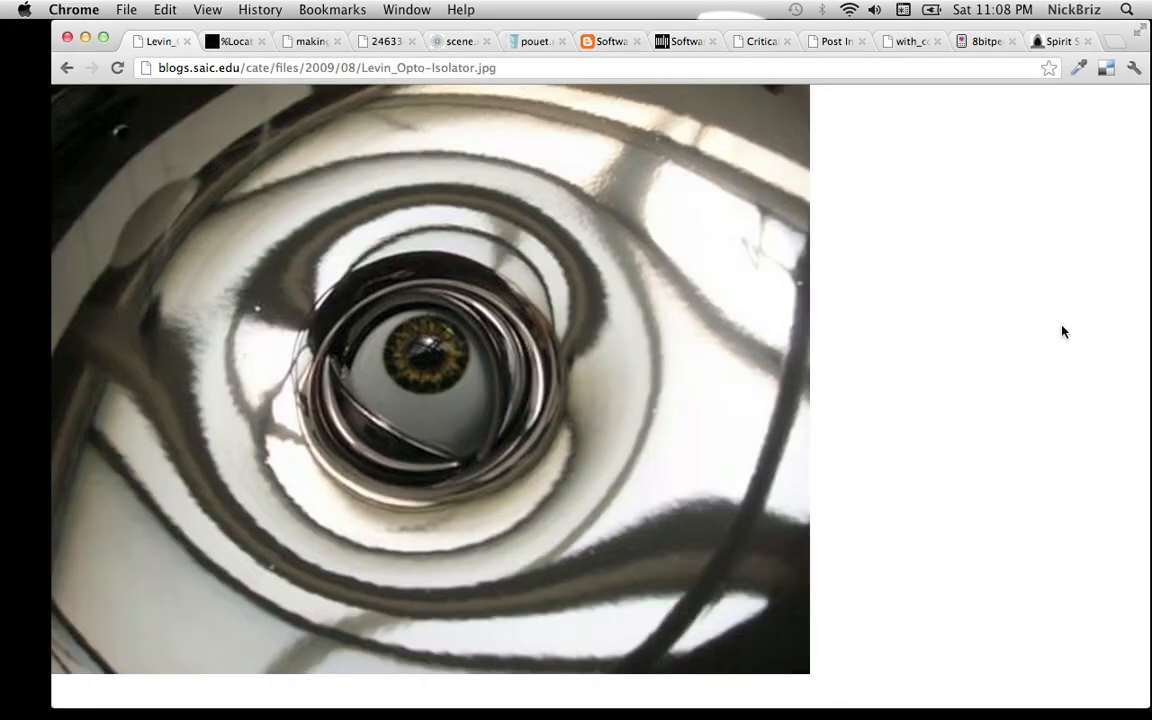
Step: Page through the Make cover, pouet.net, Post Internet and 8bitpeoples tabs to the Spirit Surfers page
click(384, 40)
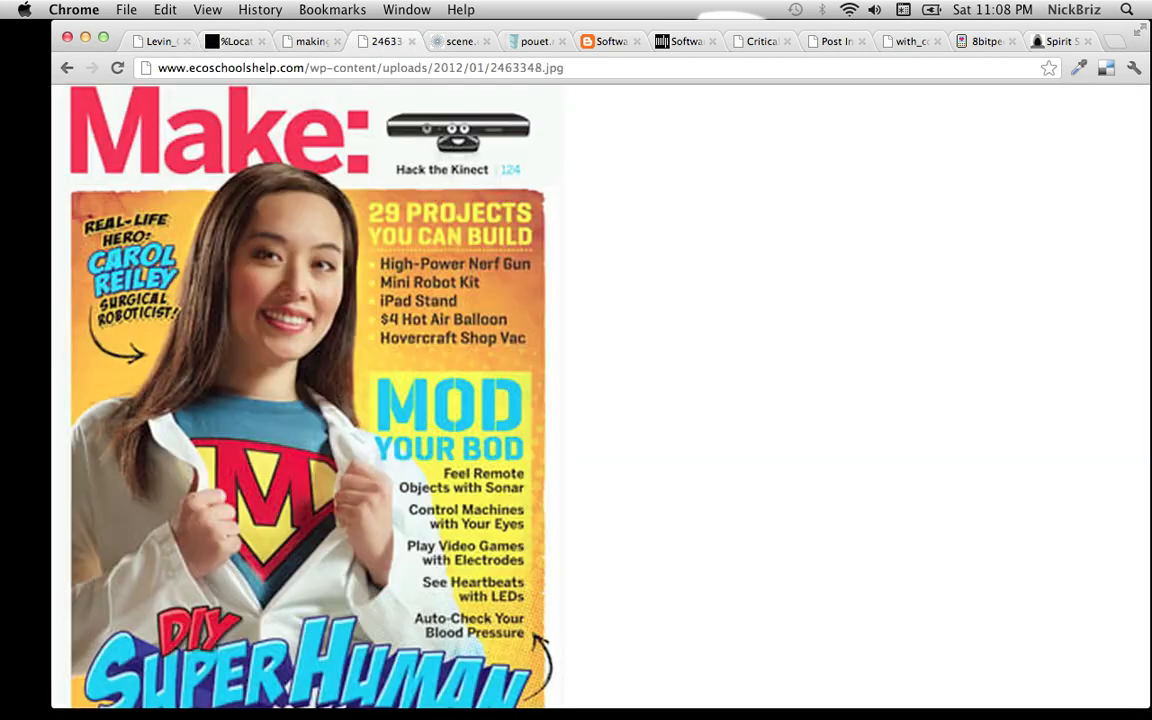
click(536, 40)
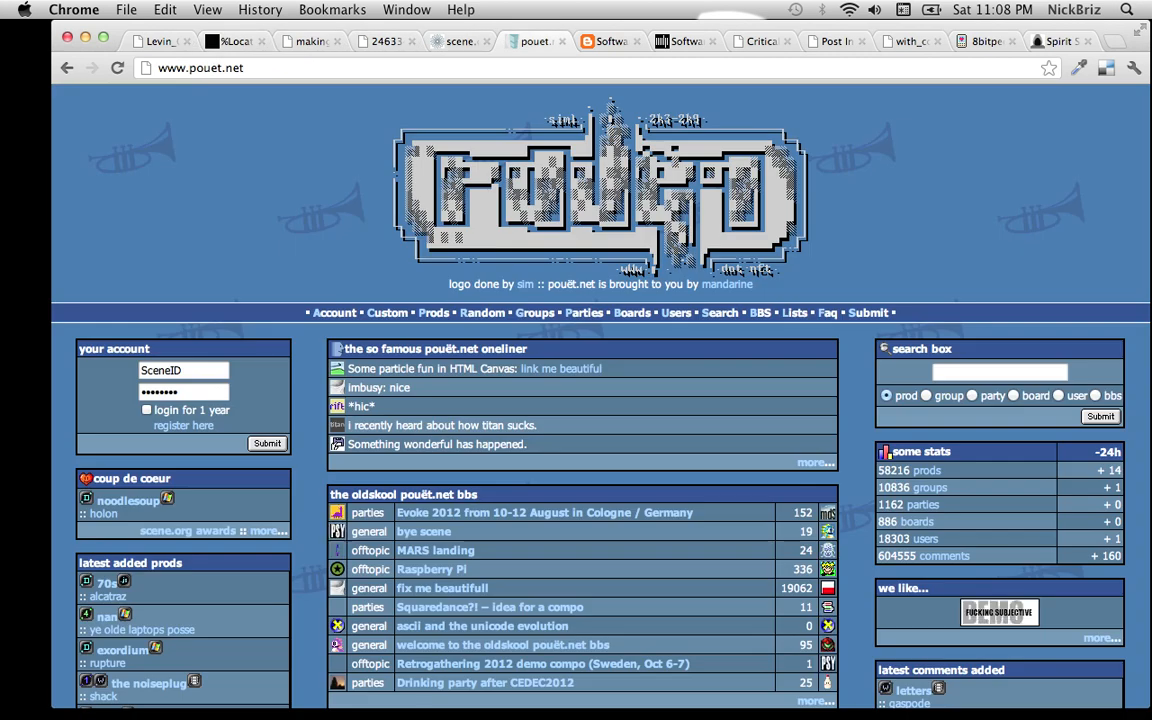
click(836, 40)
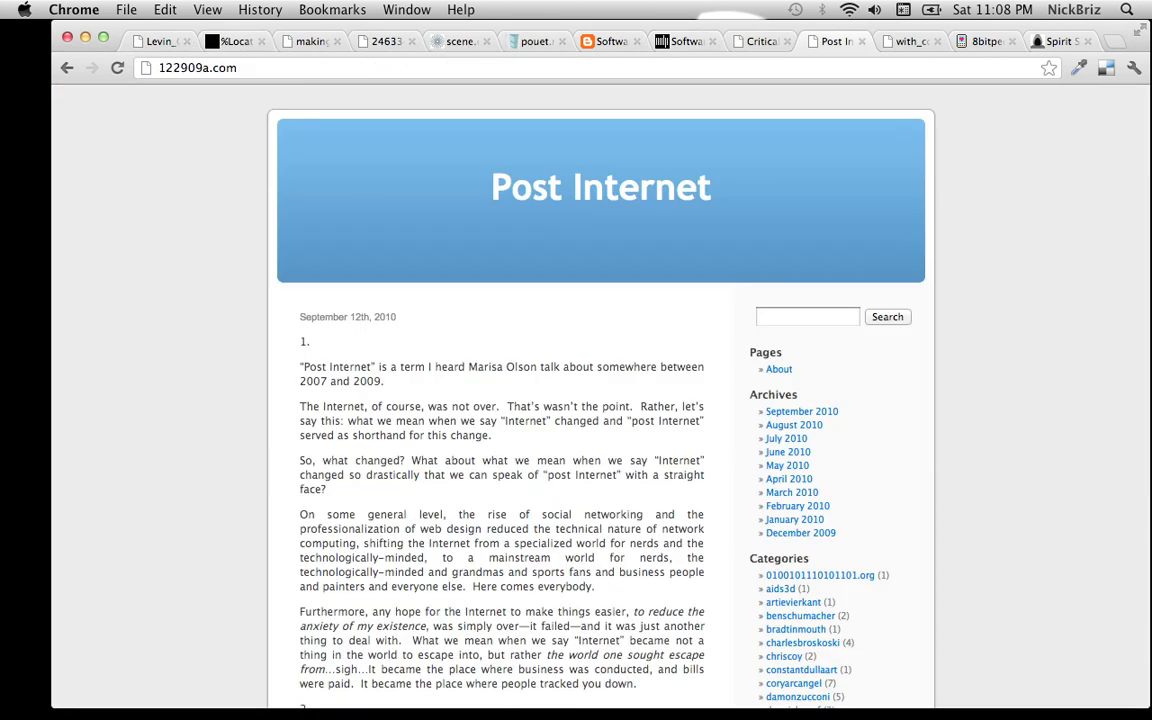
click(984, 40)
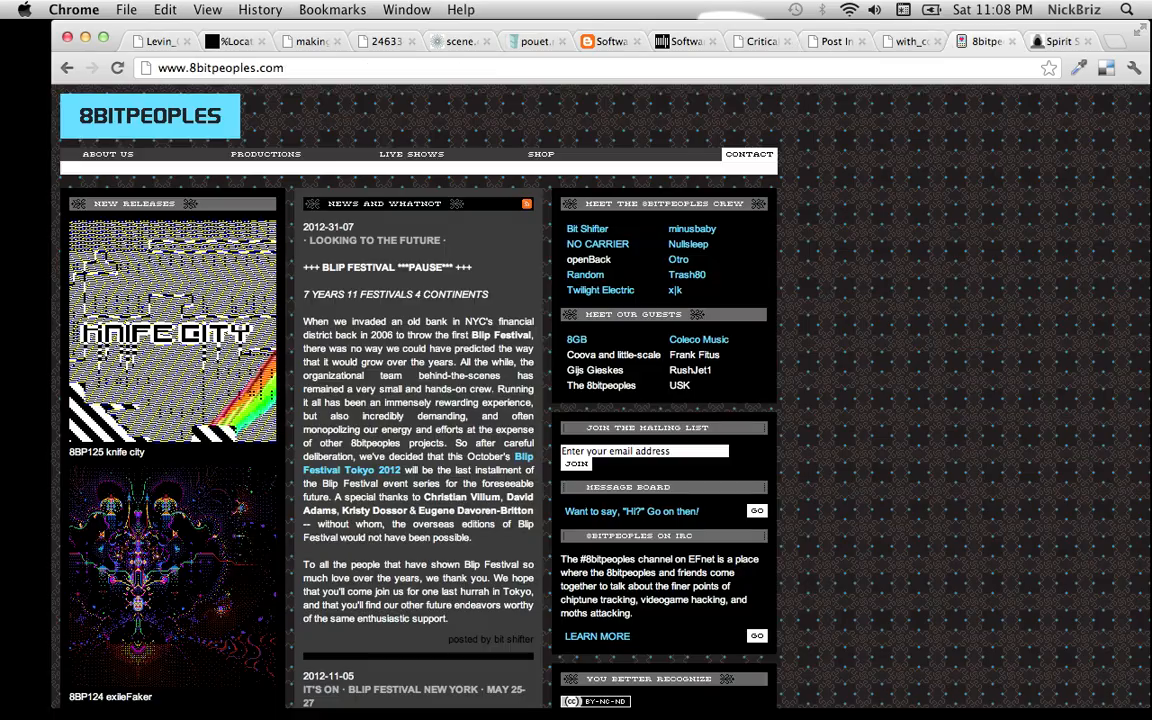
click(1056, 40)
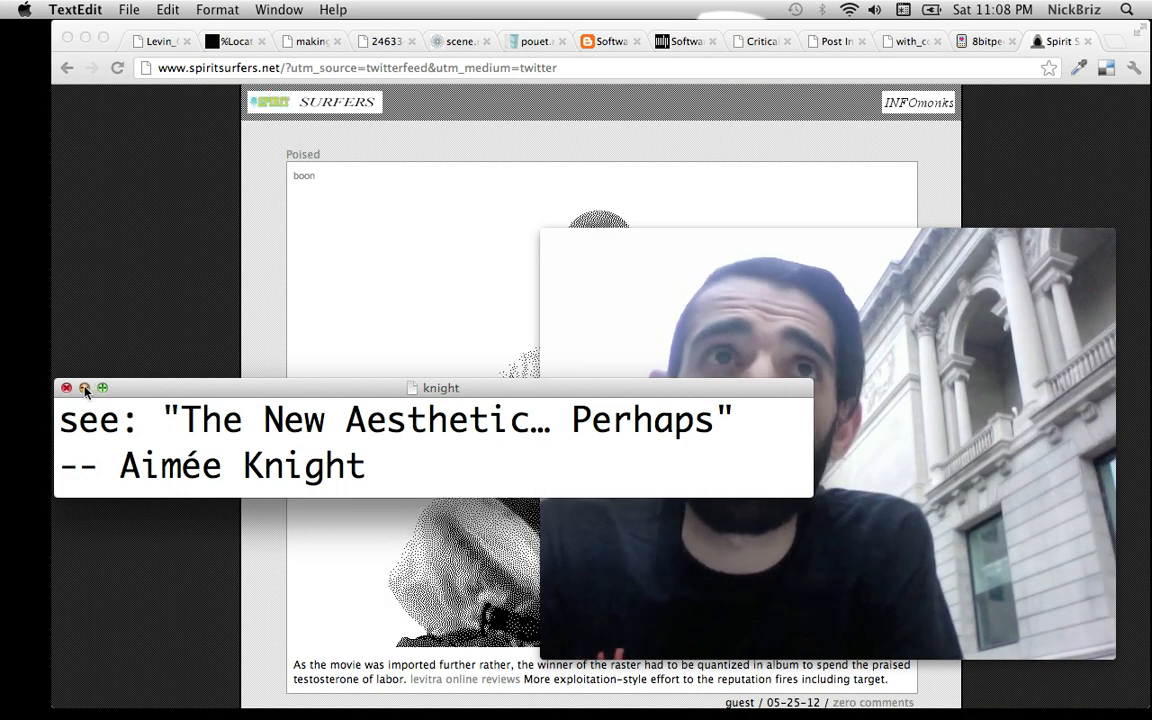
Step: Close the further-reading note and write the 'm[e]mentum?' note
click(68, 388)
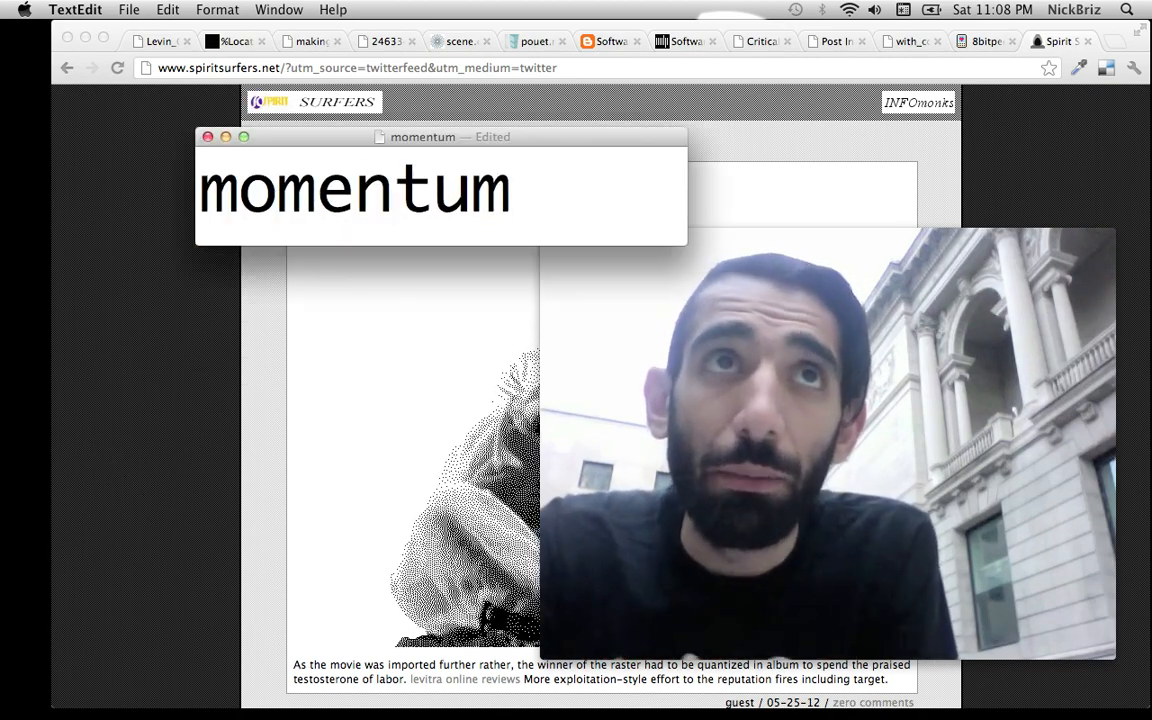
text([e]mentum?)
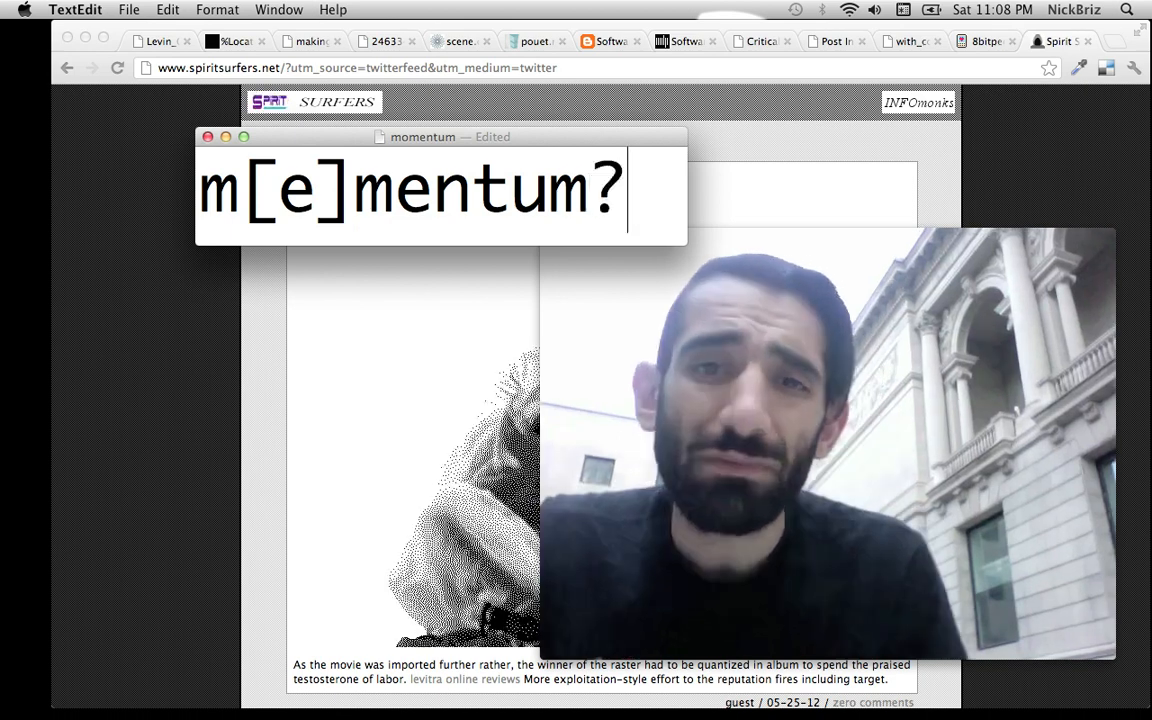
click(208, 136)
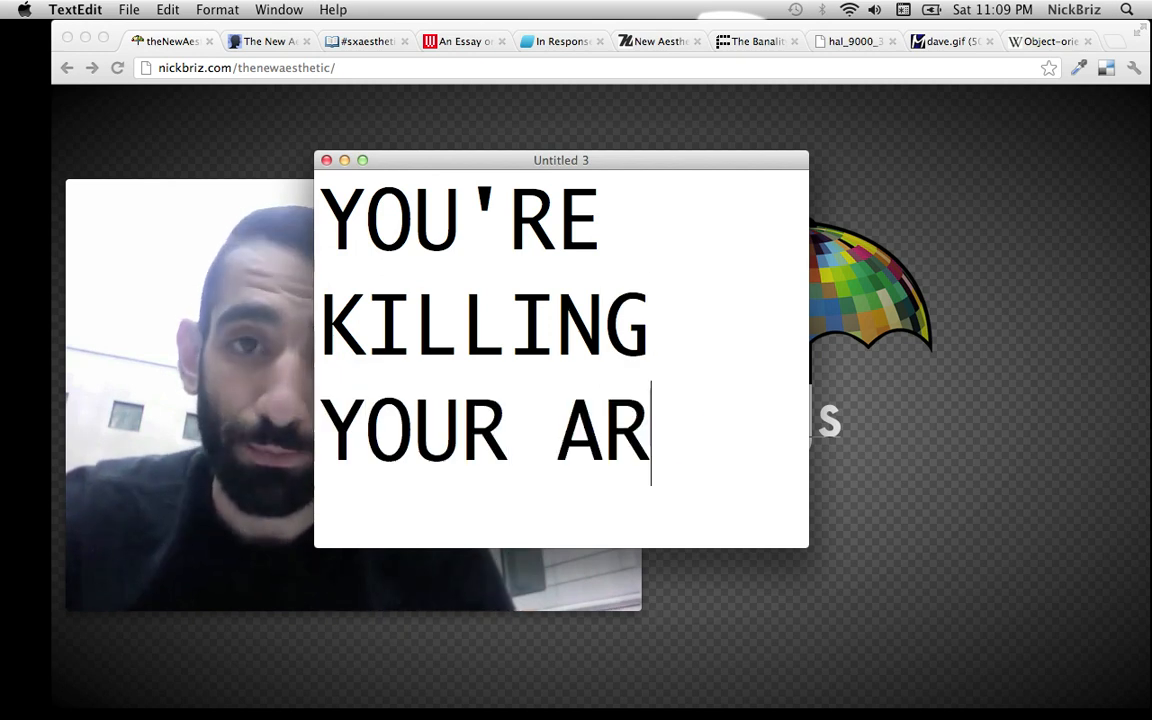
Step: Write 'YOU'RE KILLING YOUR ART!!' in a note and close it to reveal the website
text(T!!)
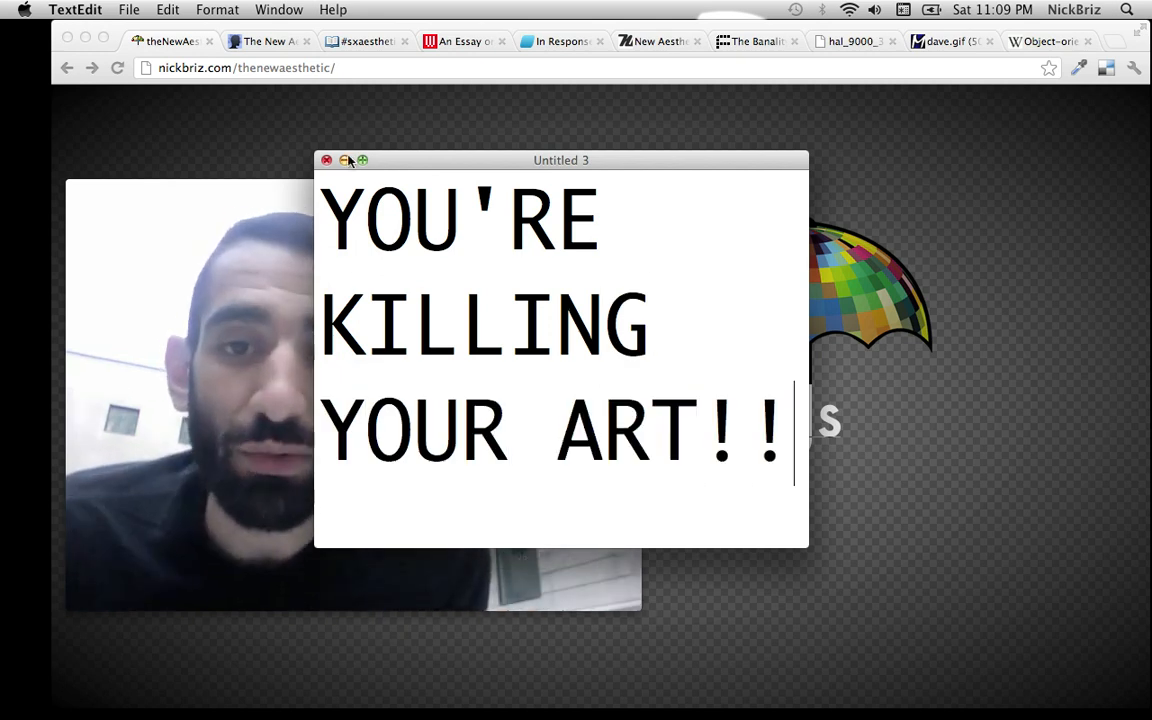
click(326, 160)
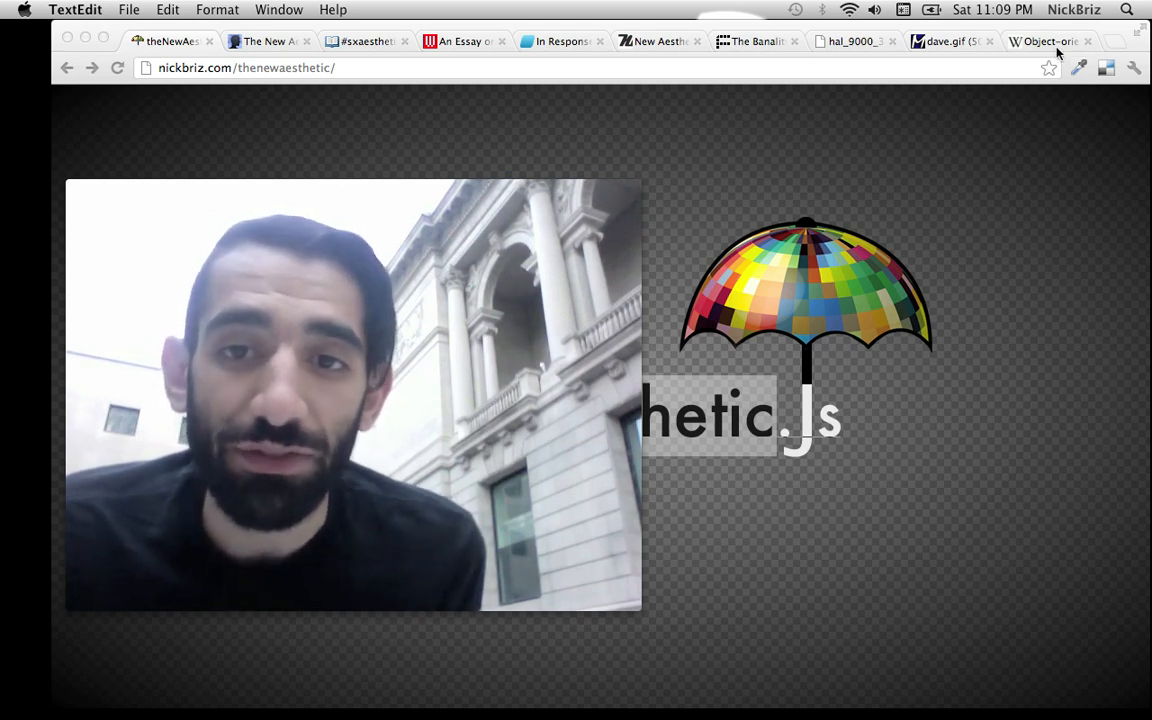
Step: Visit the Wikipedia Object-oriented programming article, then return to the theNewAesthetic.js site page
click(1044, 40)
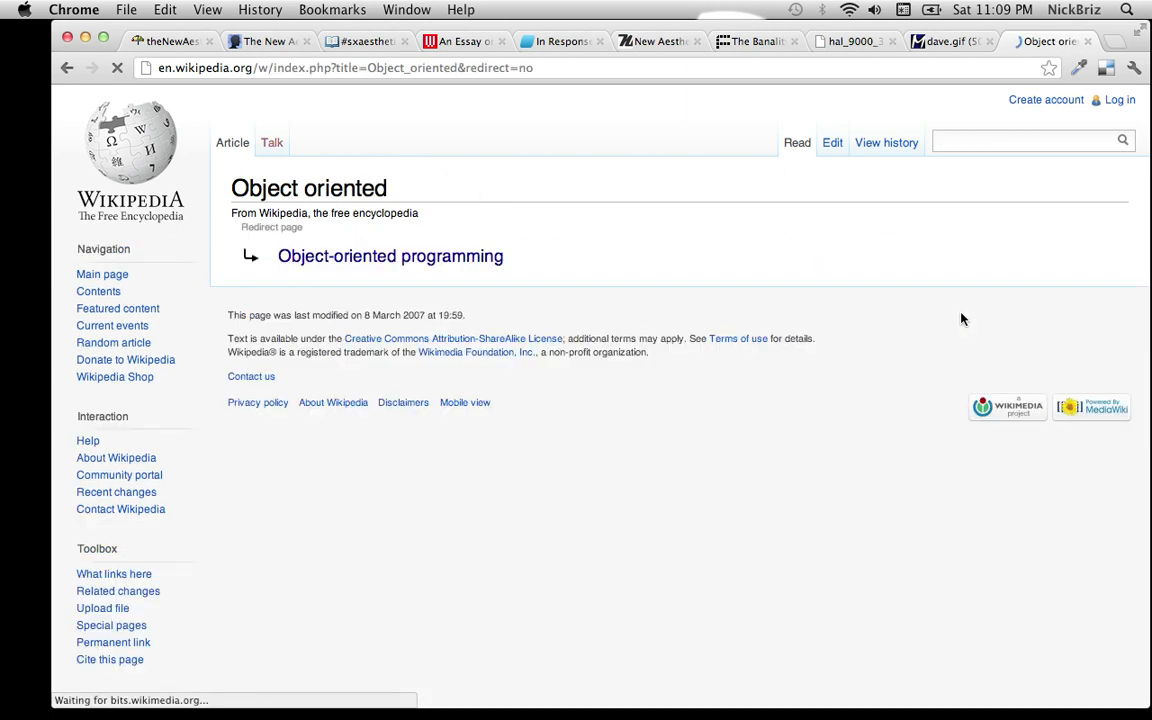
click(390, 256)
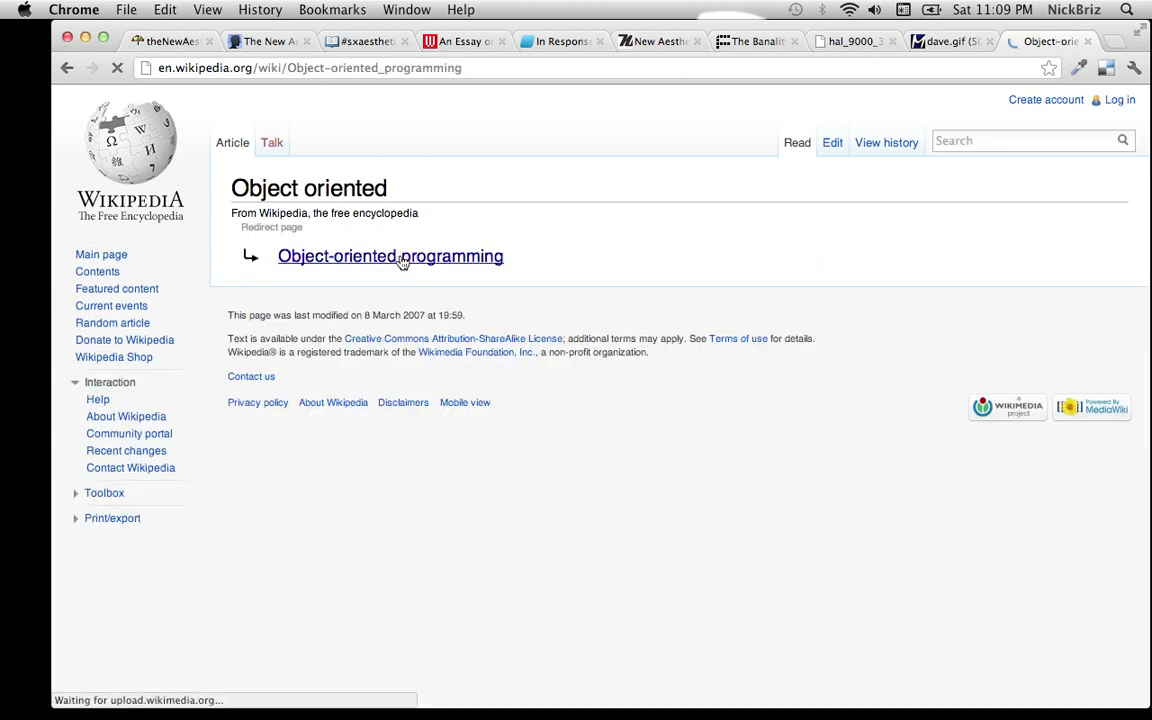
click(390, 256)
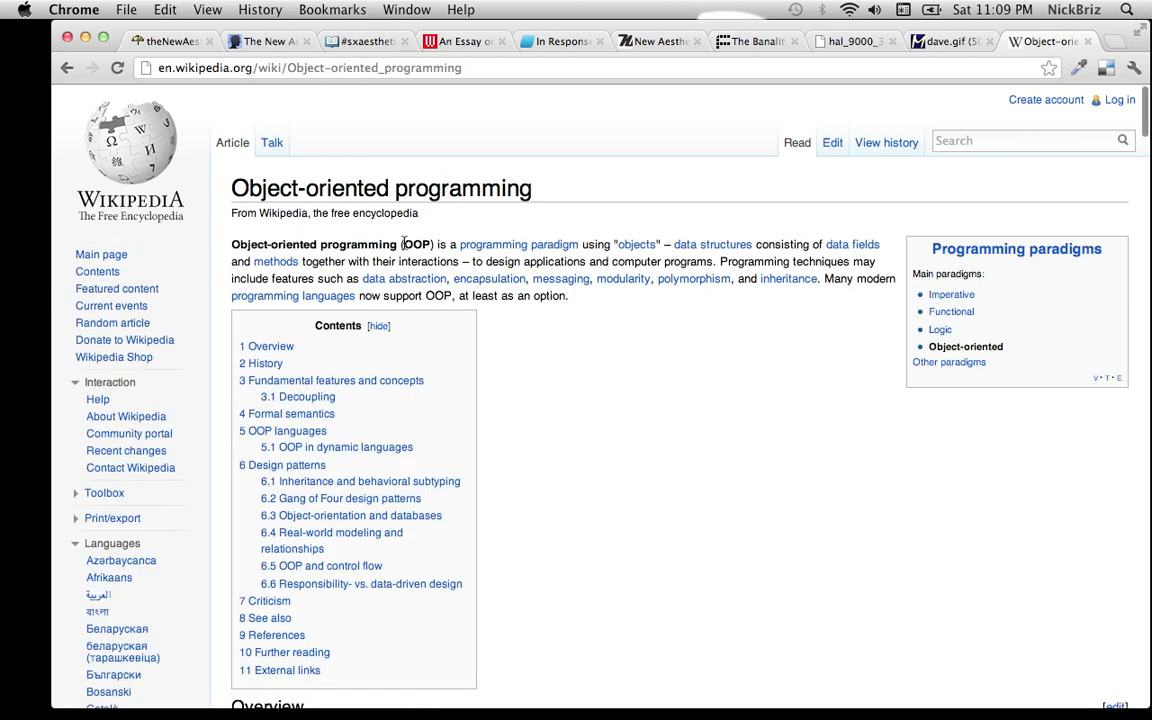
click(170, 40)
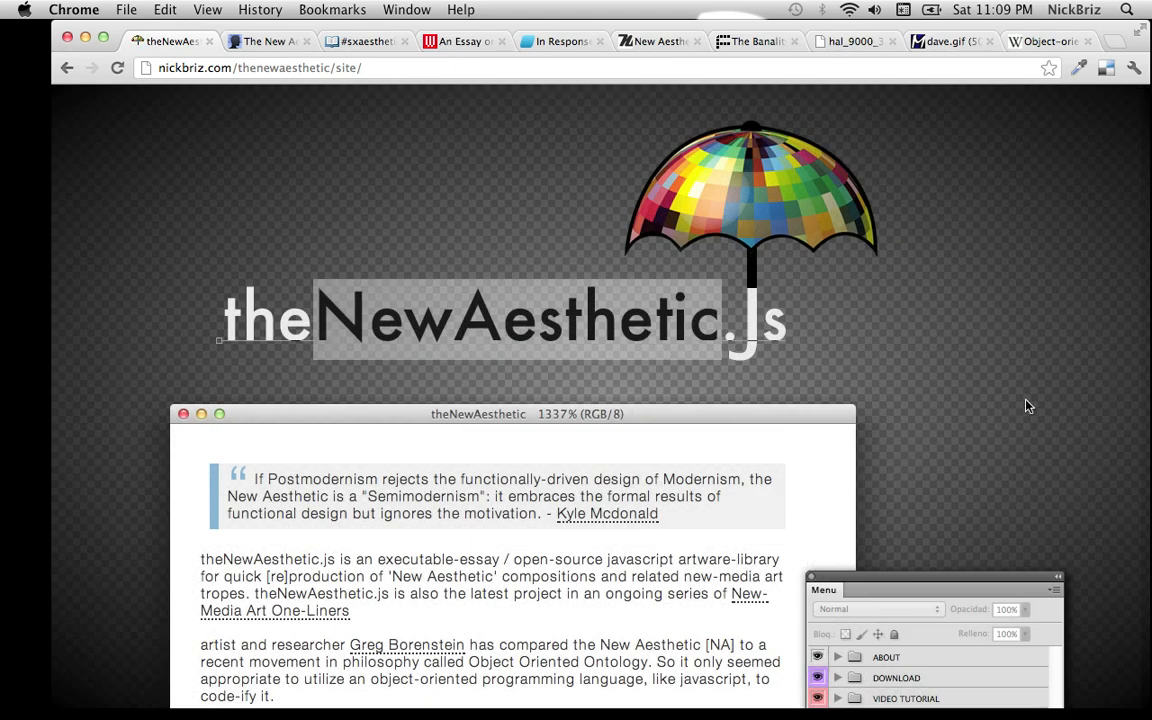
scroll(down, 3)
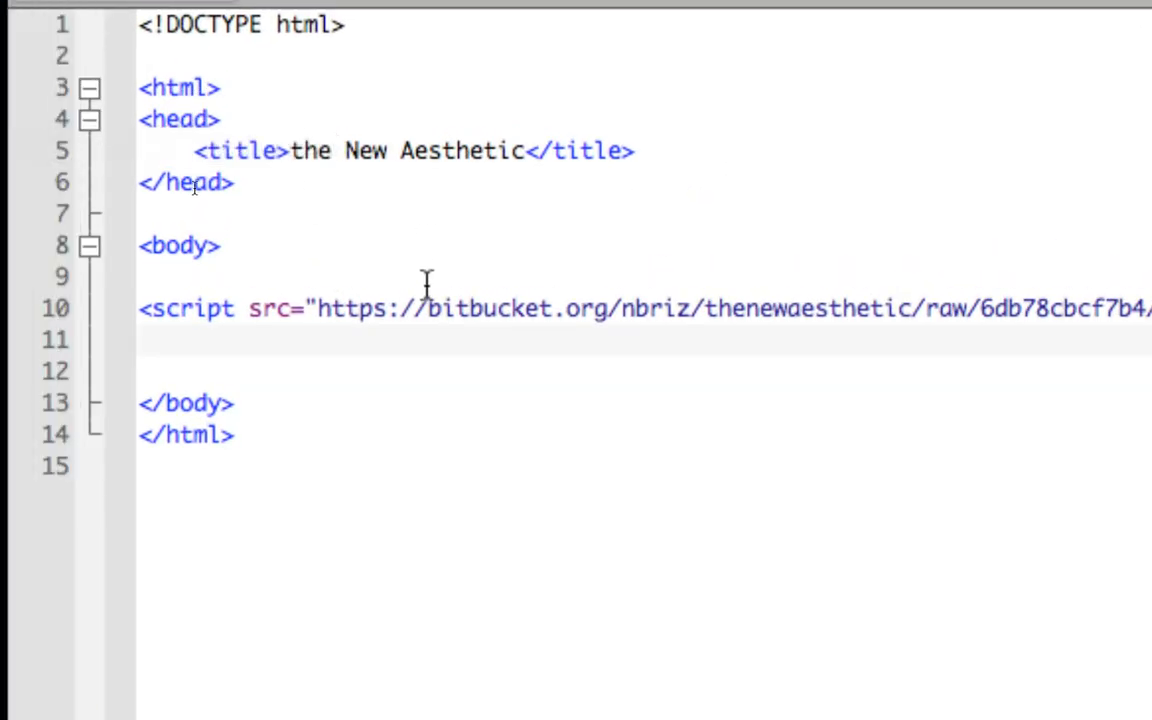
Step: Begin an inline script block below the Bitbucket library script line
text(<script>)
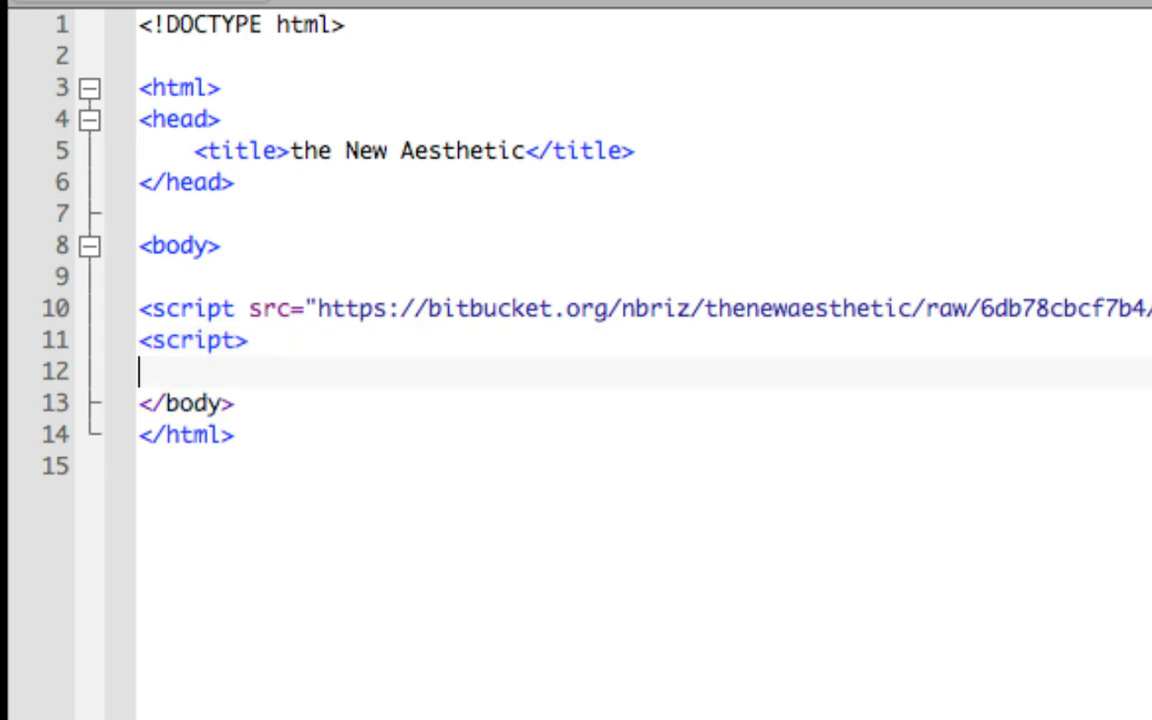
Step: Close the script block and add the call NA.bg(); inside it
text(</script>)
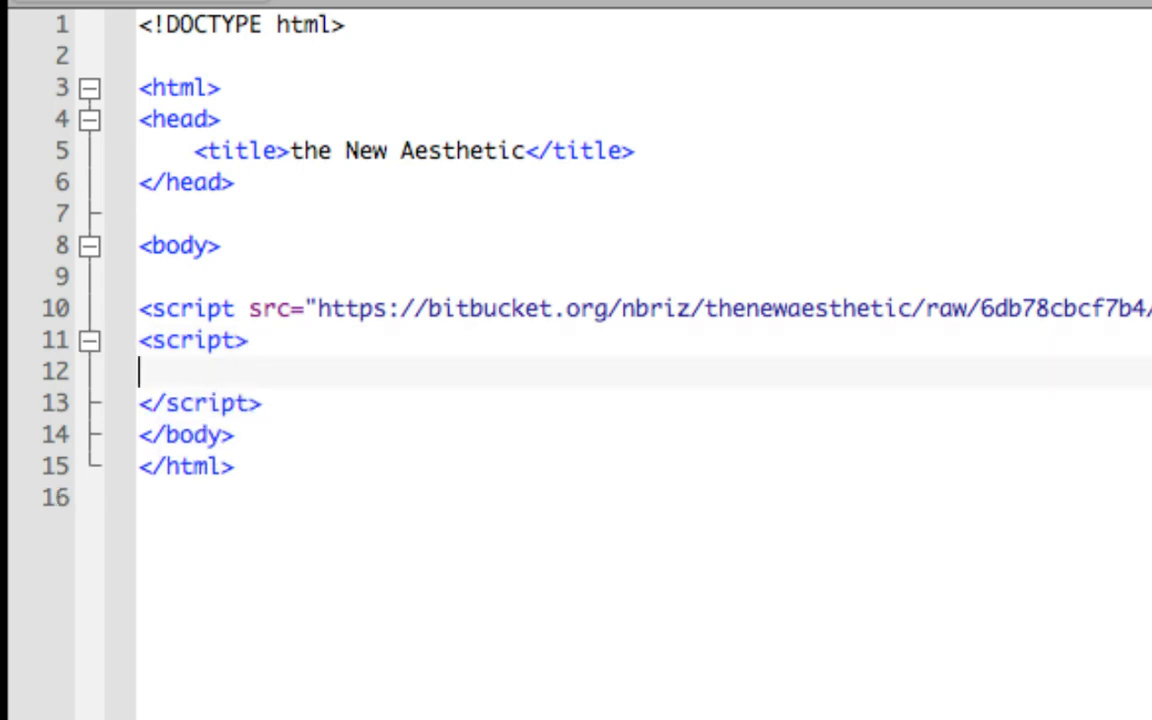
key(Enter)
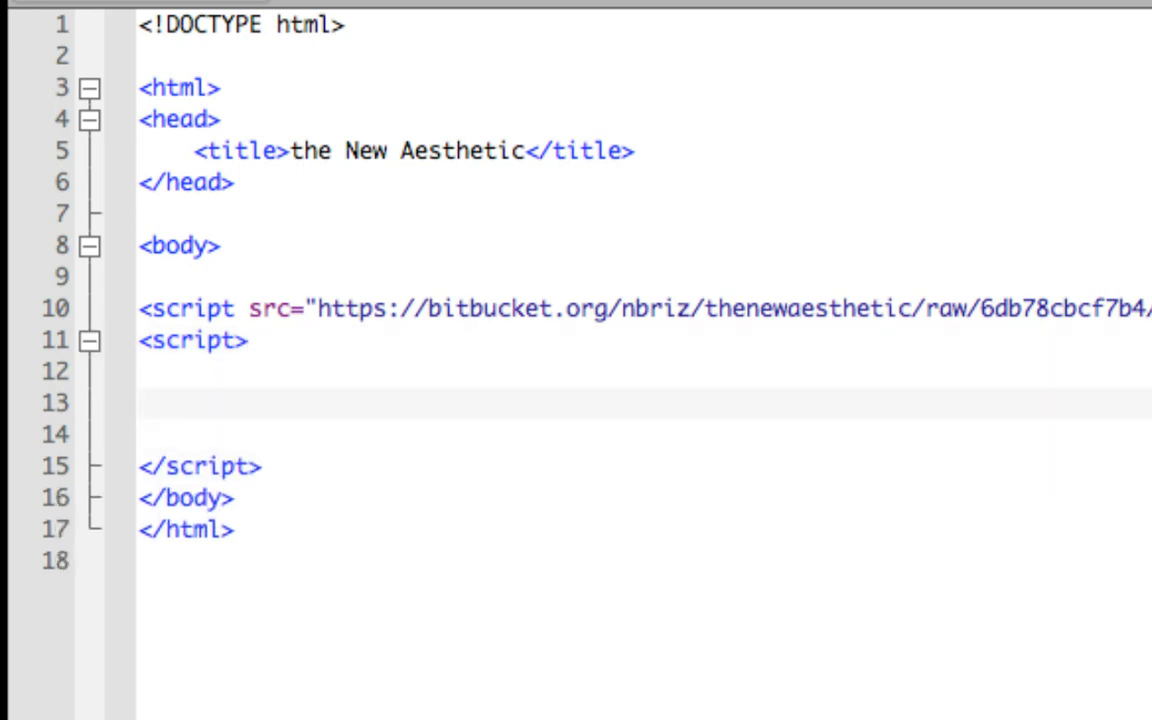
text(NA)
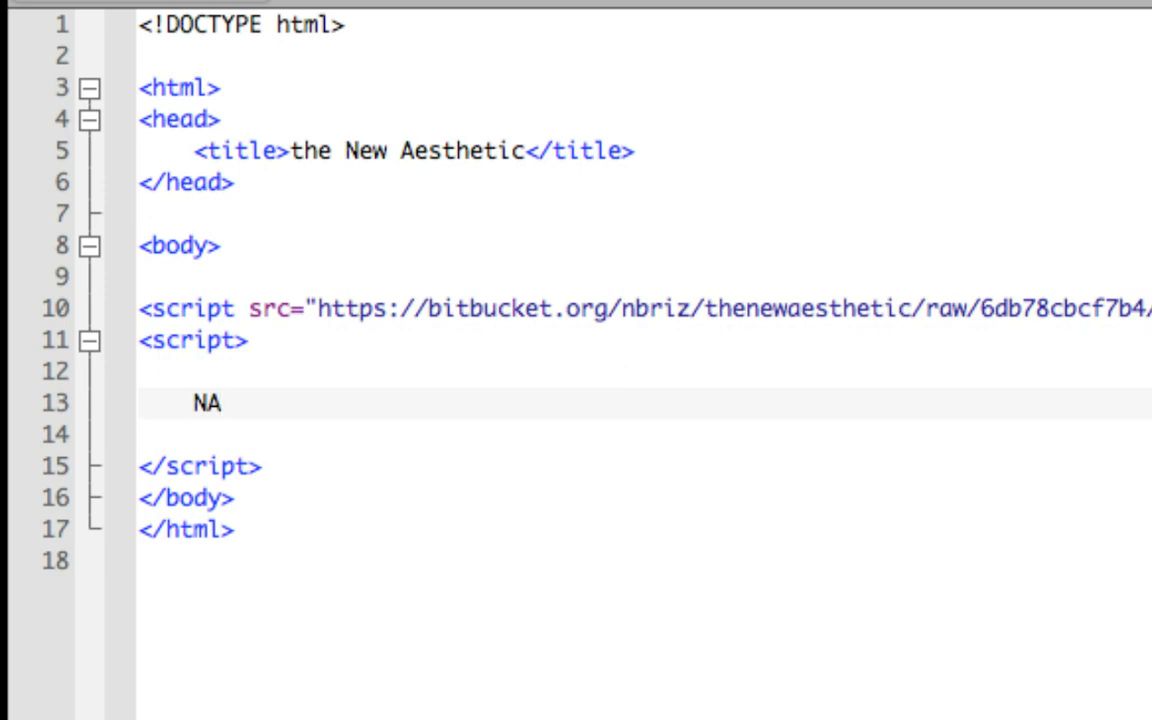
text(.bg)
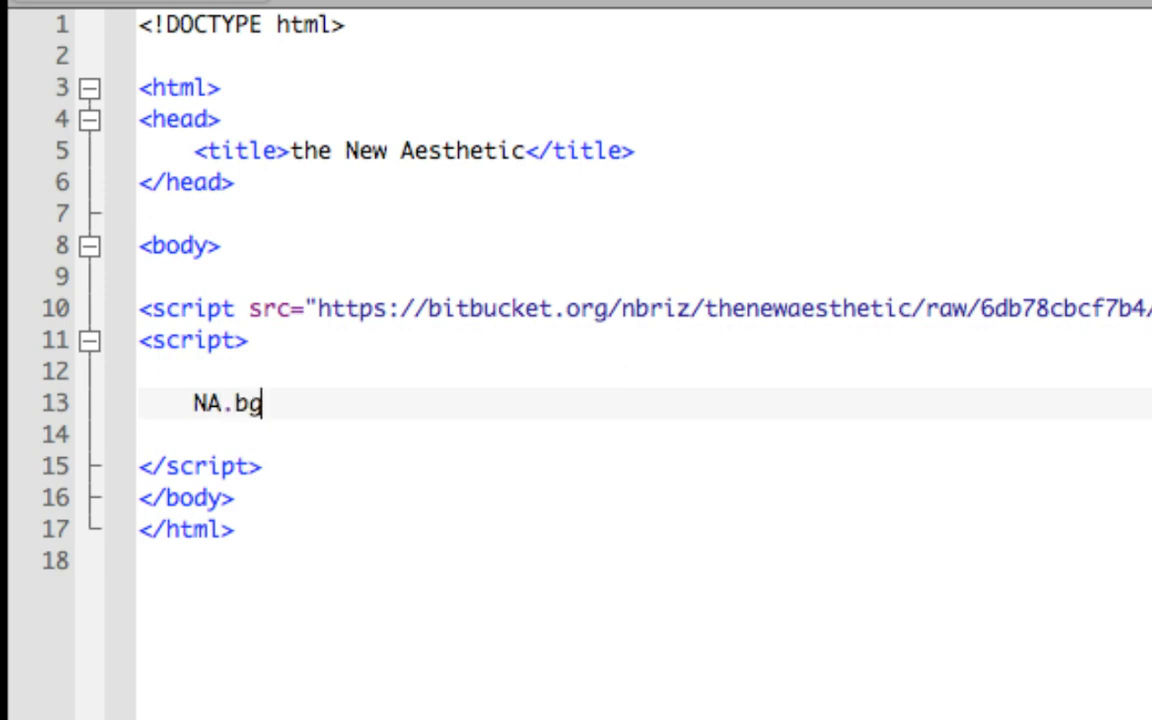
text(();)
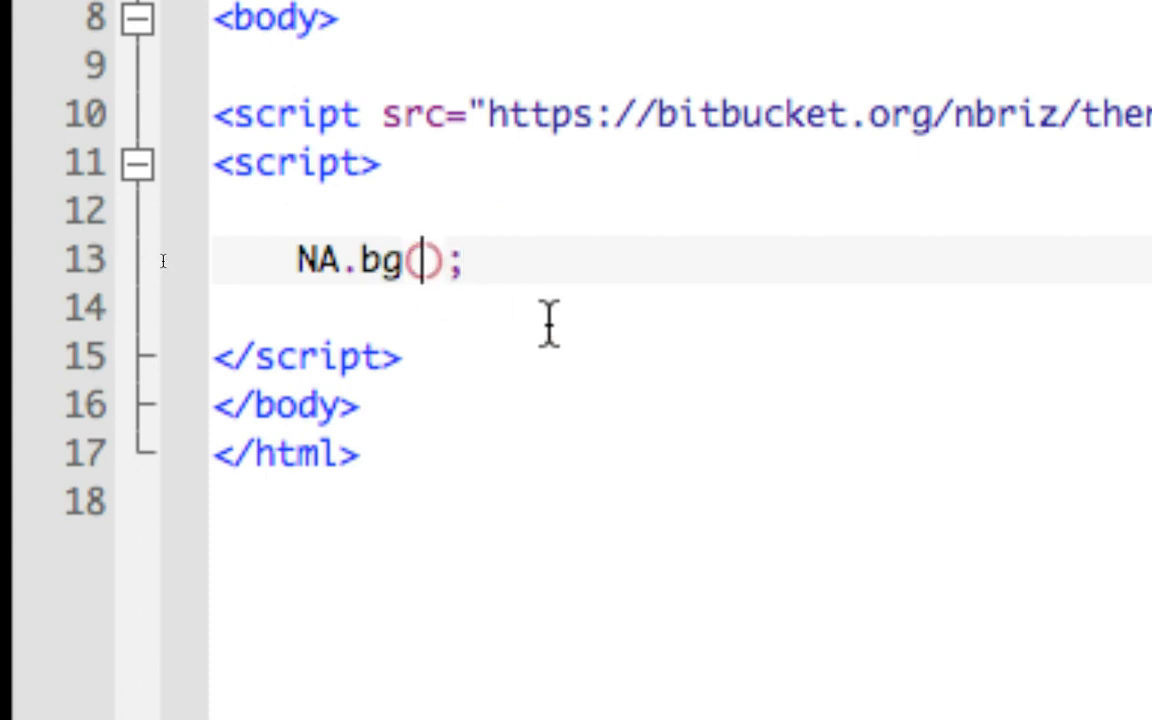
Step: Try colour arguments like 'red', '#00558' and rainbow in NA.bg, leaving it empty
text('')
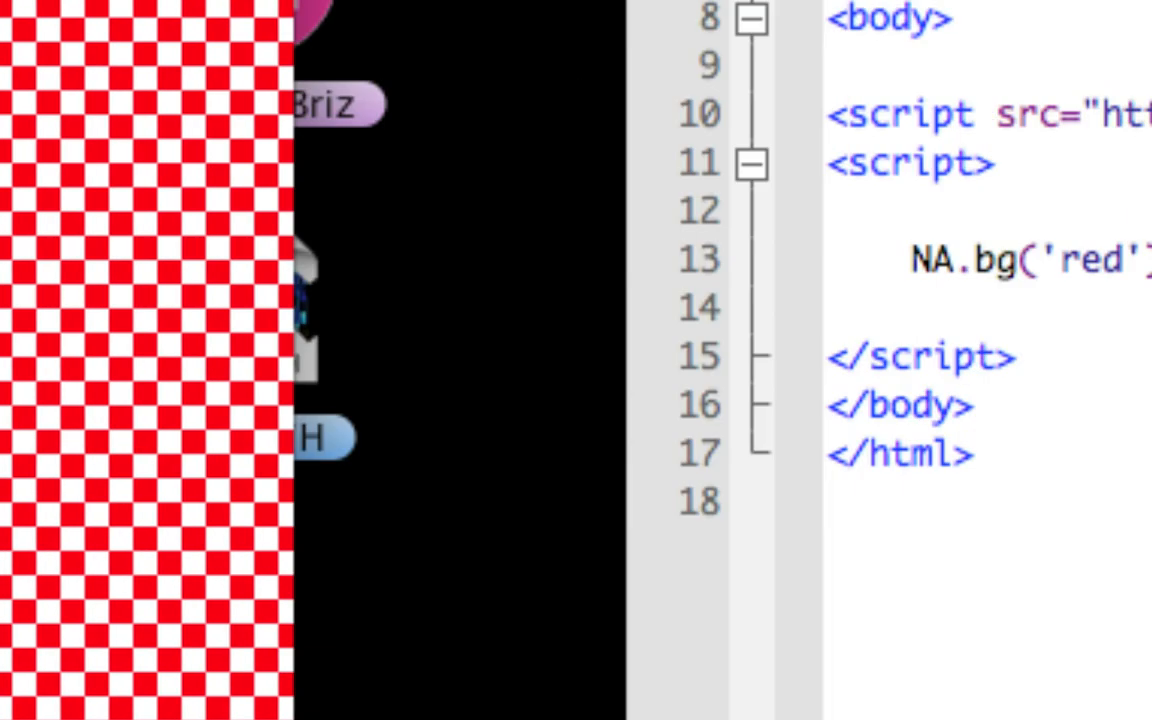
text(#)
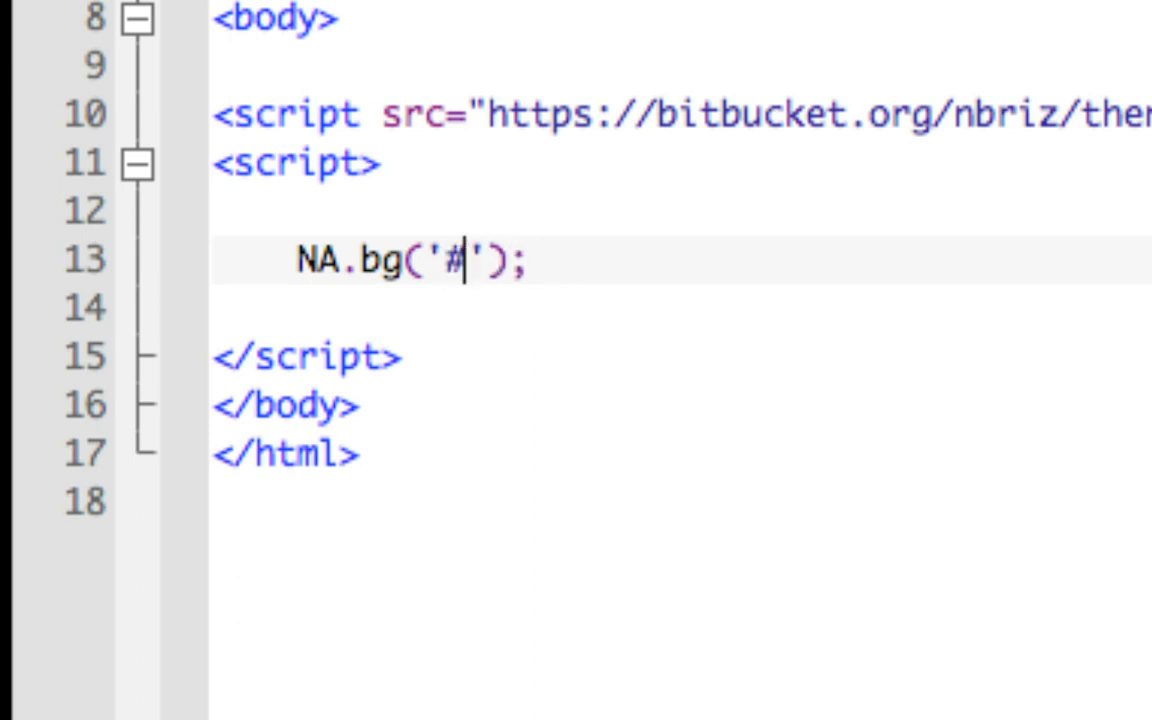
text(00558)
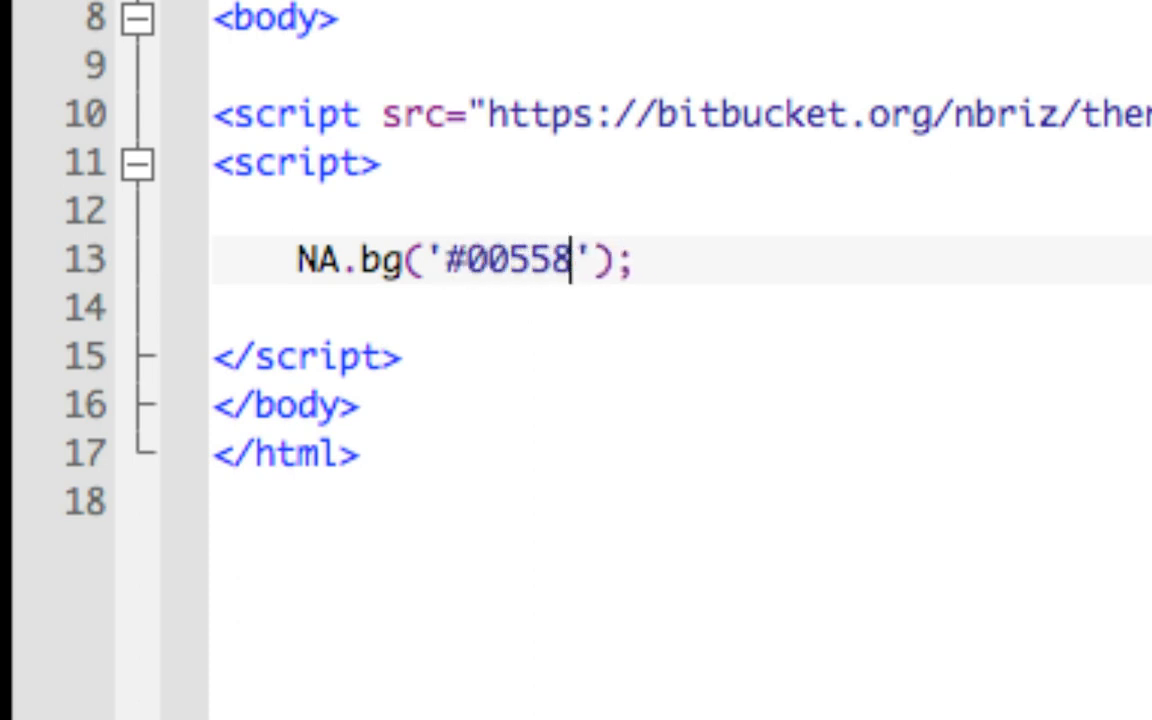
text(rainbo)
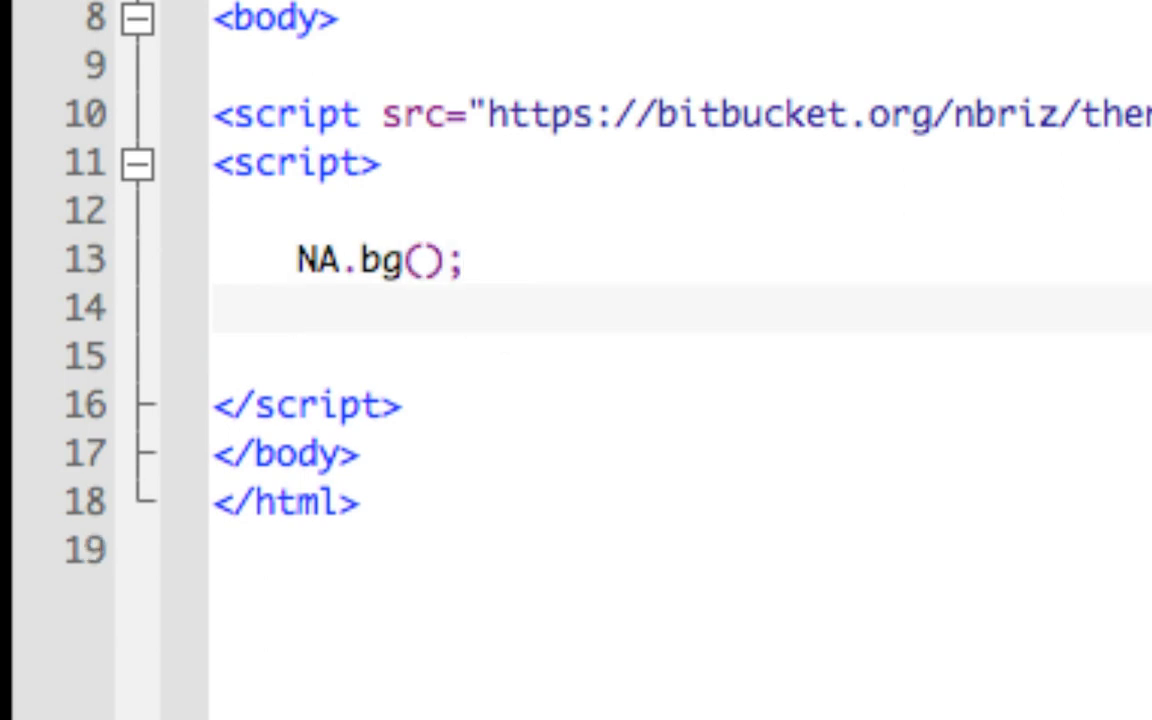
Step: Add NA.pixelizeImg('images/rain.jpg'); on the line after NA.bg();
text(NA.)
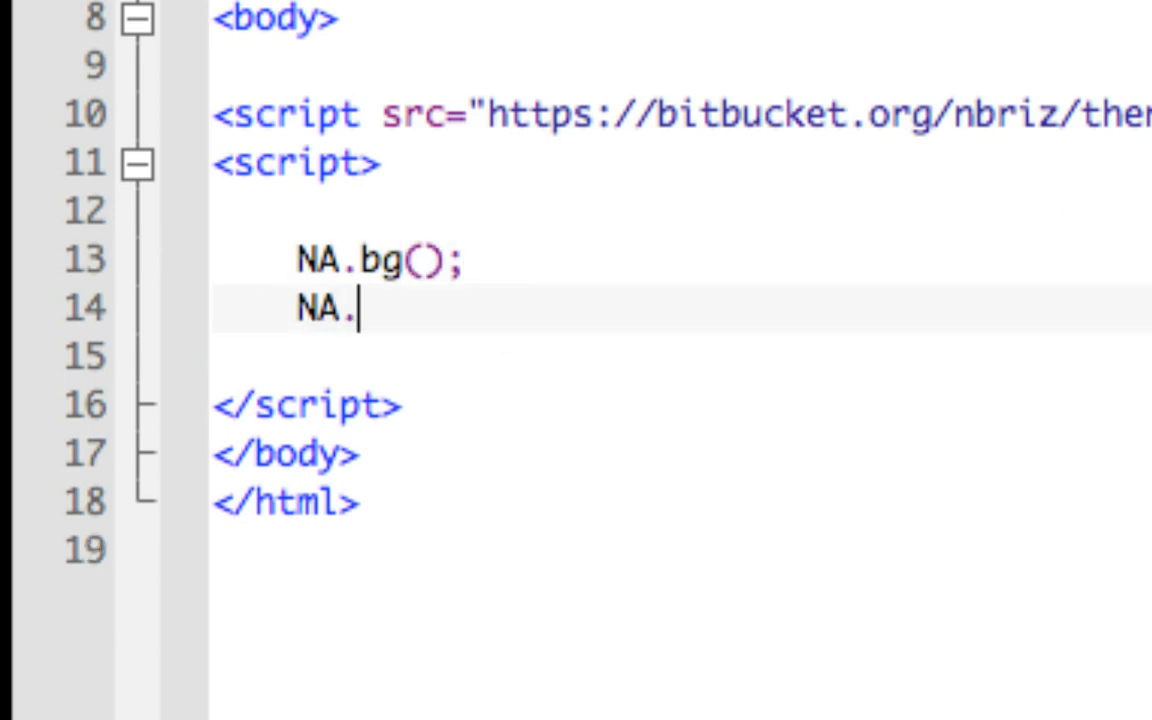
text(pixelizeImg)
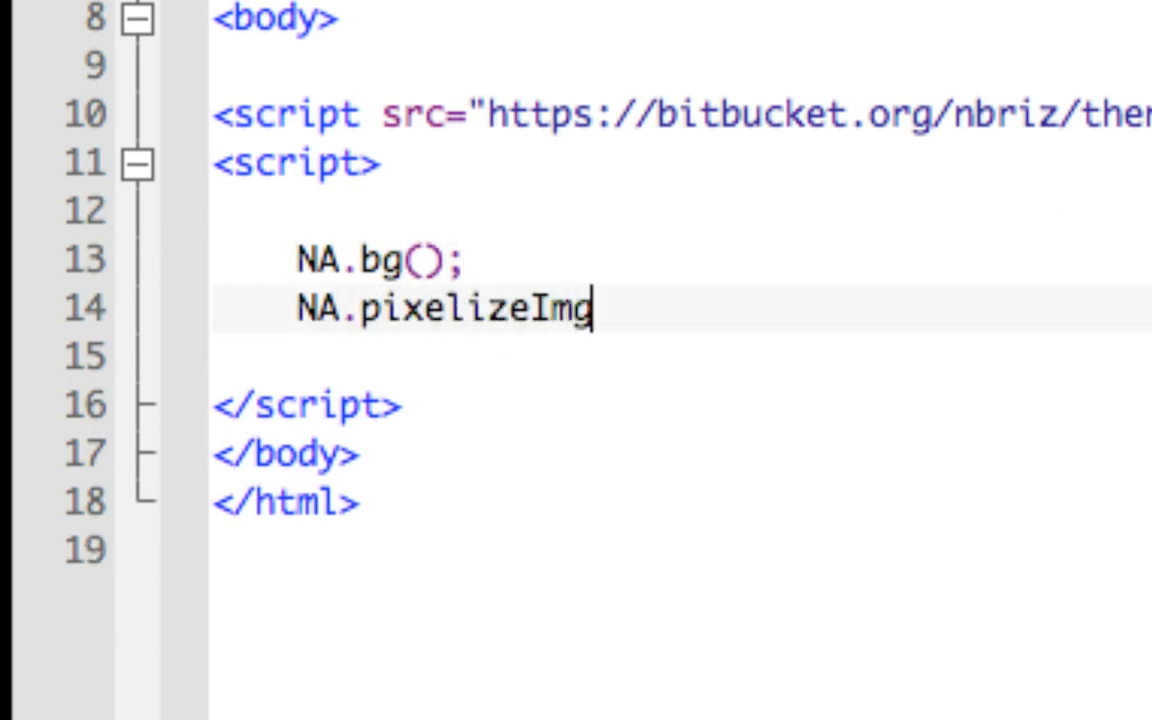
text(e();)
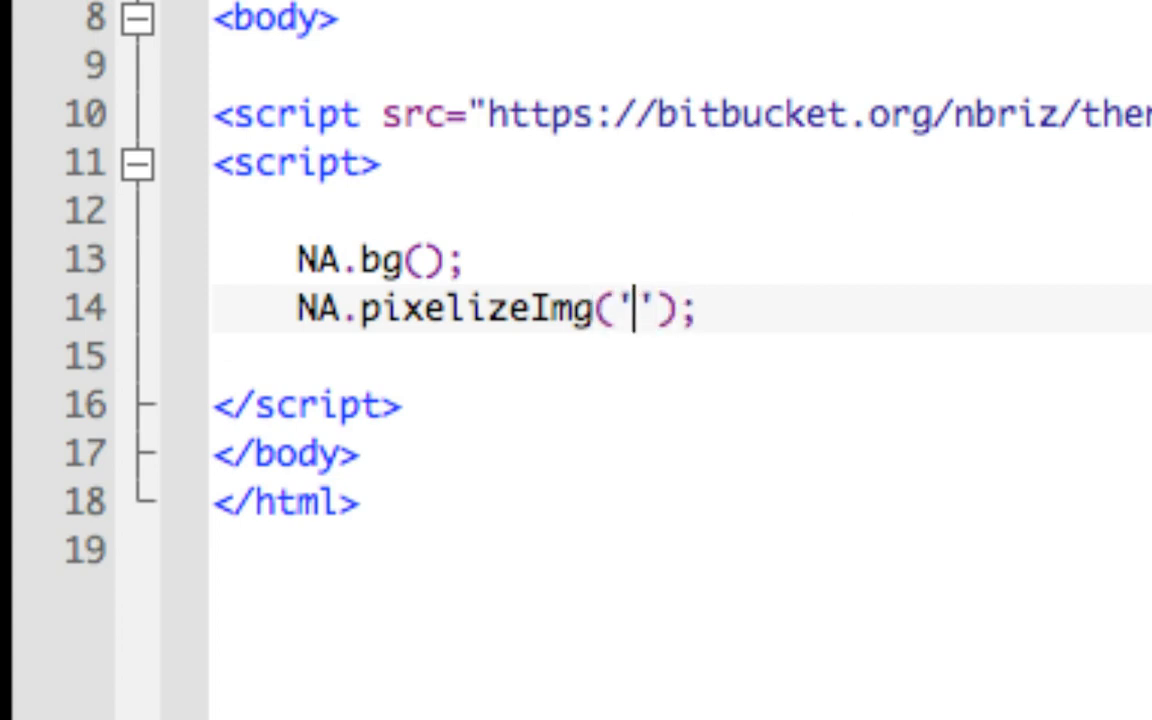
text(images/rain)
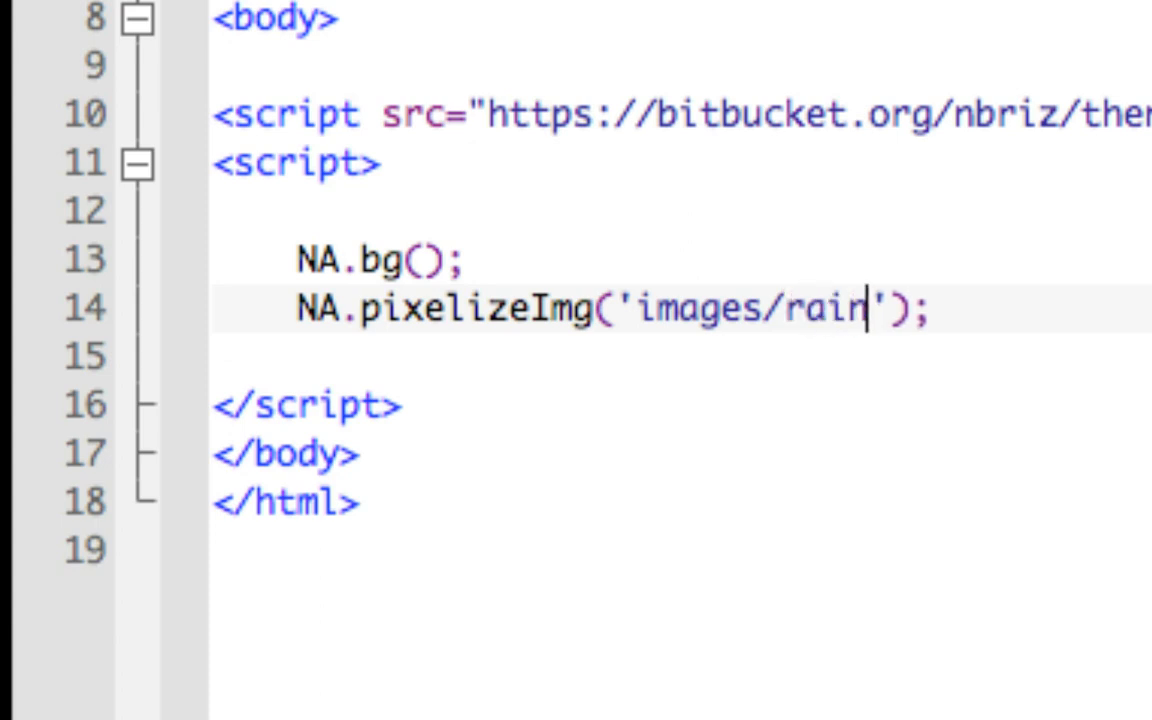
text(.jpg)
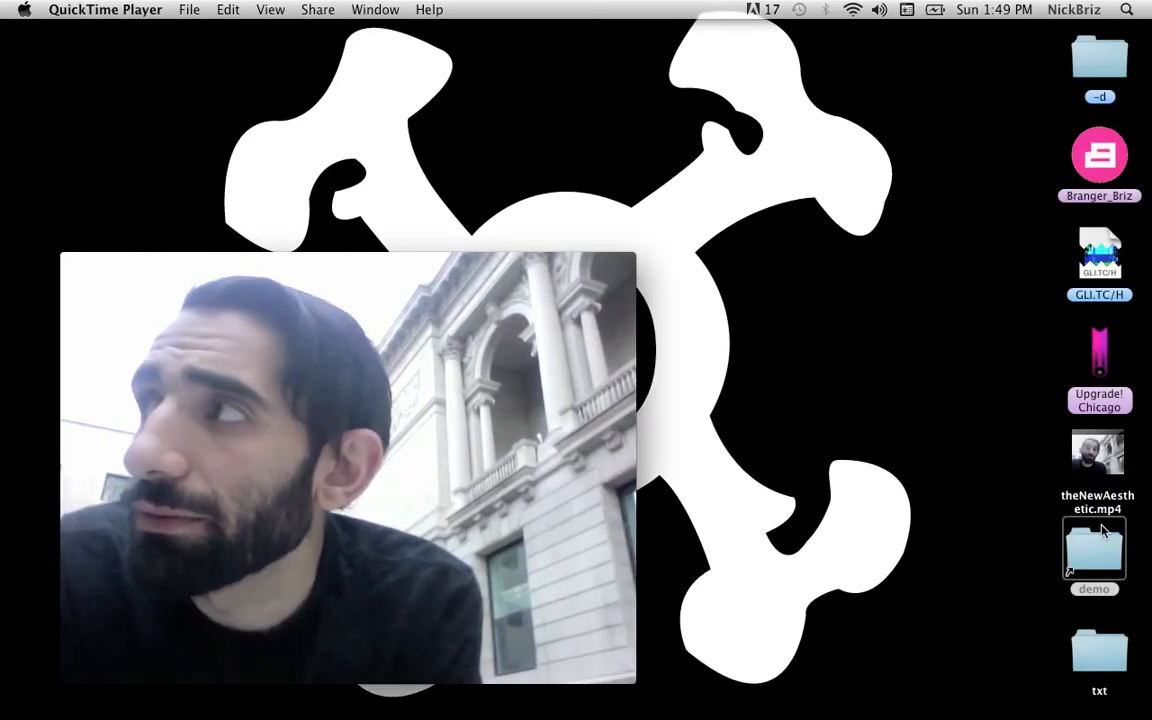
Step: Check the images folder in Finder, then give pixelizeImg the arguments 400,270,20
double_click(1092, 550)
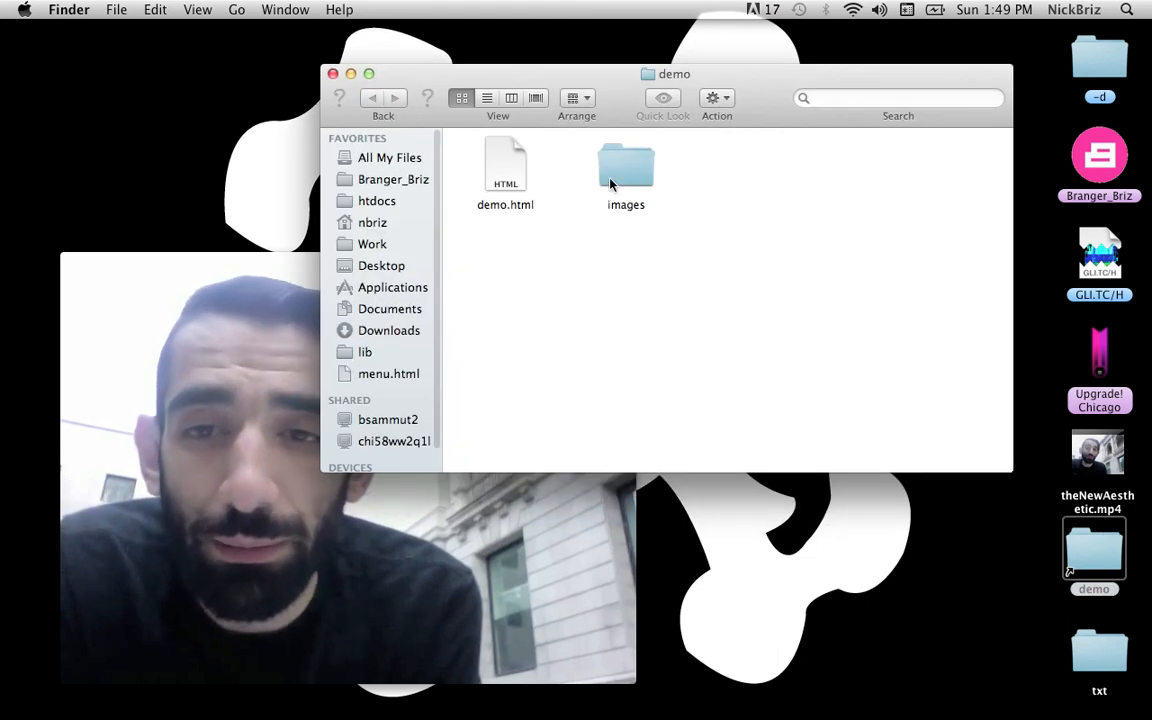
double_click(626, 168)
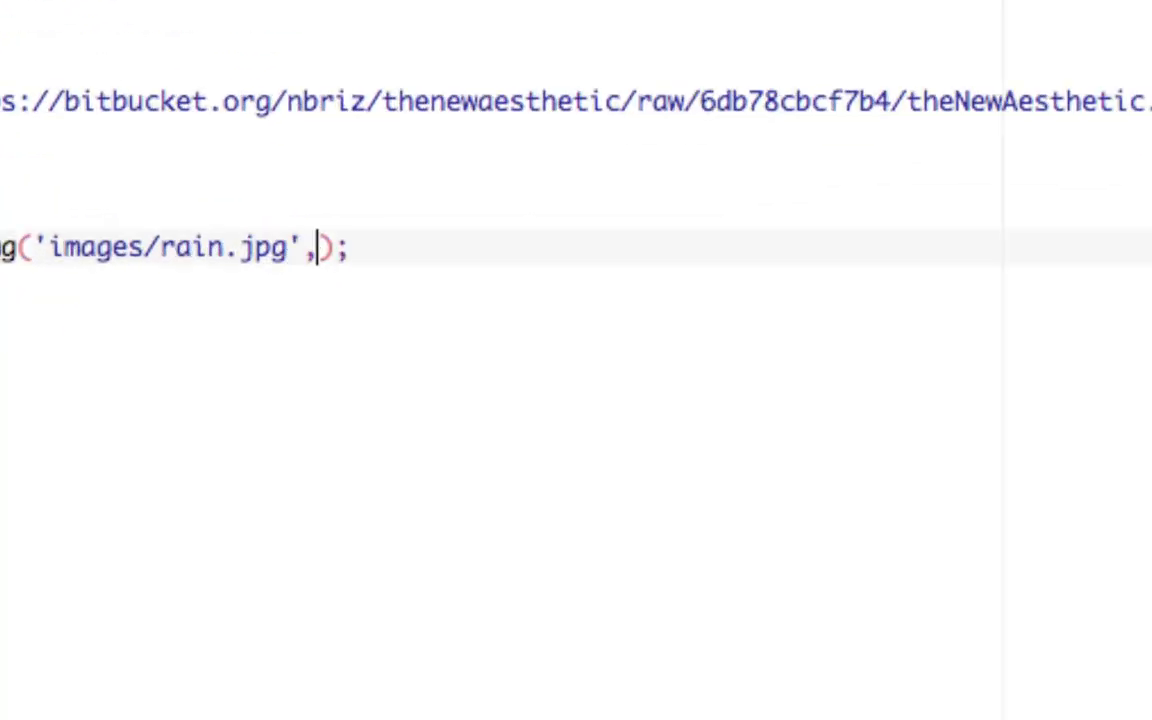
text(400,270,20)
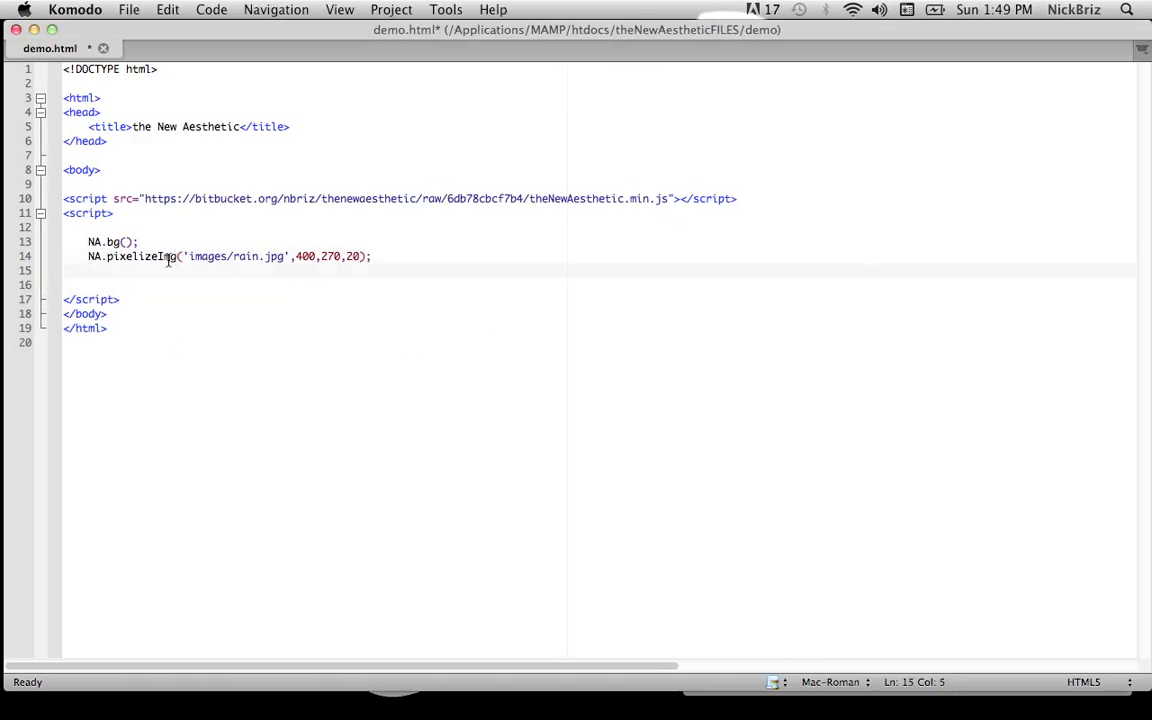
Step: Add the call NA.icons('file',340,20,40); to the demo.html script
text(NA)
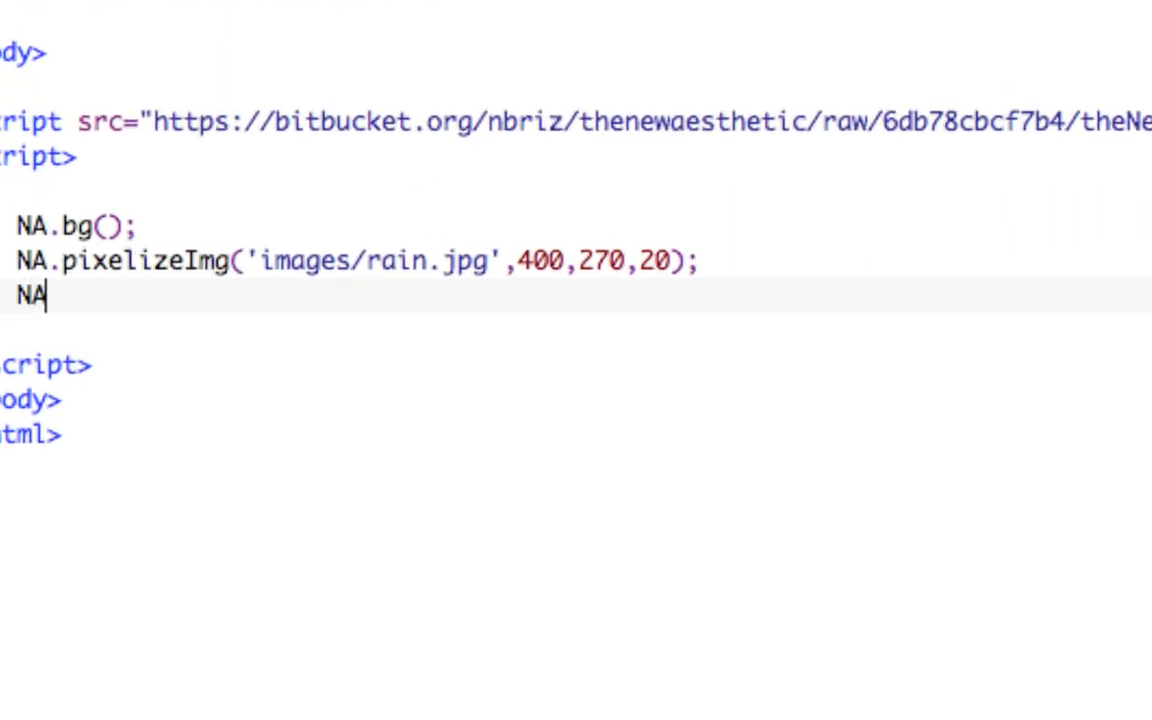
text(.icons();)
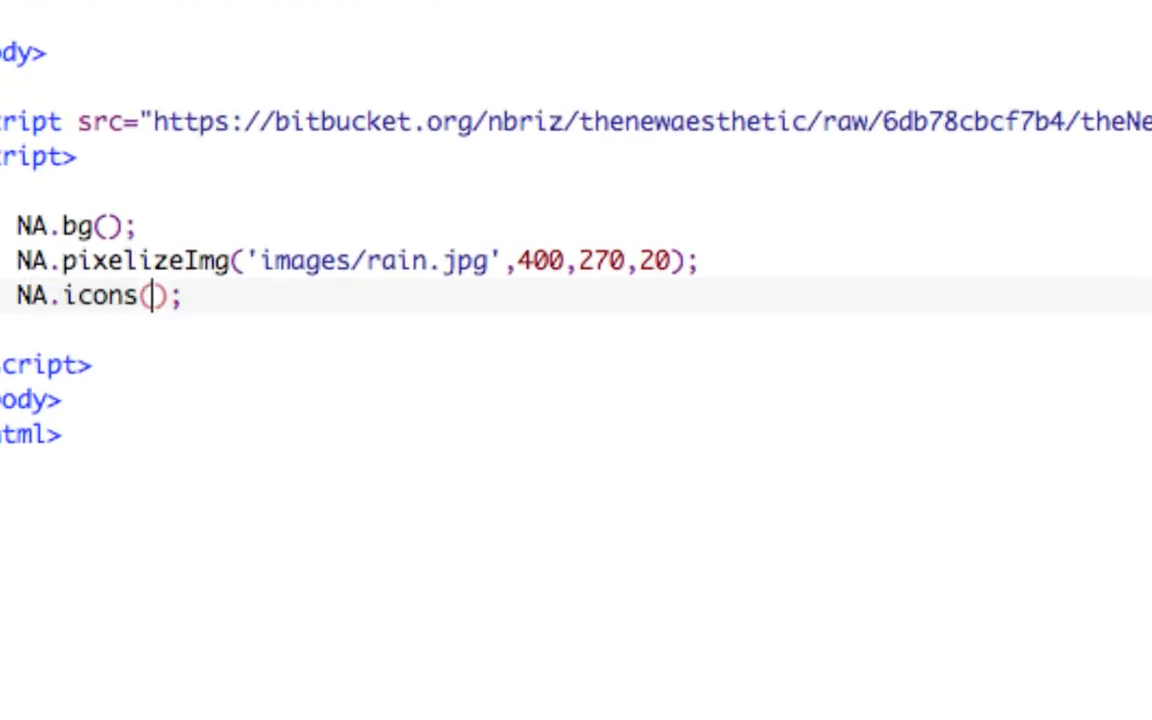
text('file')
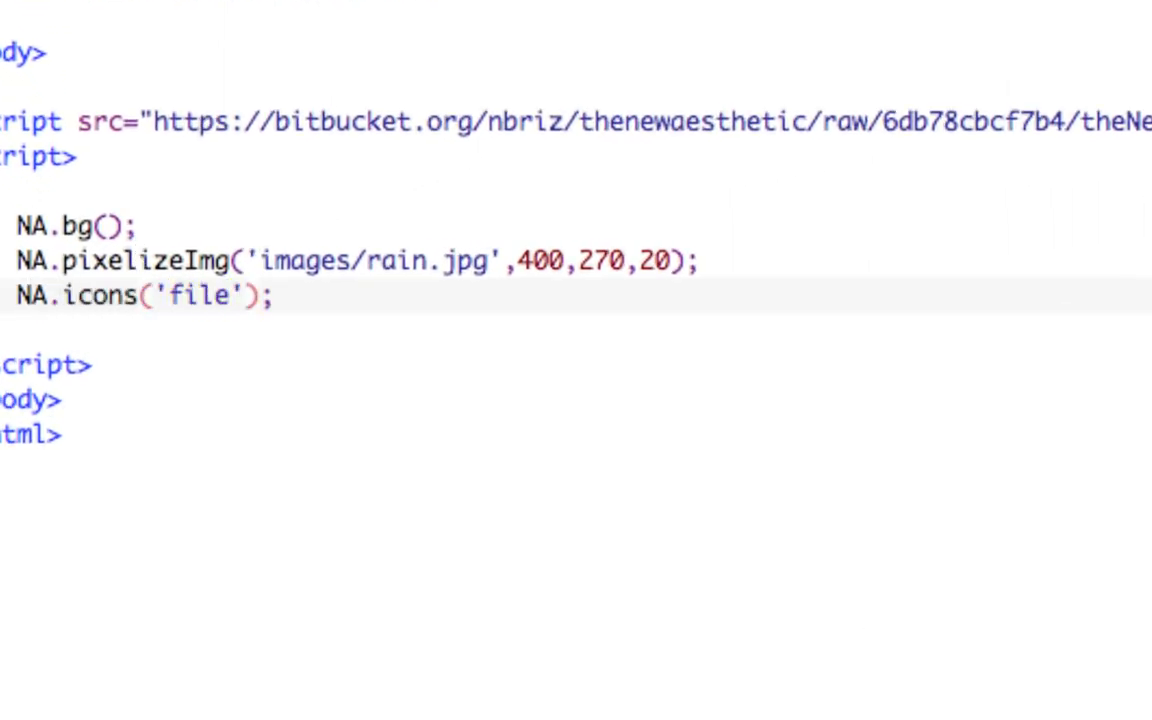
text(,340,m)
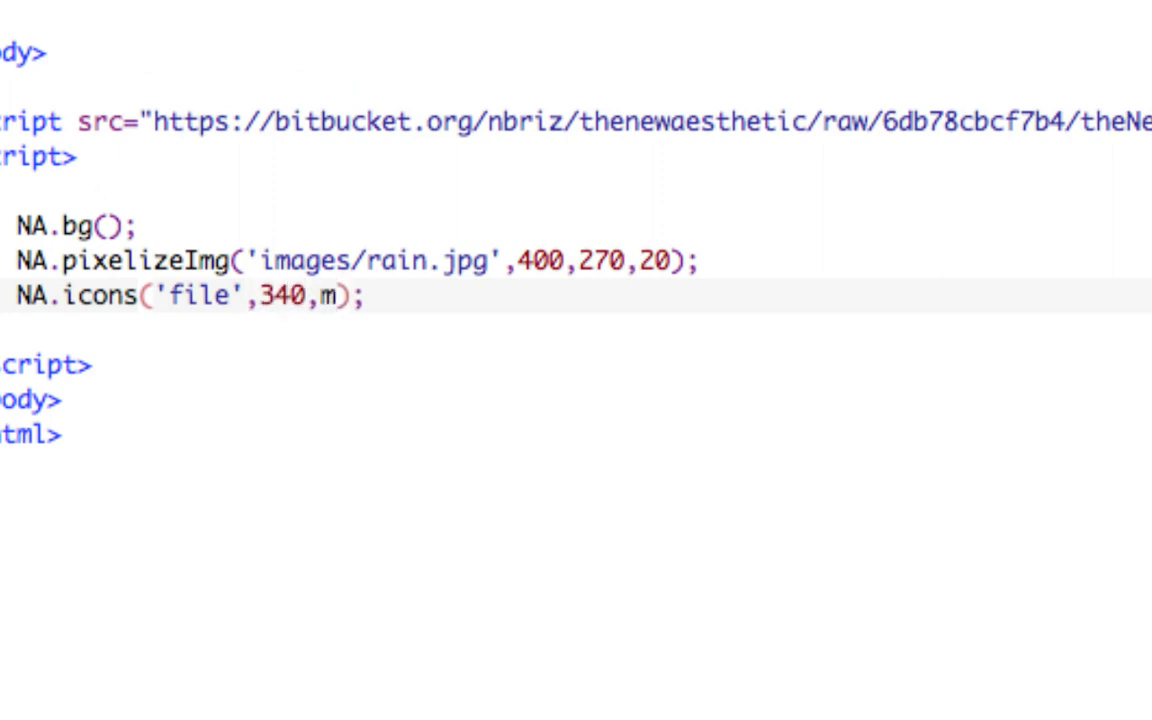
text(20,9)
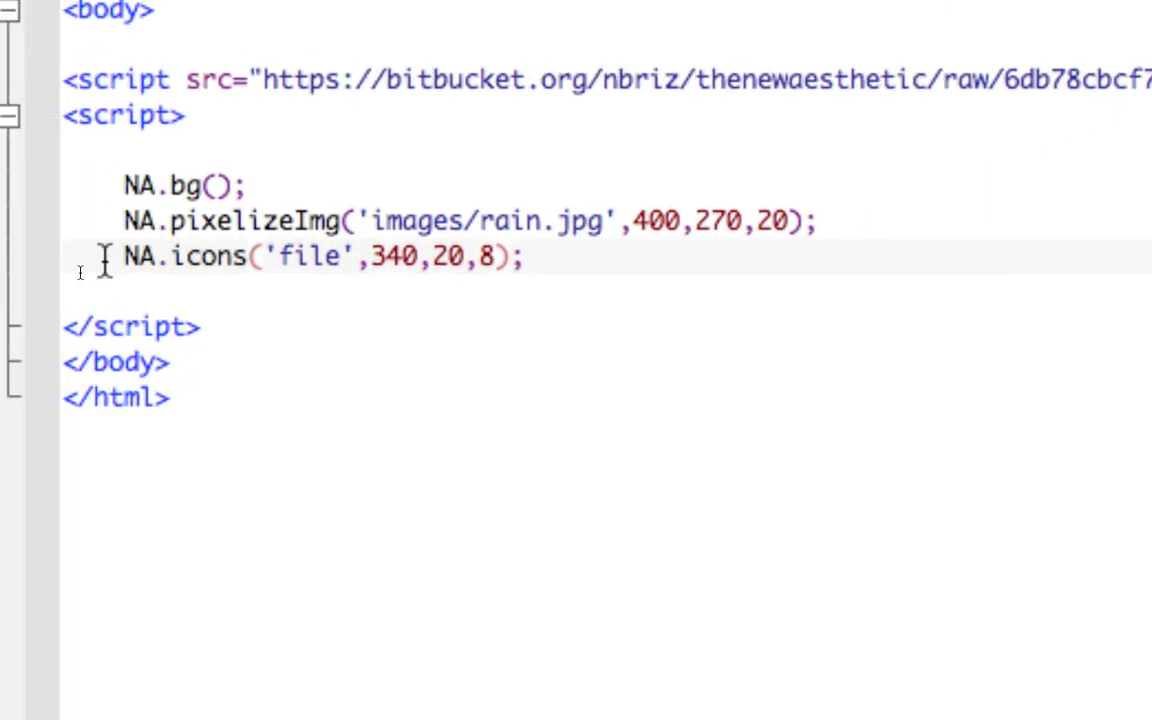
text(40)
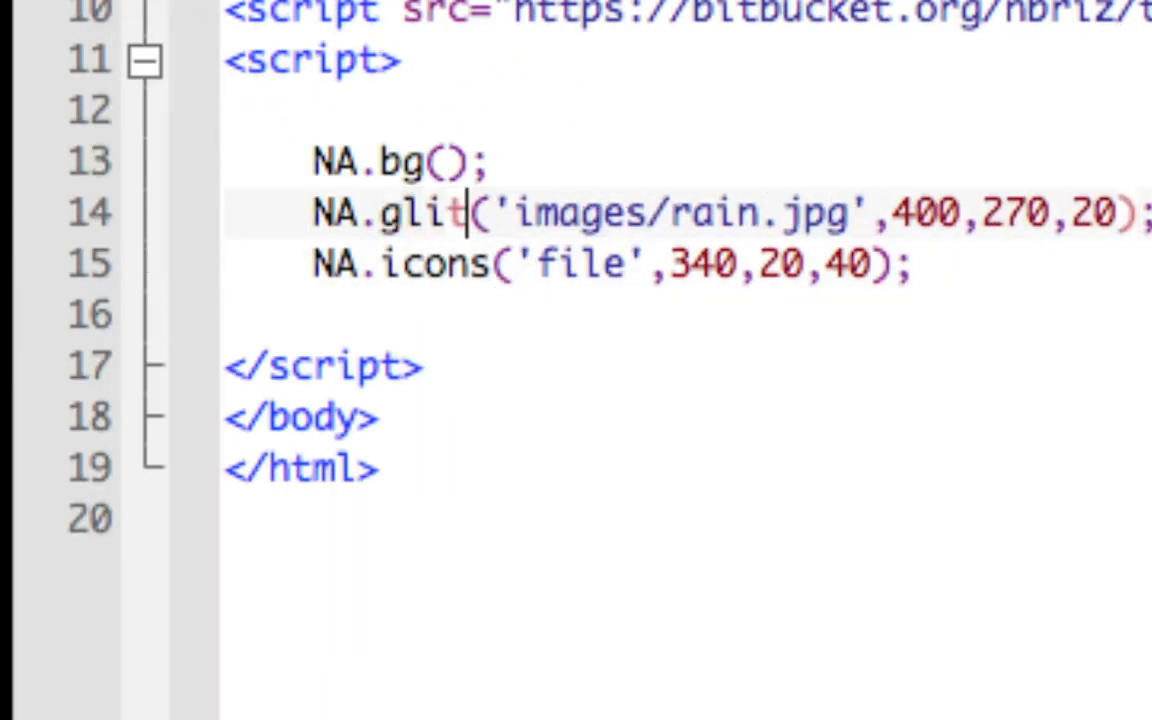
Step: Rename pixelizeImg to glitchImg, then remove that image-effect line
text(chImg)
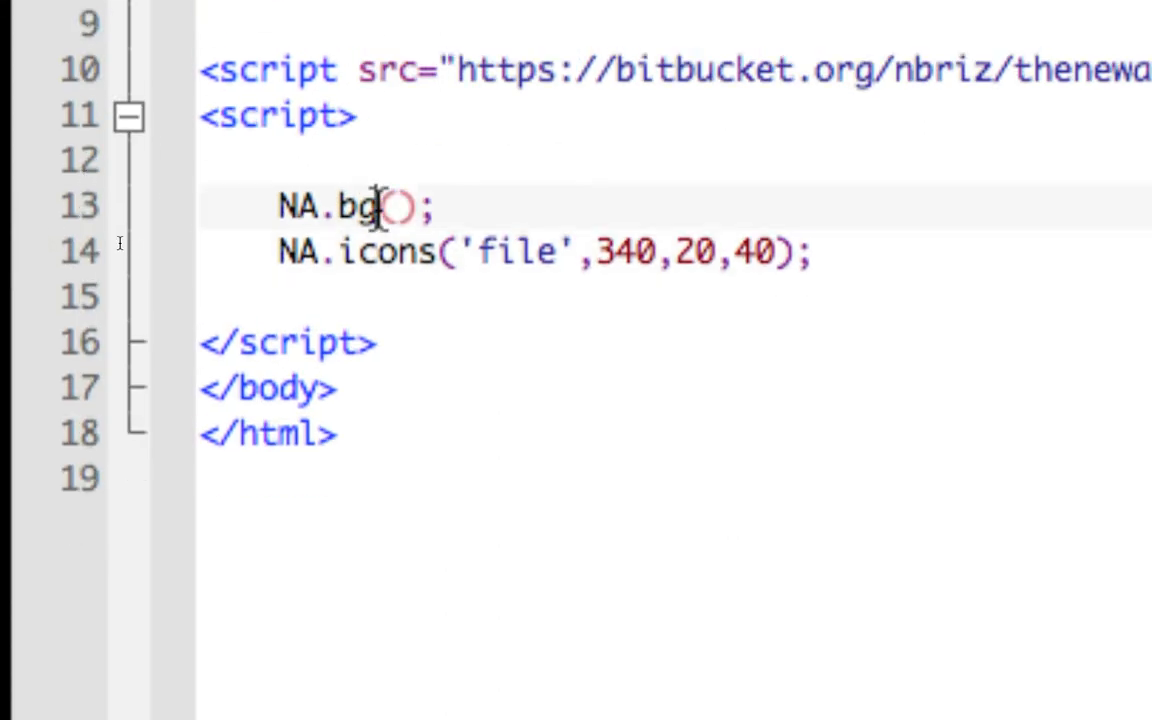
Step: Replace NA.bg() with NA.googleMaps(), start NA.apiKey = above it, and look up the key in the Google APIs Console
text(oogleMaps)
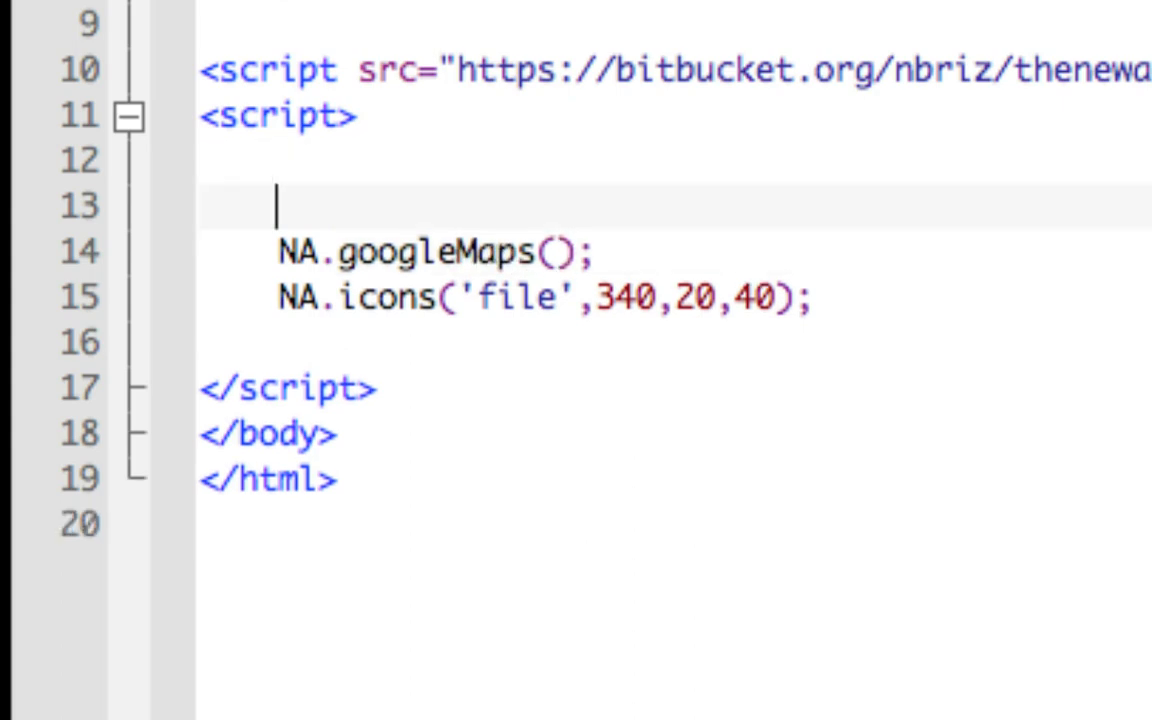
text(NA.api)
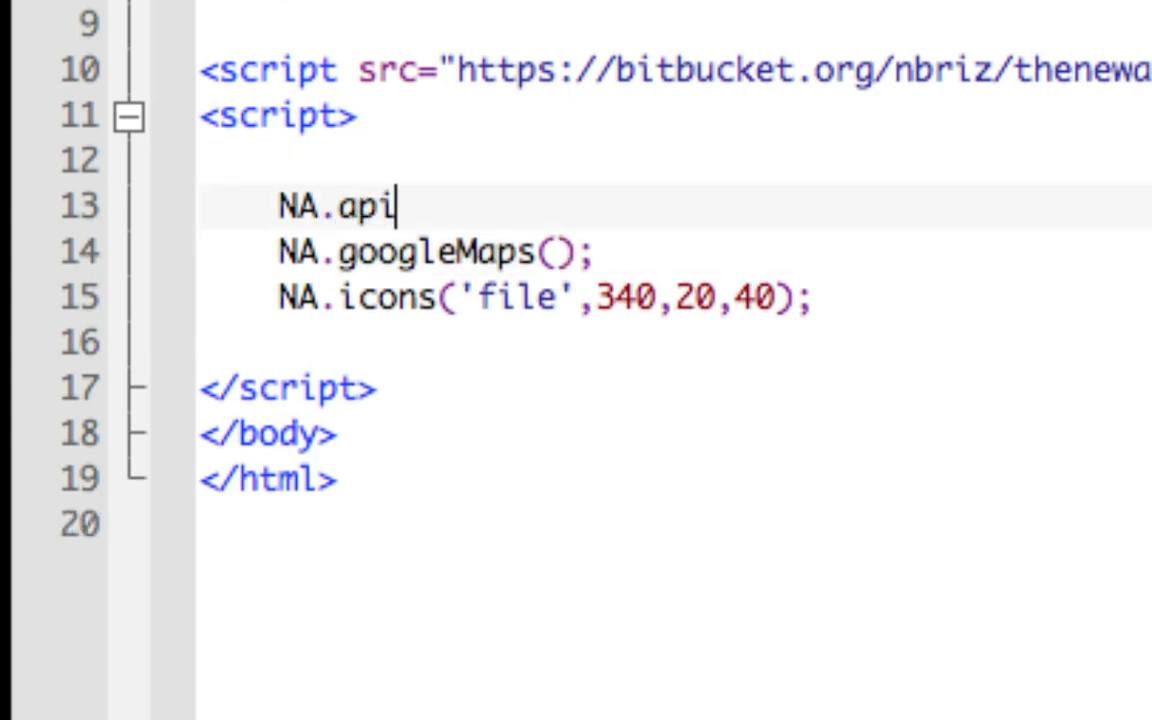
text(Key =)
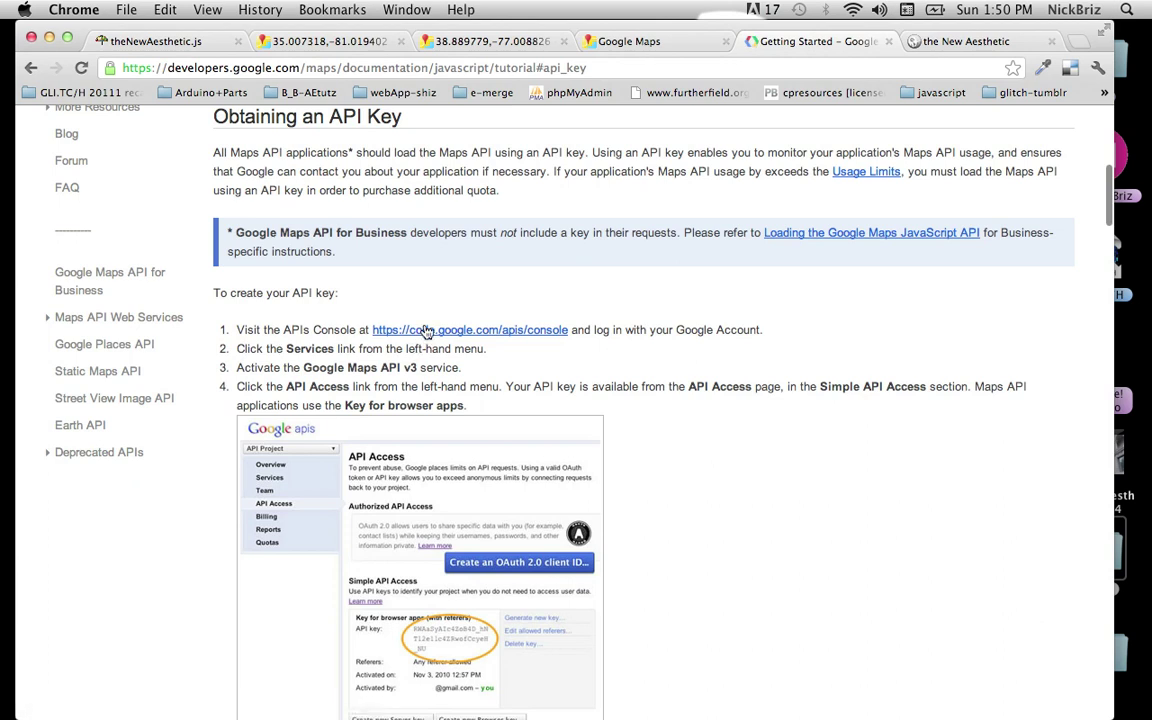
click(468, 328)
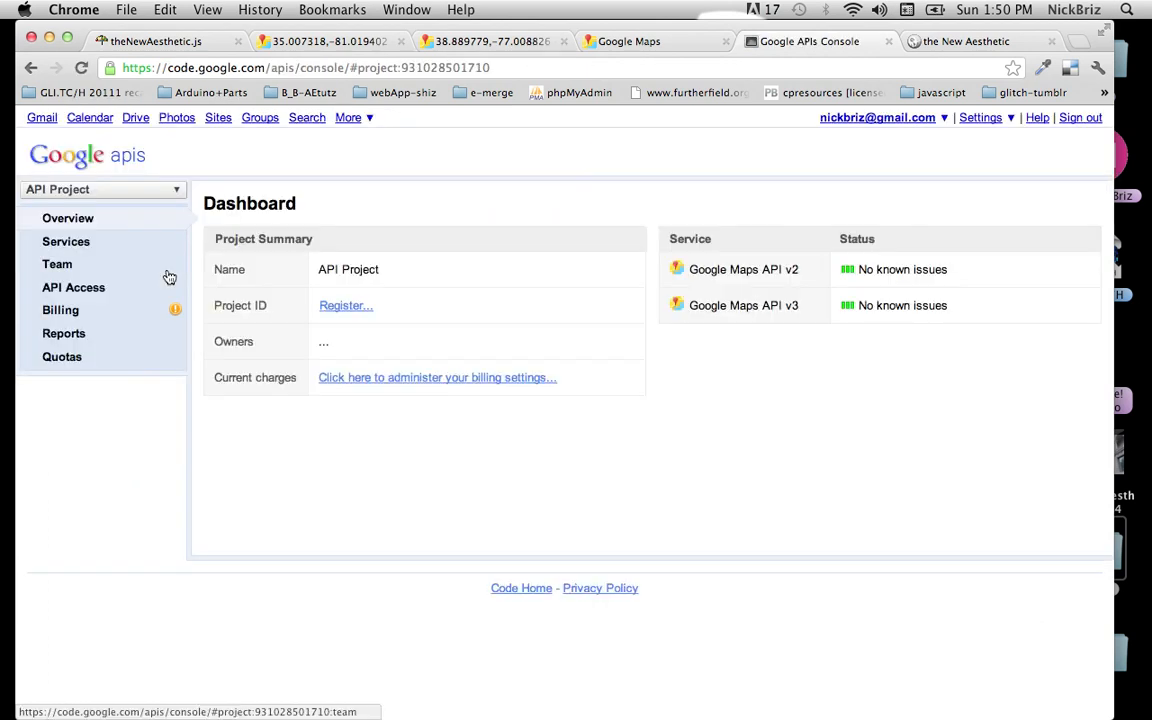
click(72, 288)
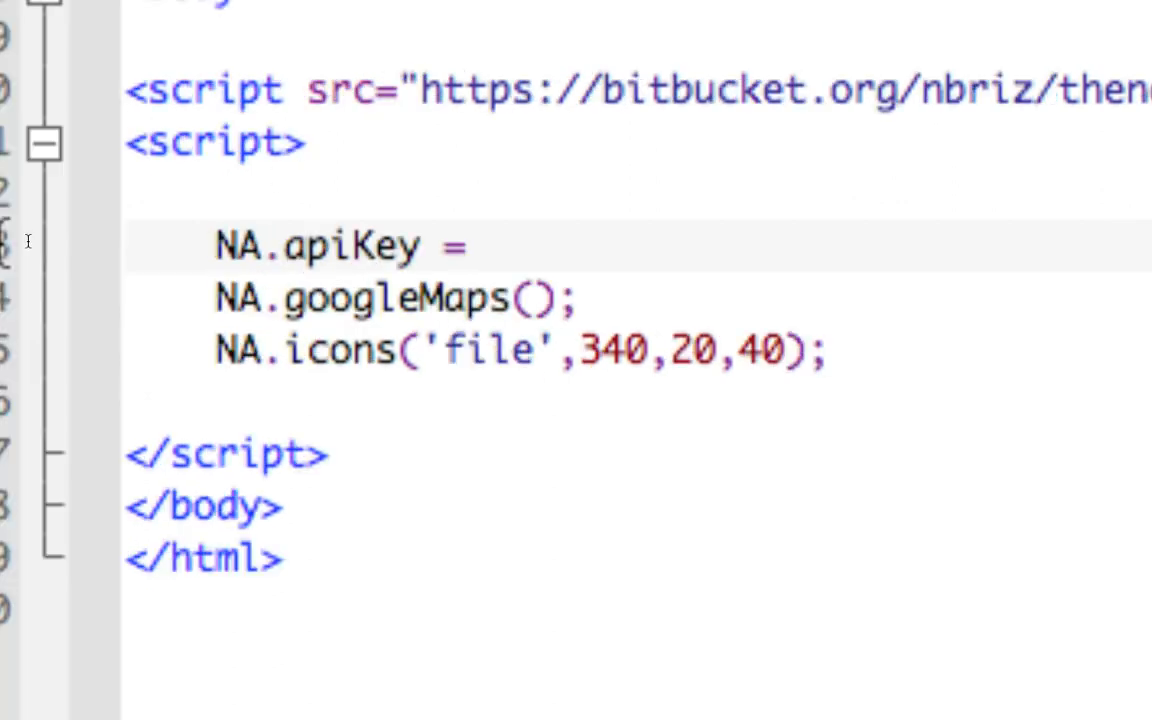
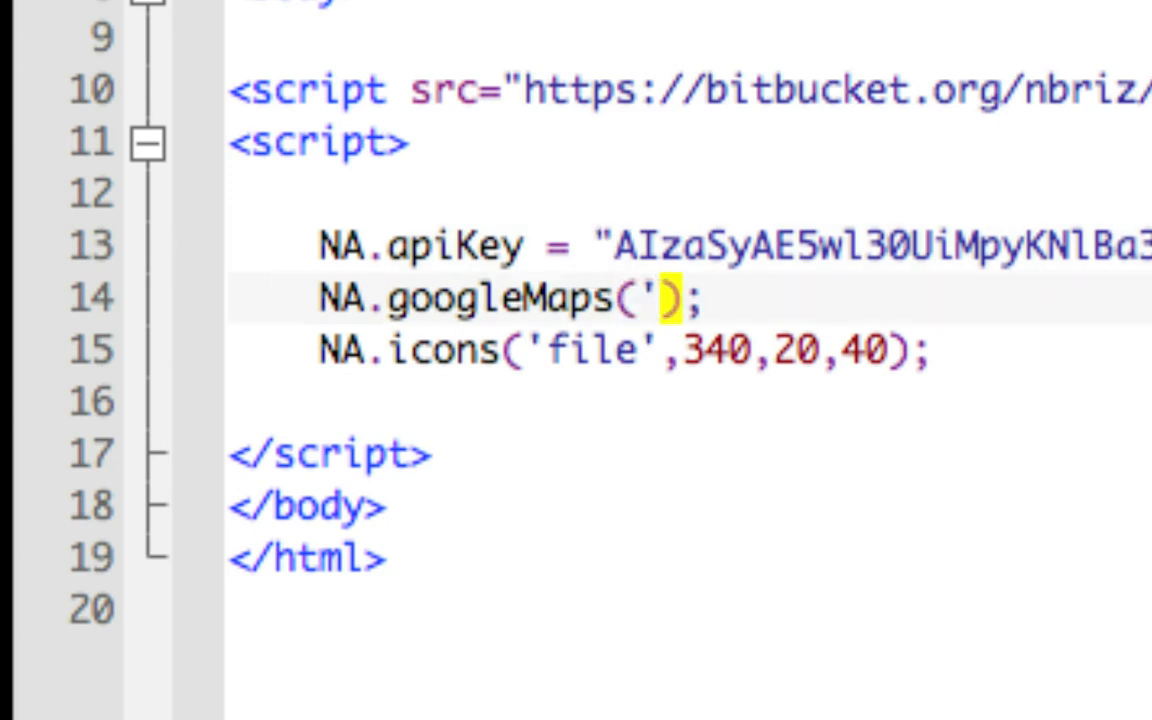
Step: Pass 'satellite', coordinates 35.007318, -81.019402 and a zoom value to NA.googleMaps()
text(satellite)
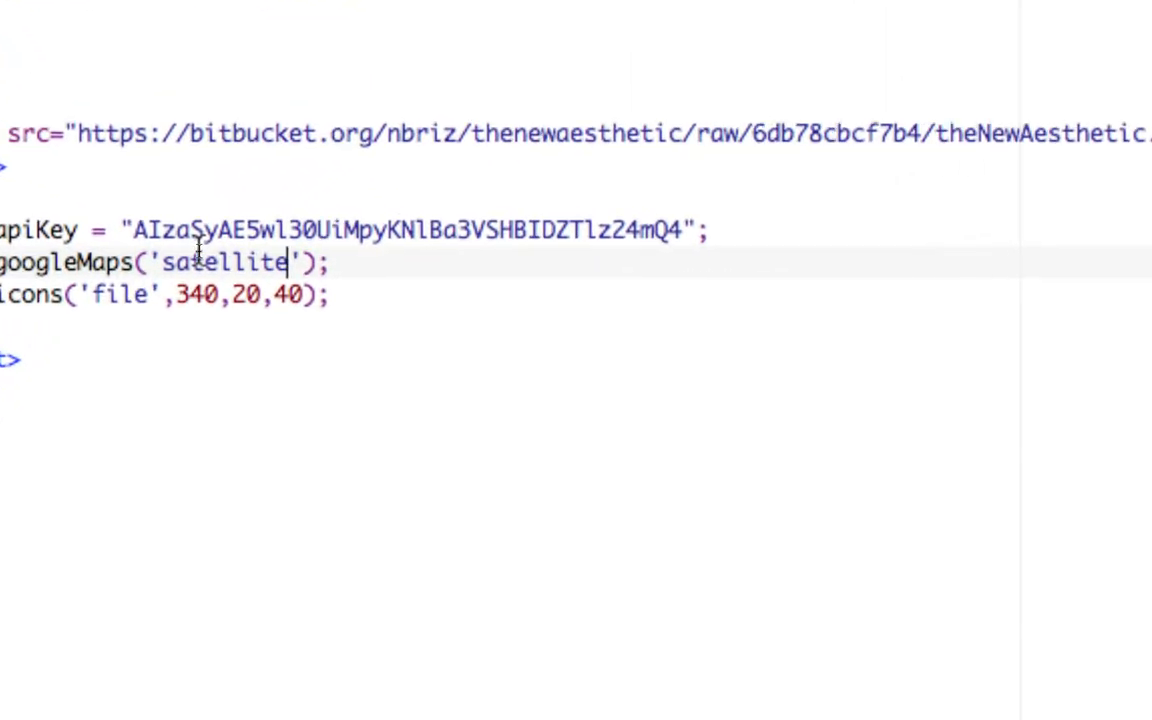
text(,35.007318, -81.019402)
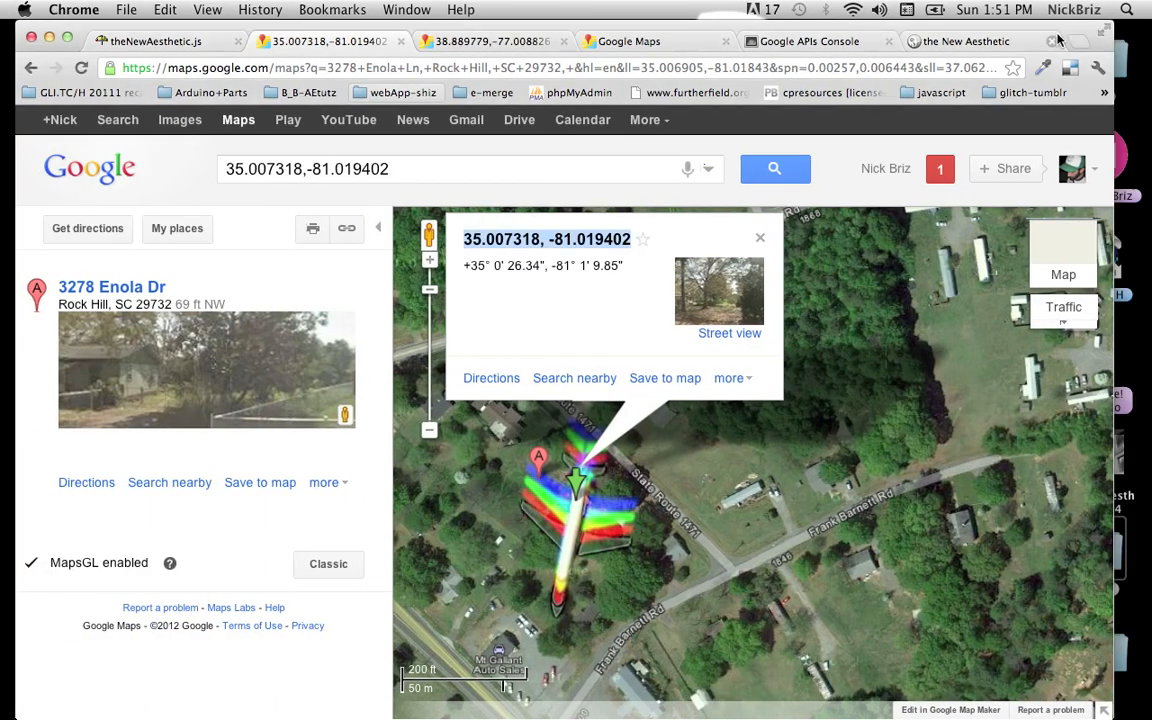
click(156, 40)
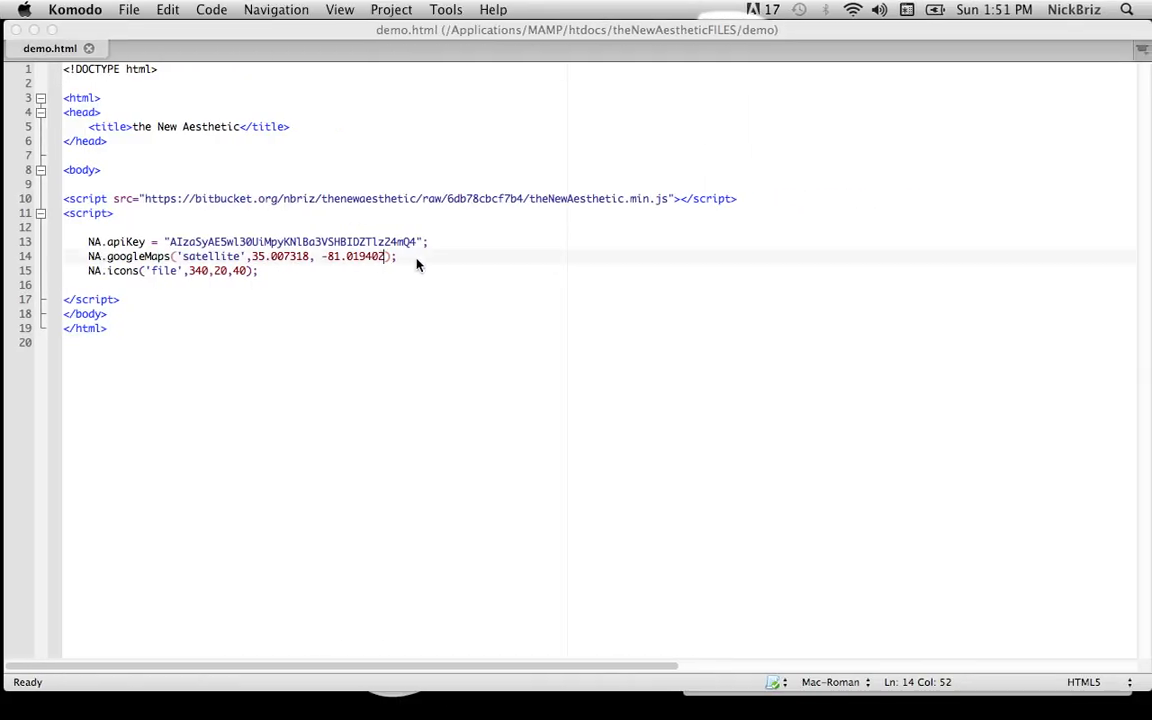
text(,15)
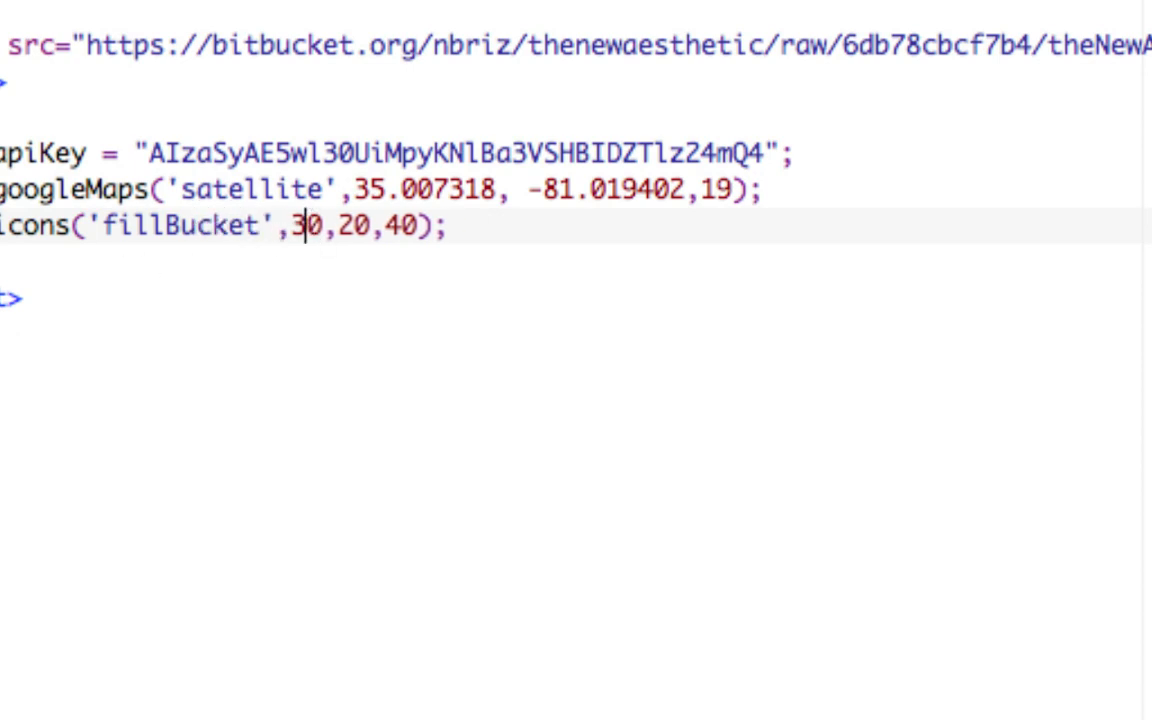
Step: Adjust the zoom and make the call NA.icons('fillBucket',220,20,20,'white','red')
text(22)
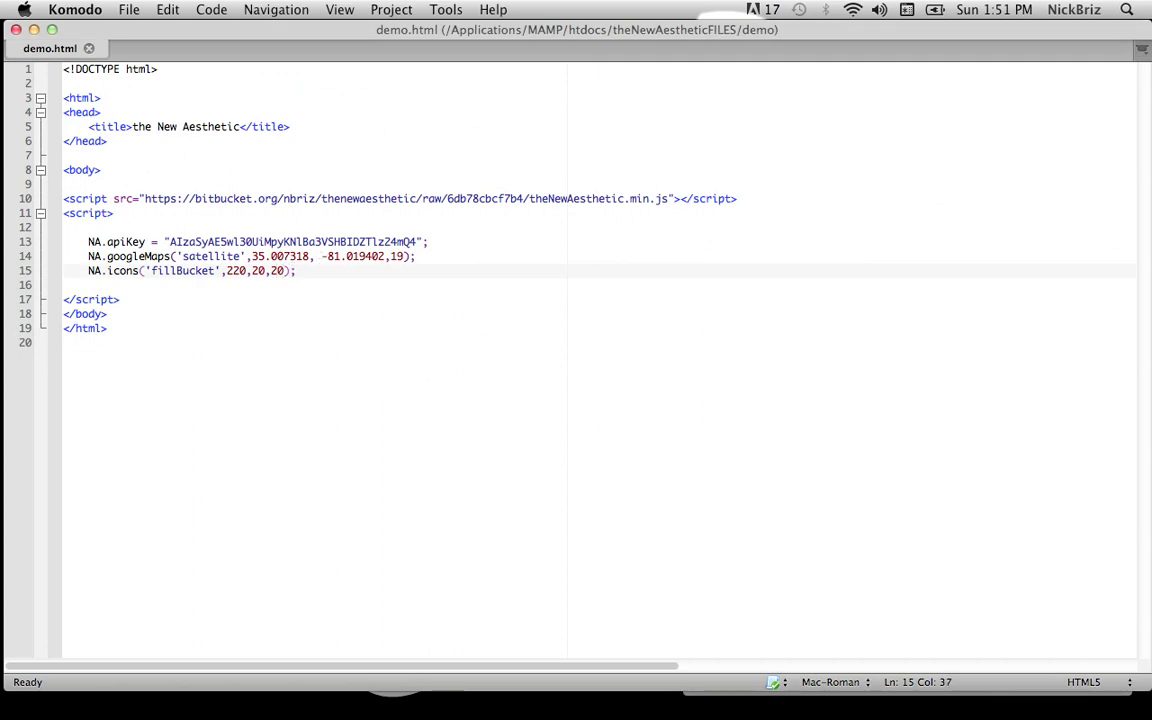
text(,'white')
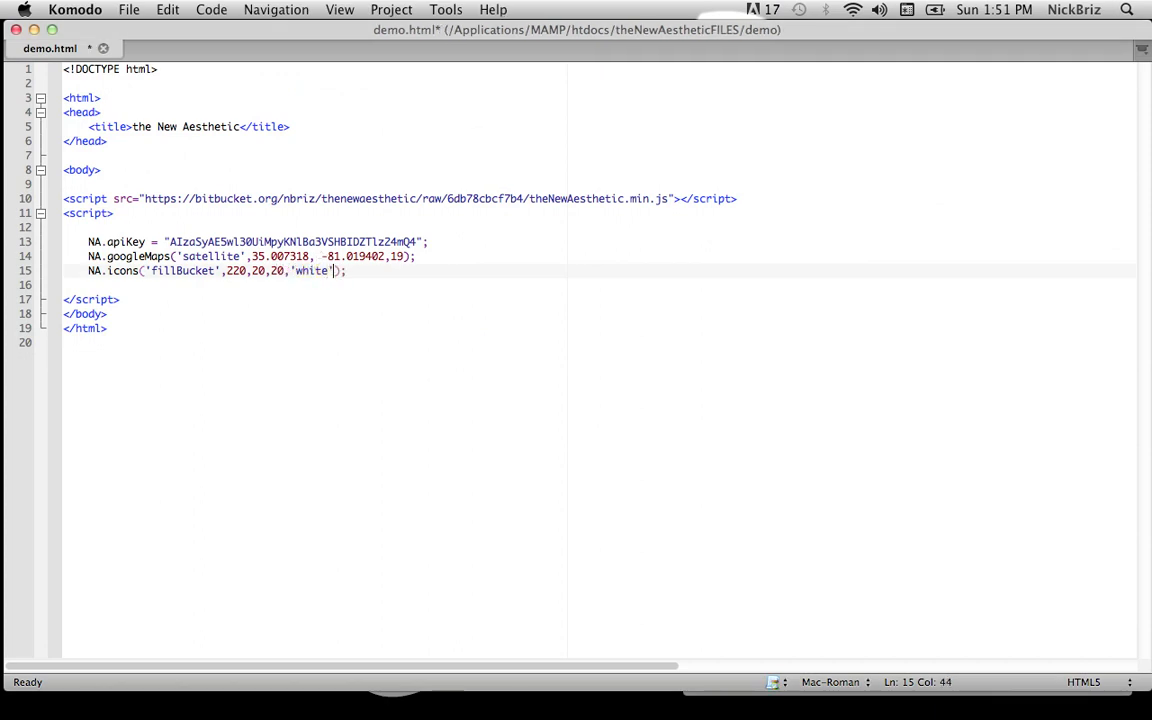
text(,'red')
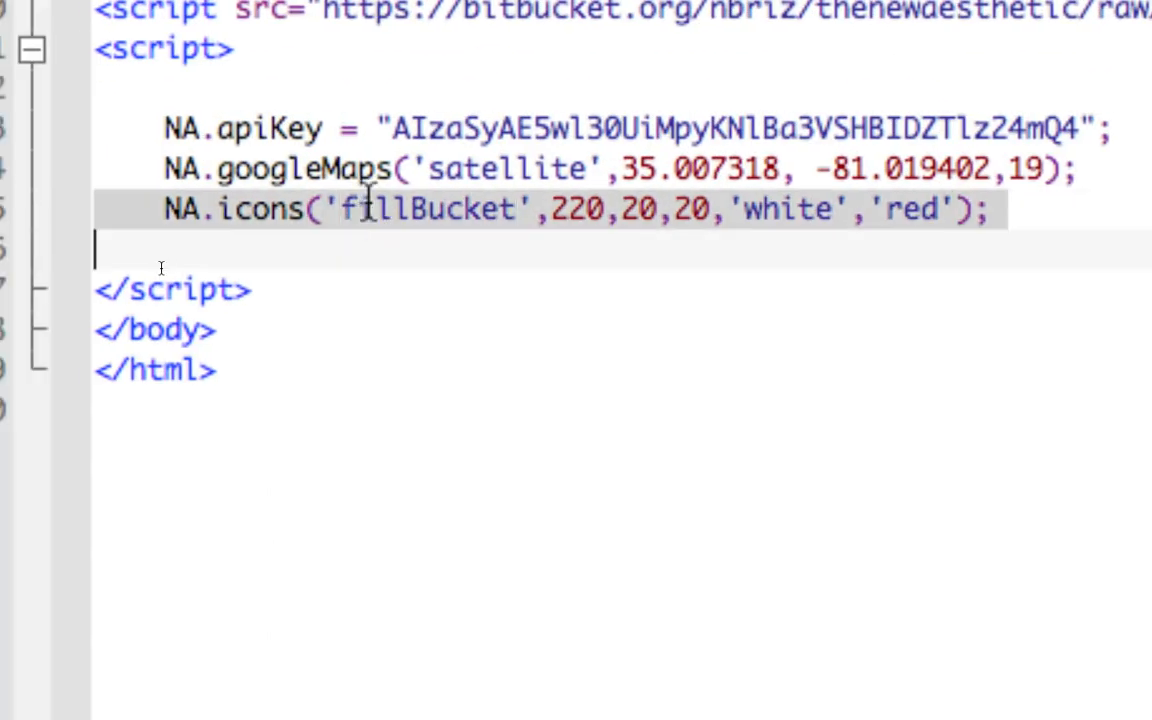
Step: Replace the fillBucket icons line with NA.hourglass(420,120,16);
key(Backspace)
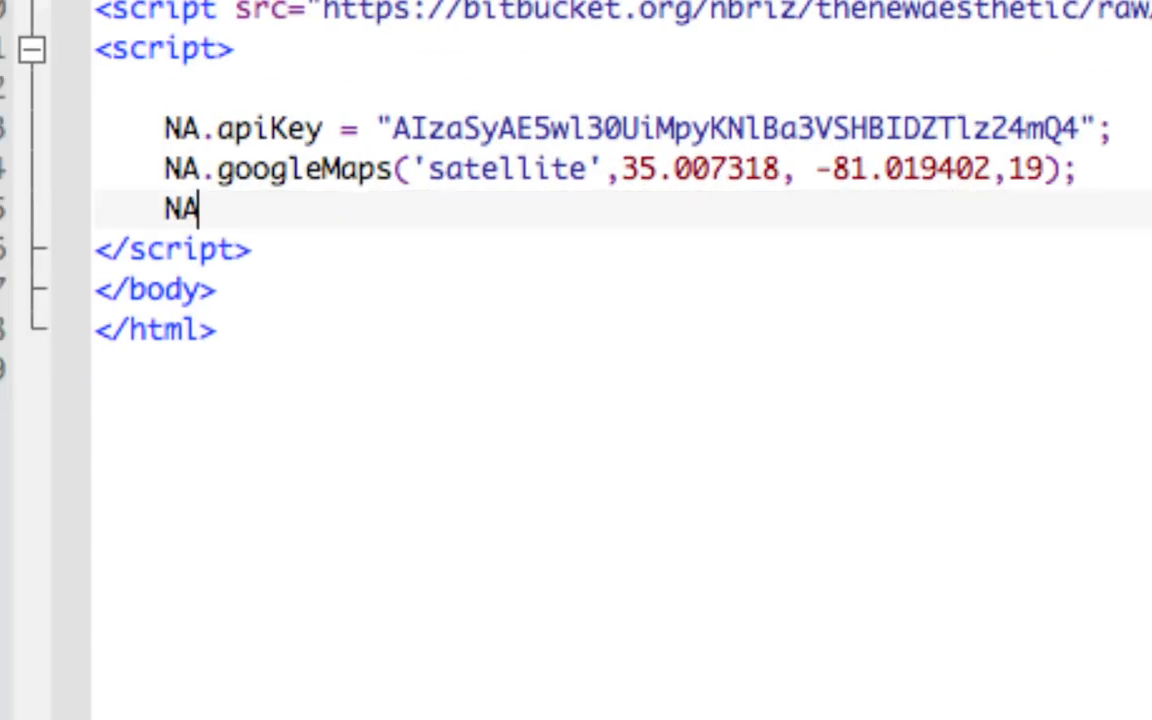
text(.hourglass)
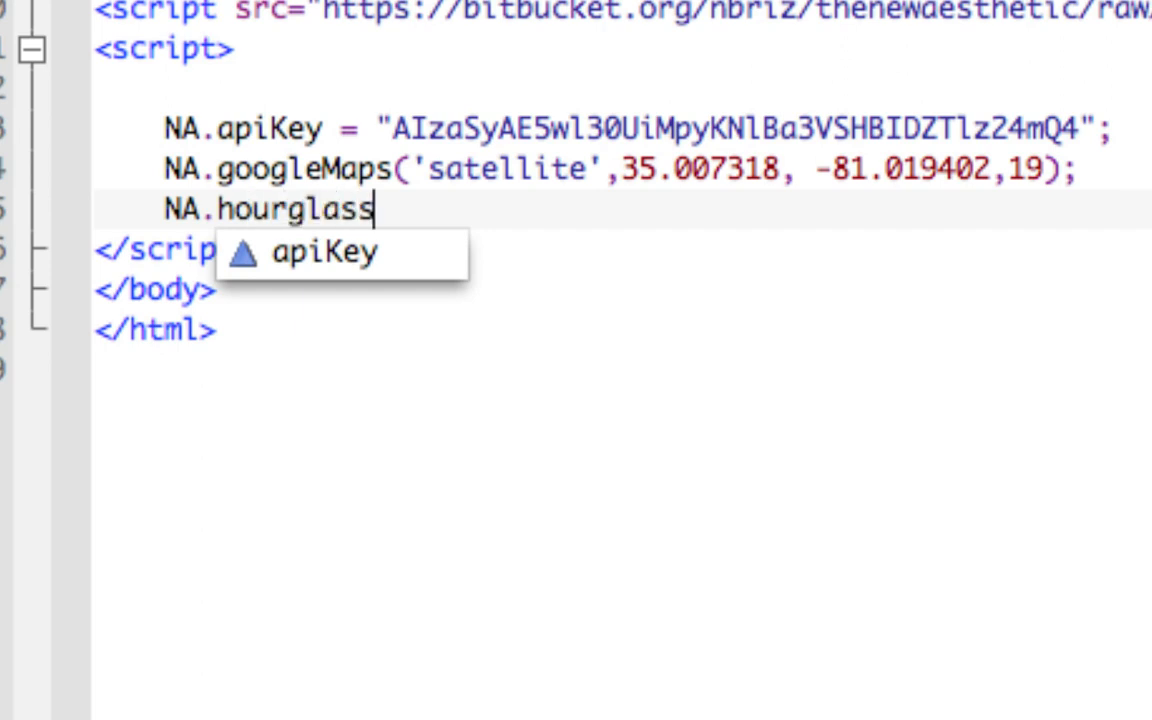
text(();)
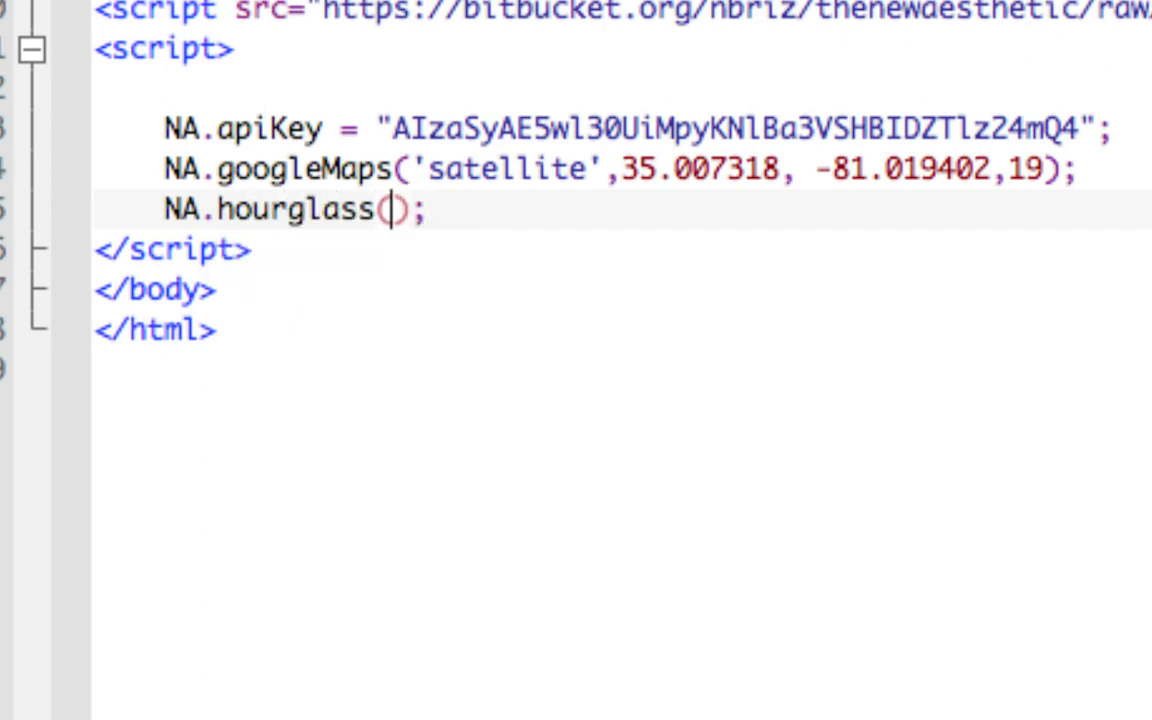
text(420,1)
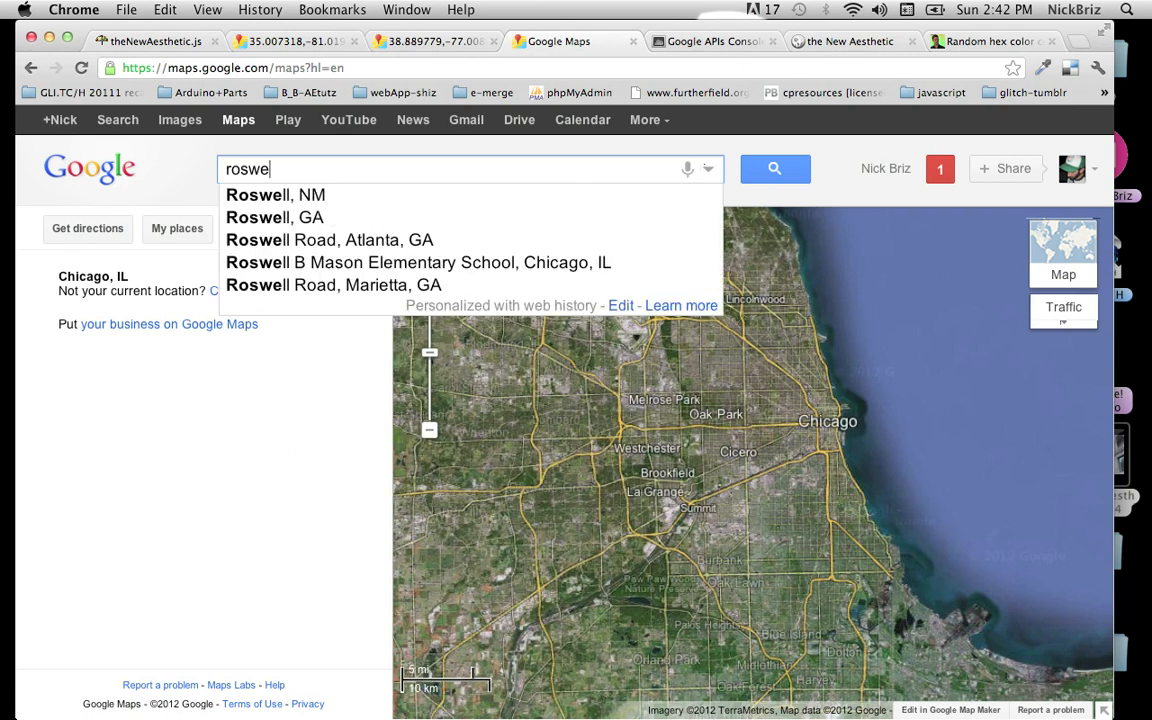
Step: Locate Roswell, NM in Google Maps and grab a spot's coordinates
click(276, 194)
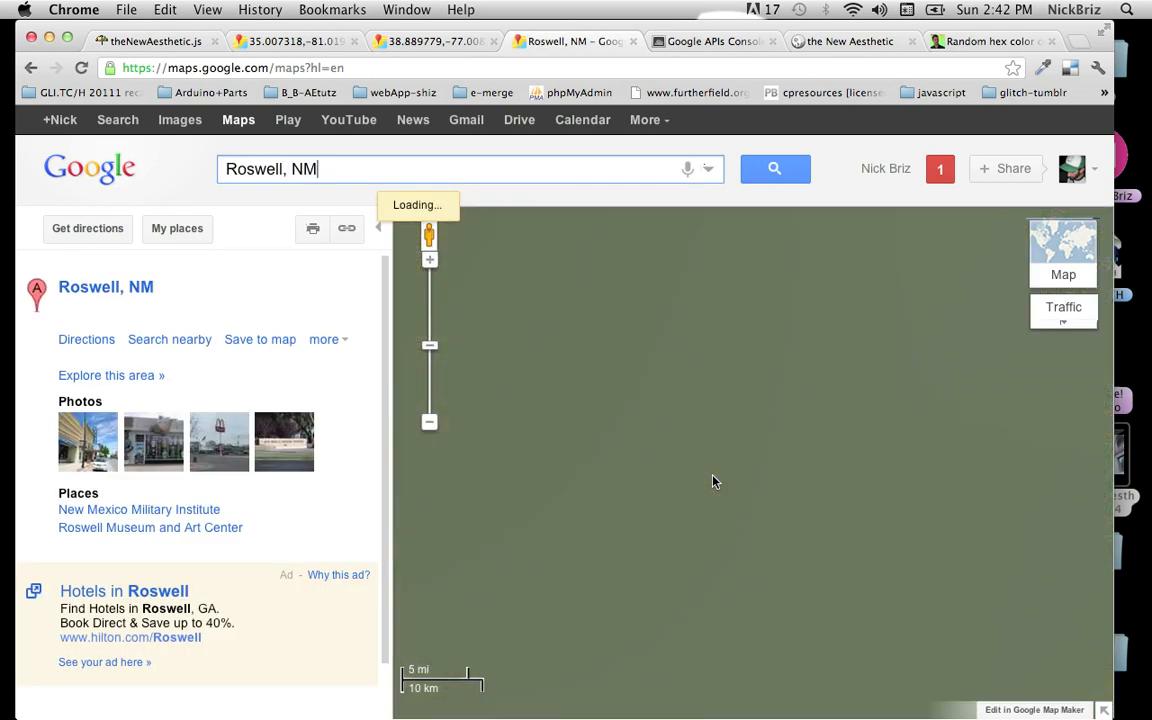
right_click(716, 482)
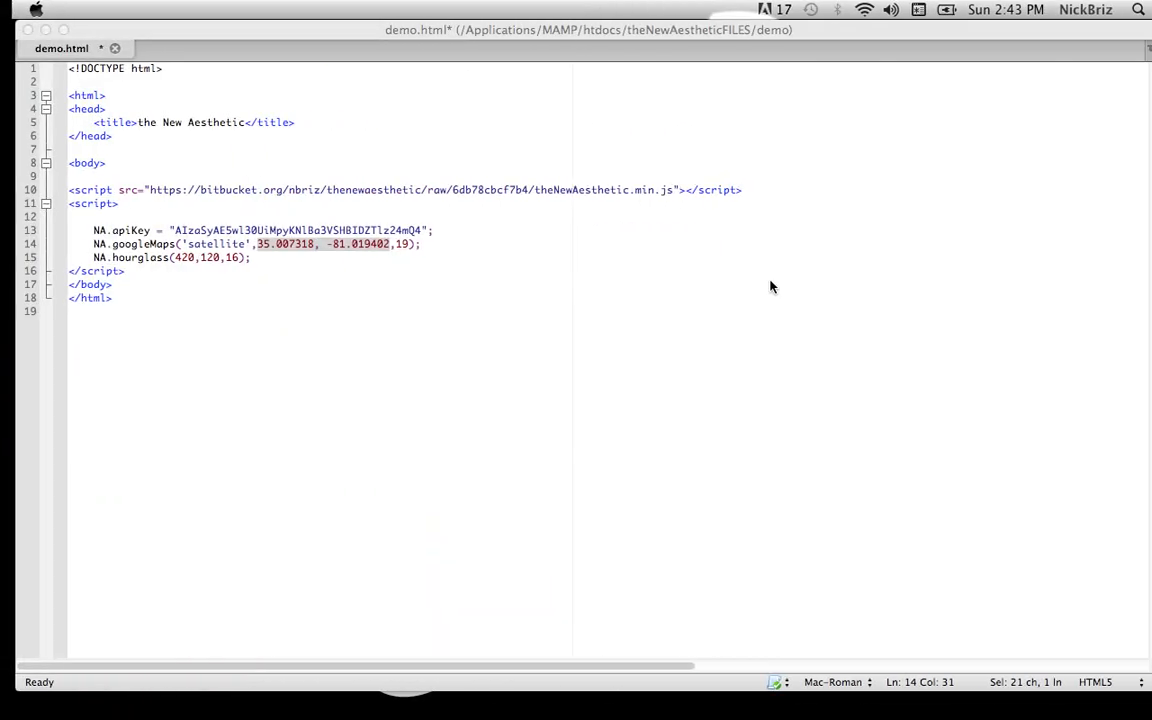
Step: Use Roswell coordinates 33.389679, -104.555400 in the googleMaps call
text(33.389679, -104.555400)
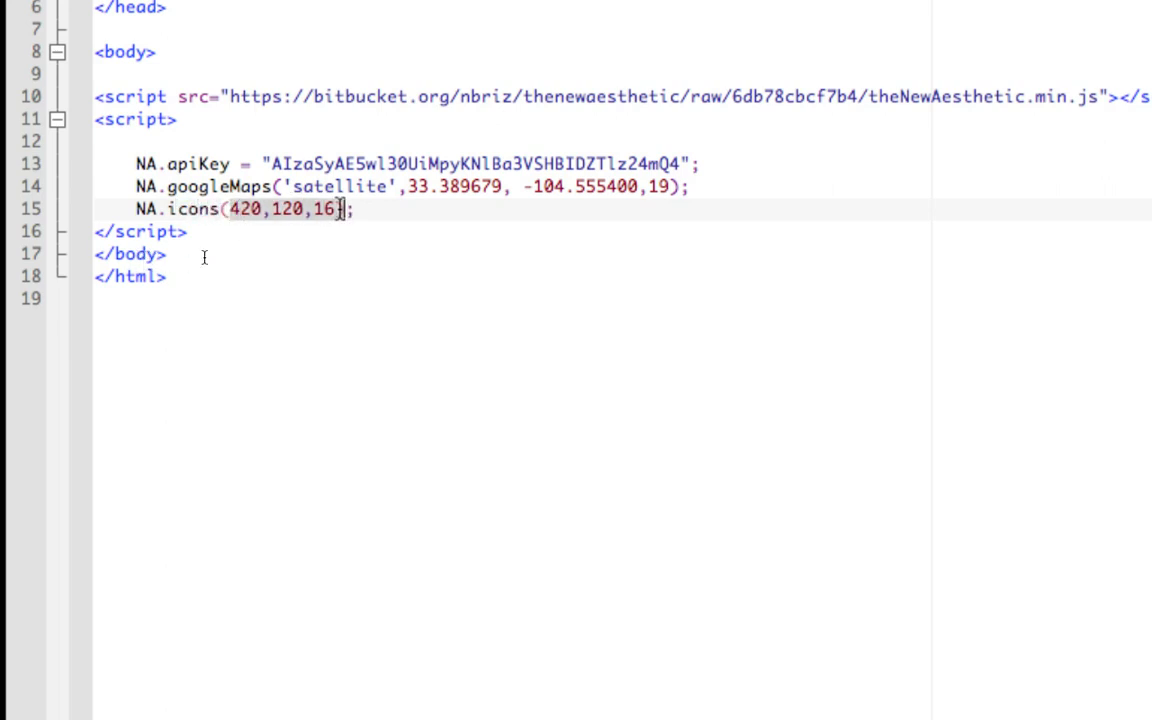
Step: Write NA.icons('spaceInvader',ranX,ranY,ranSize,ranClr); with blank lines opened above it
text('spac')
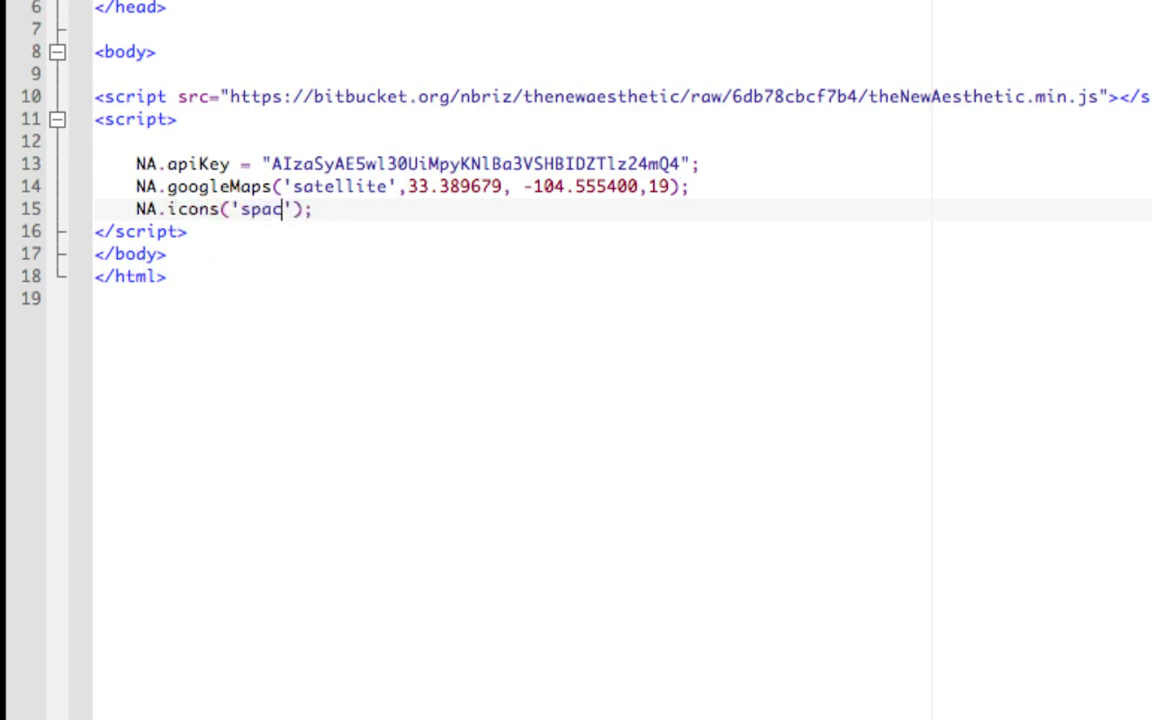
text(eInvader',r)
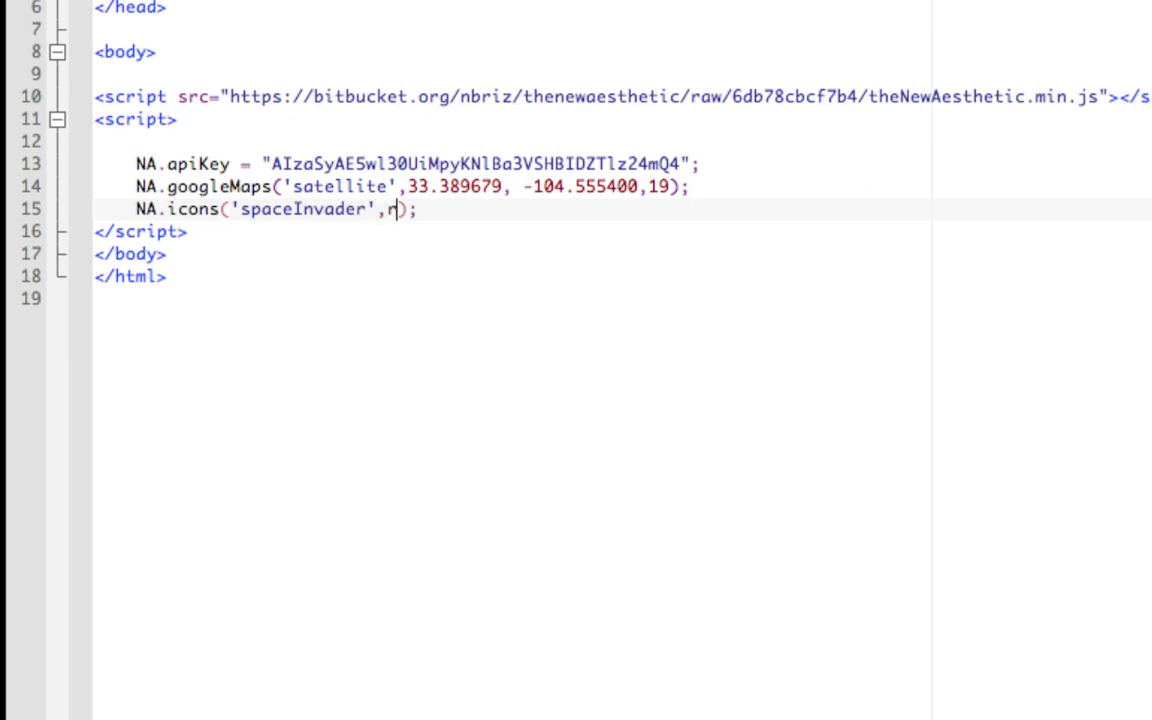
text(anX,ra)
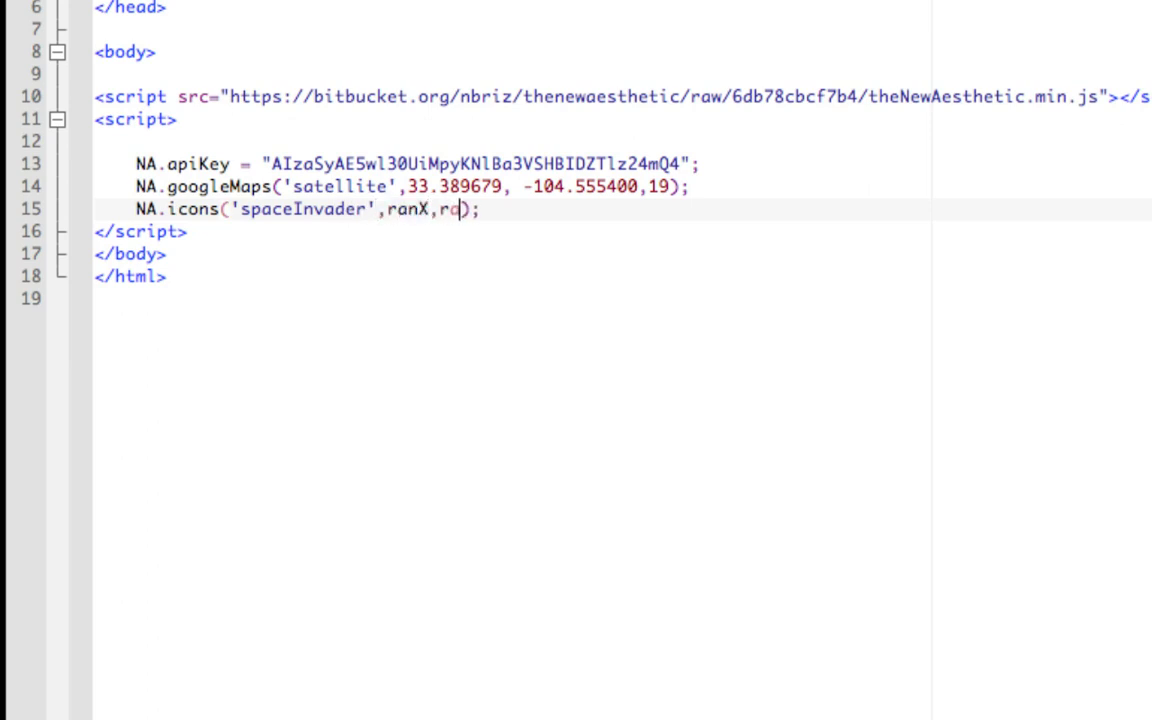
text(Y,ranSize,)
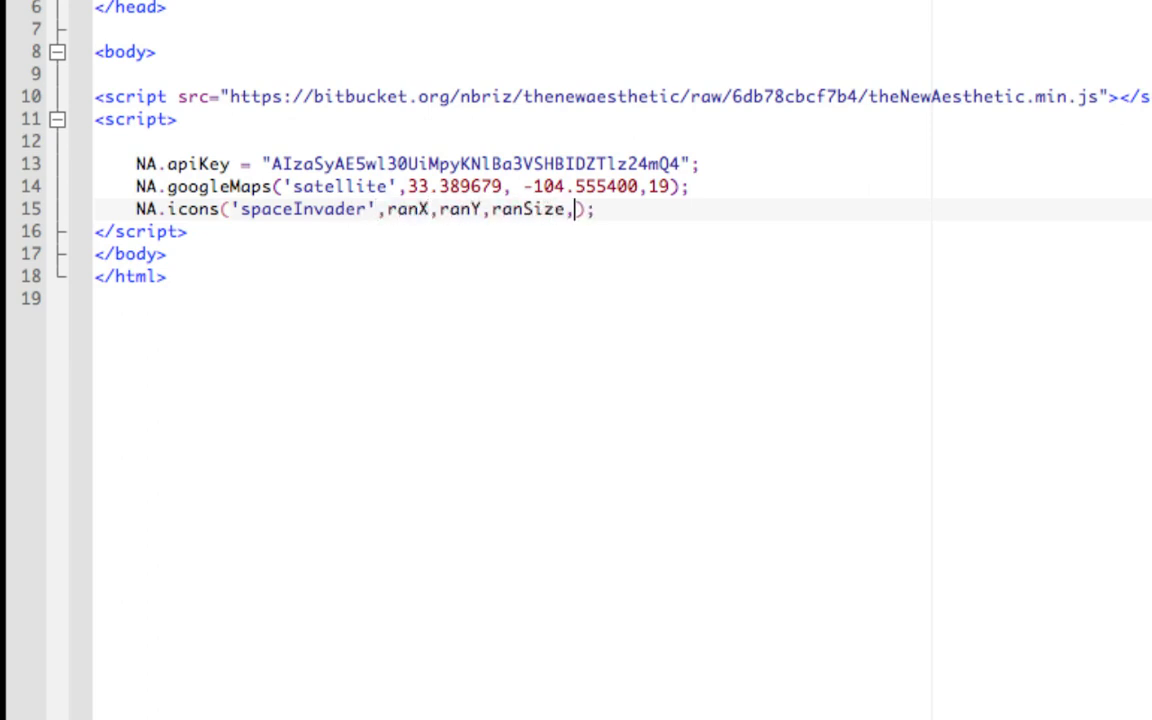
text(ranClr)
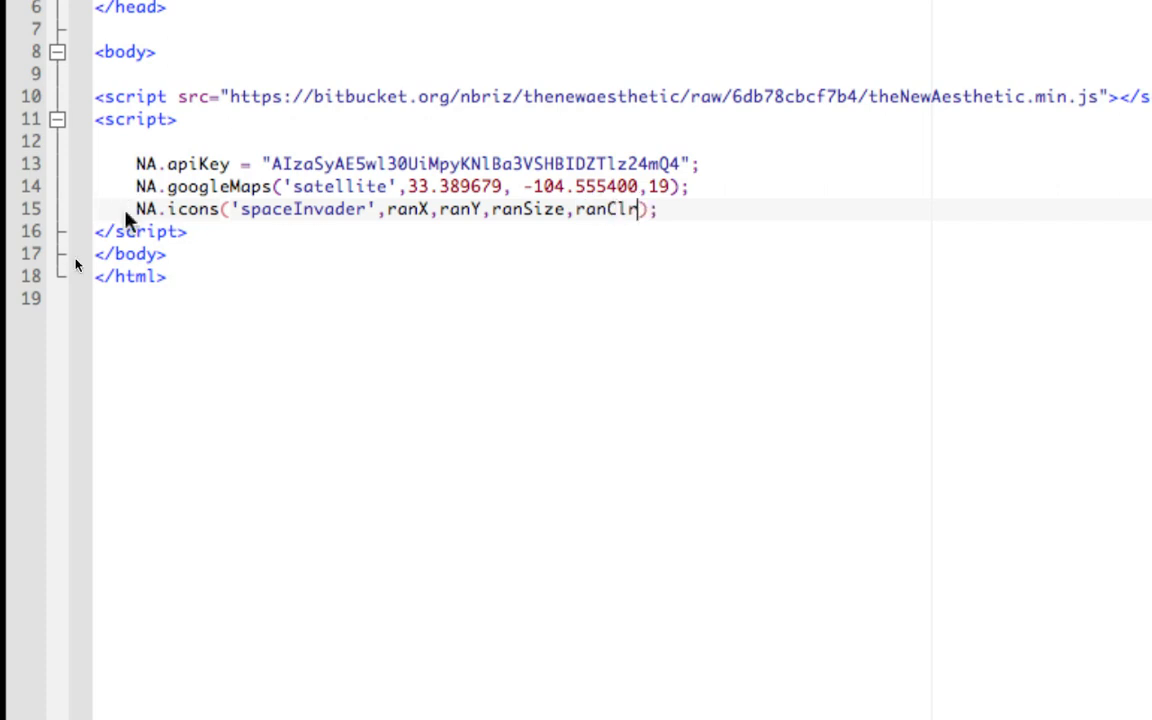
key(enter)
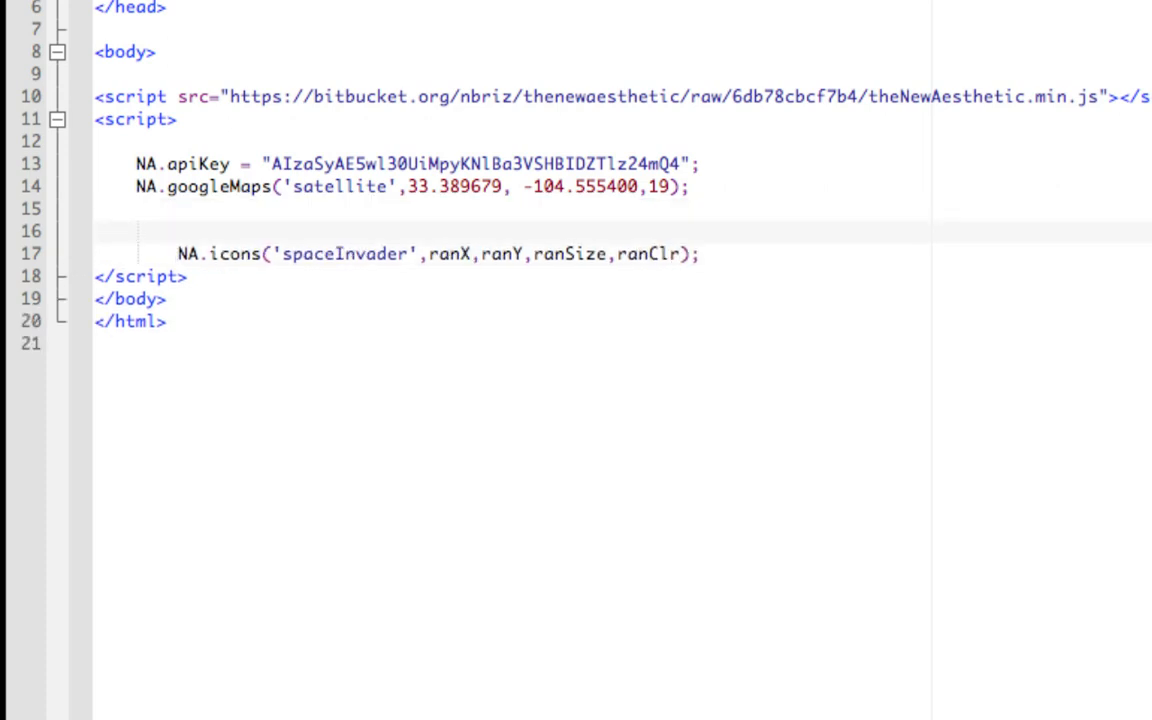
Step: Declare ranX and ranY as Math.random()*window.innerWidth and innerHeight
text(var ranX)
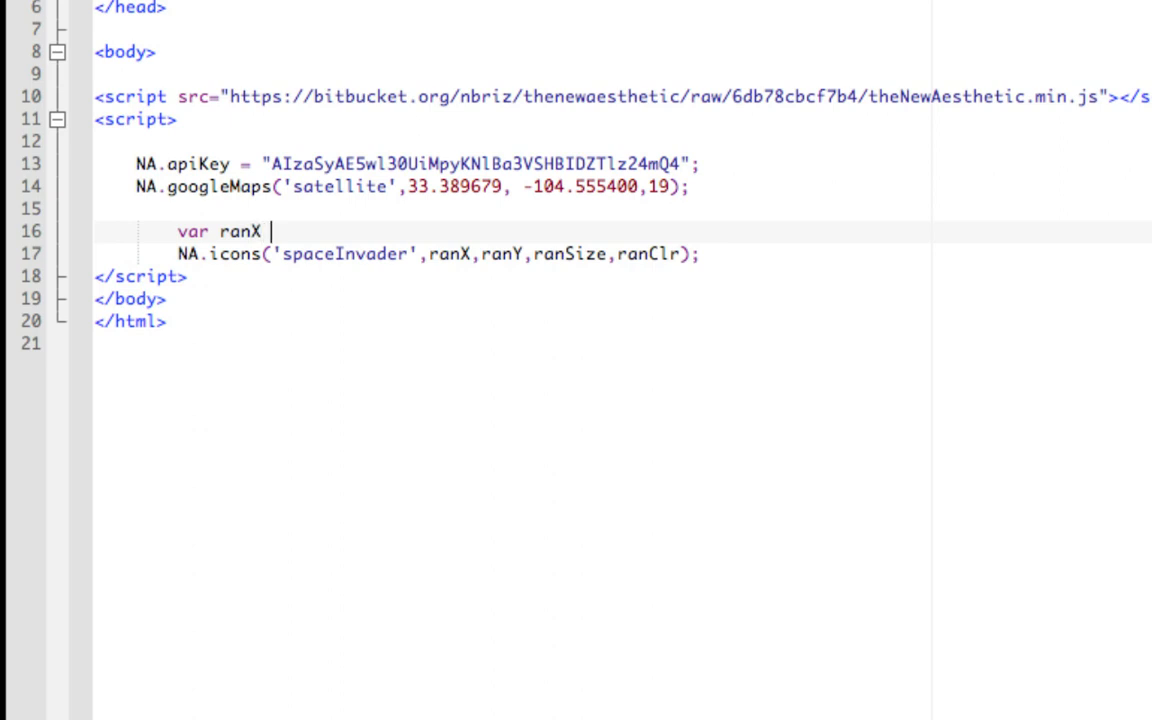
text(= Math.random())
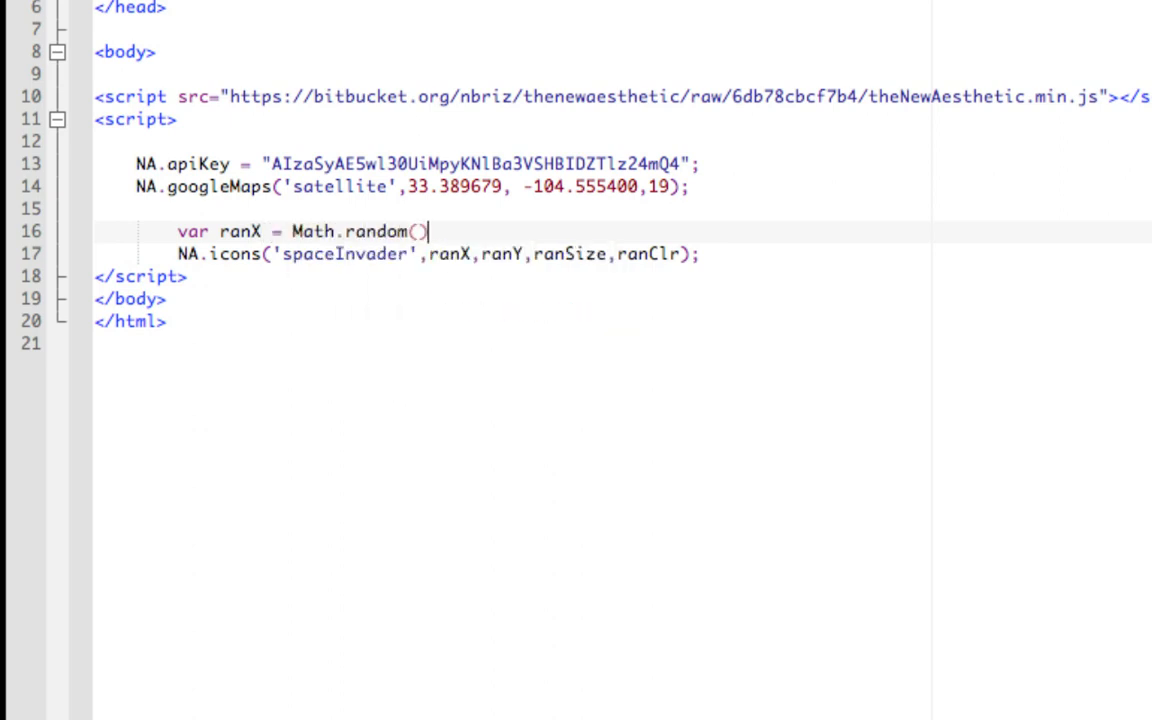
text(*window.in)
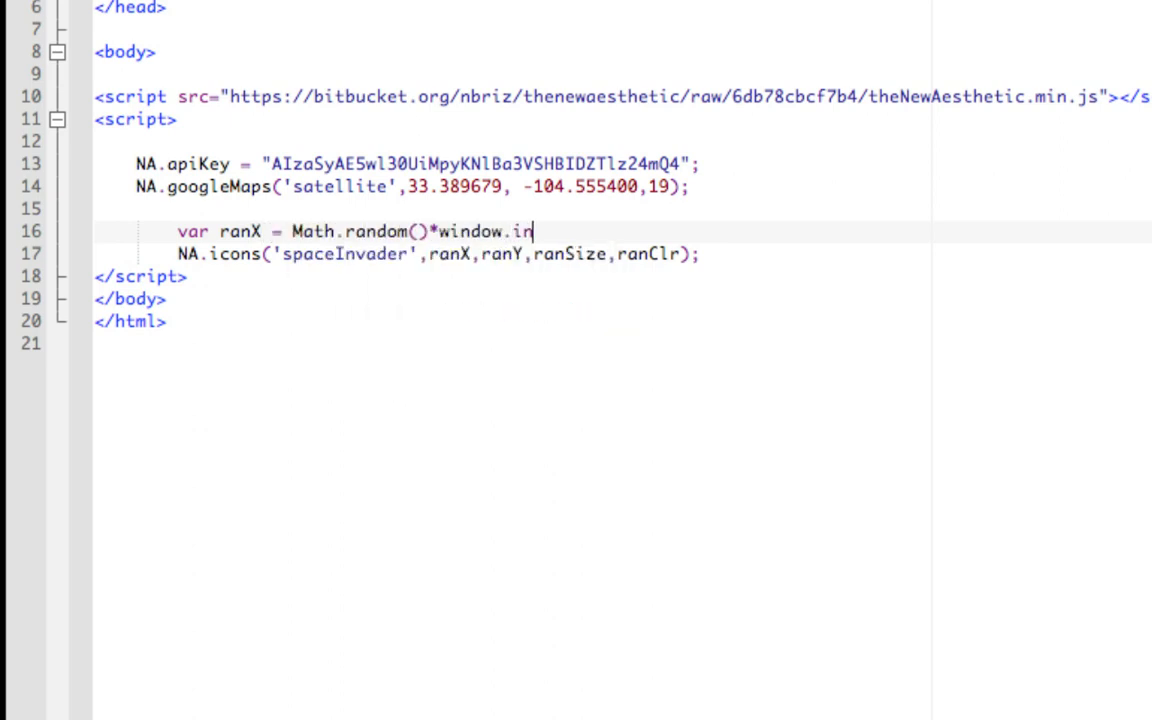
text(nerWidth;)
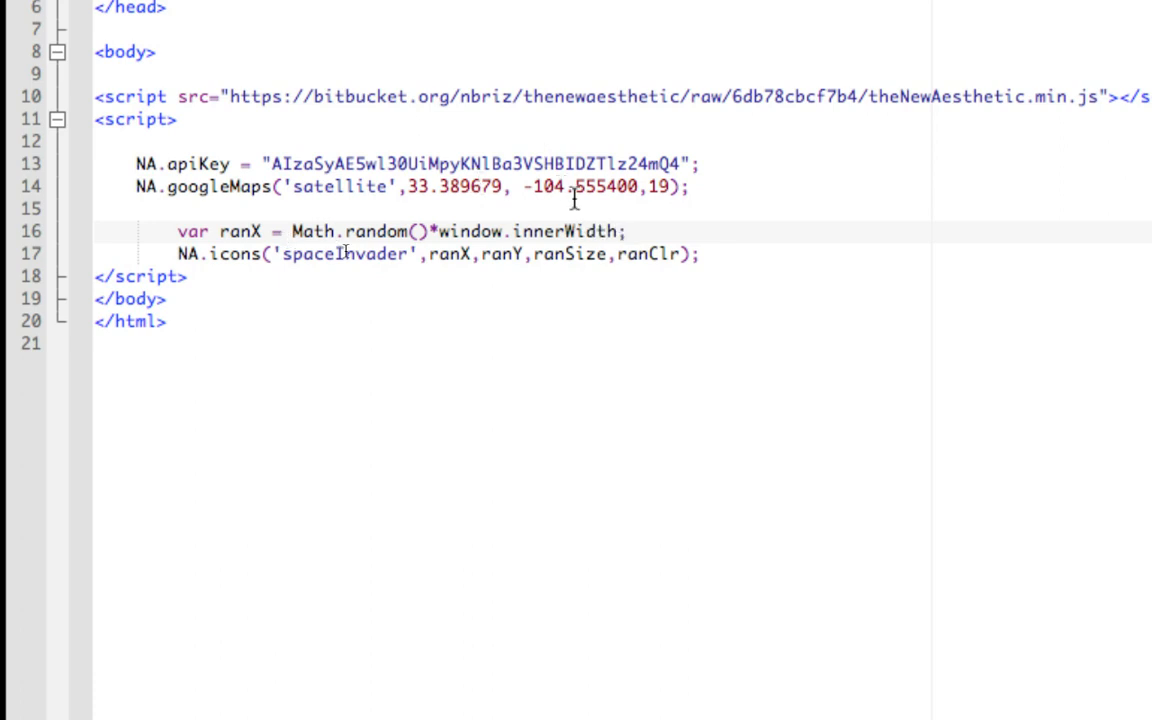
click(624, 232)
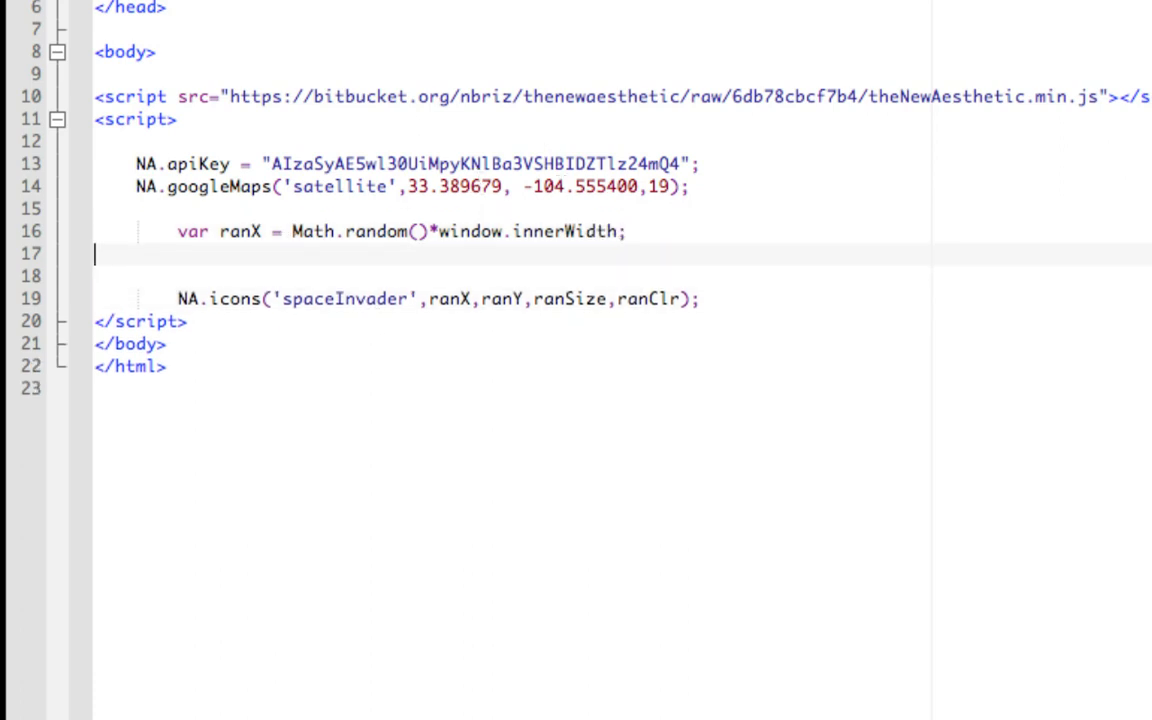
text(var ranX = Math.random()*window.innerWidth;)
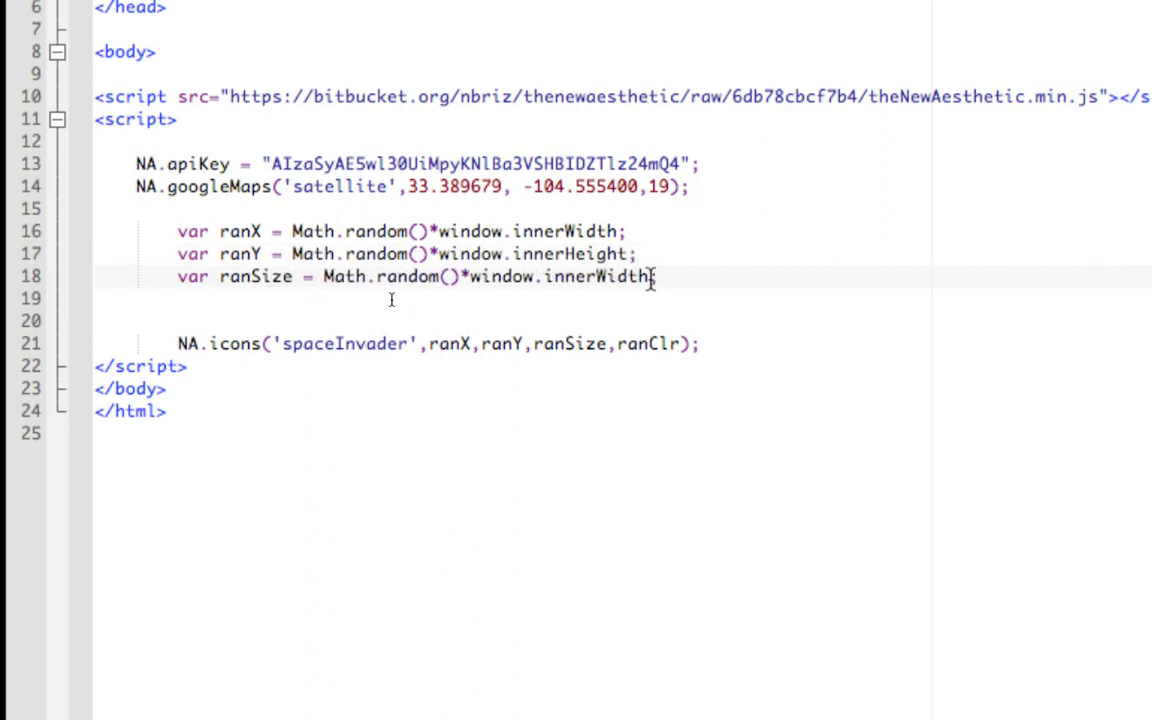
Step: Declare ranSize as Math.random()*20 + 4 and start the ranClr random hex colour
text(2)
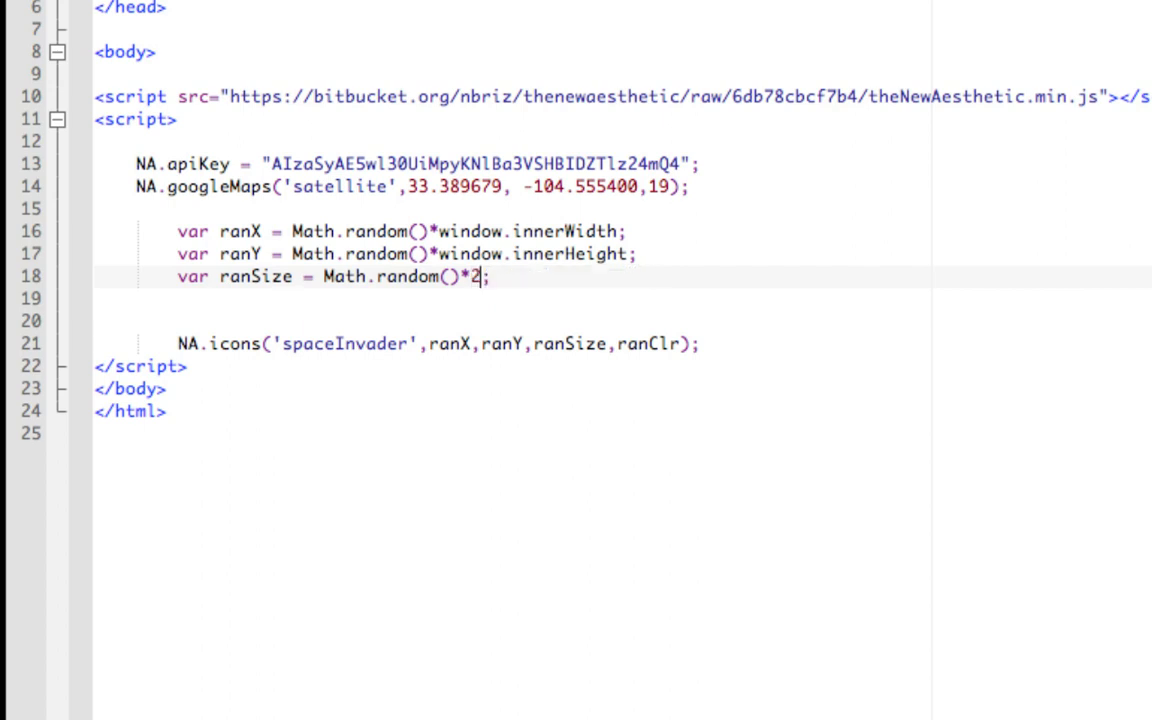
text(0 + 4)
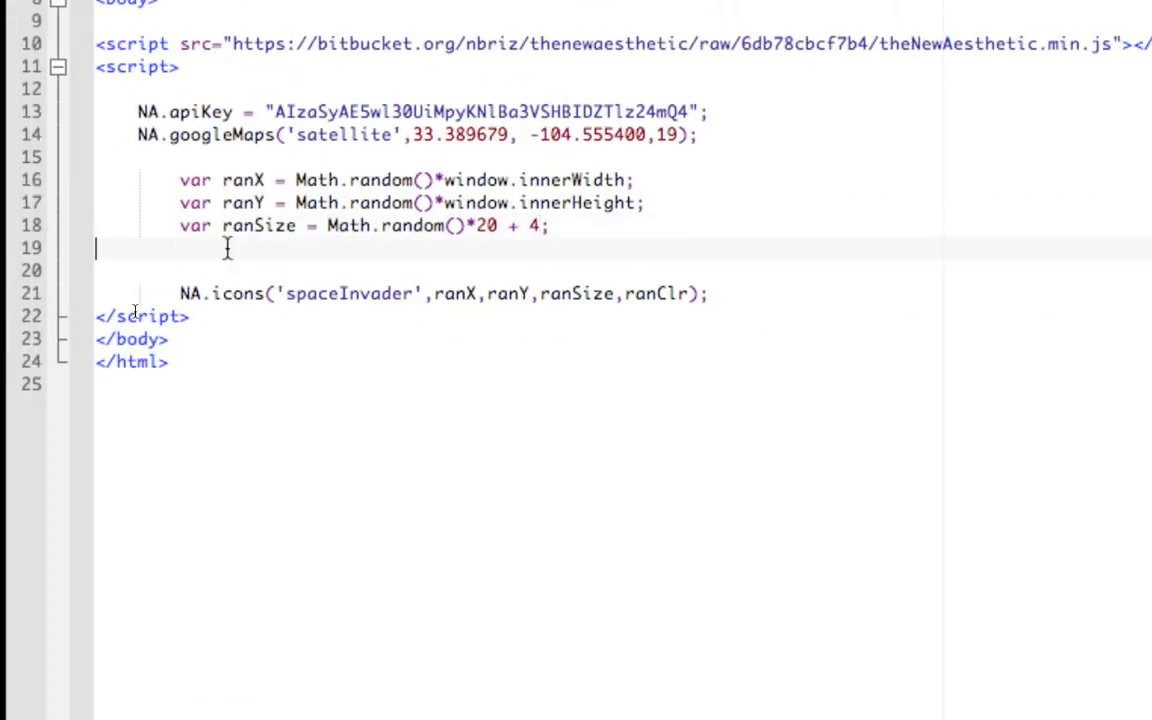
text(var ranClr = '#'+Math.floor(Math.random()*16777215).toString(16);)
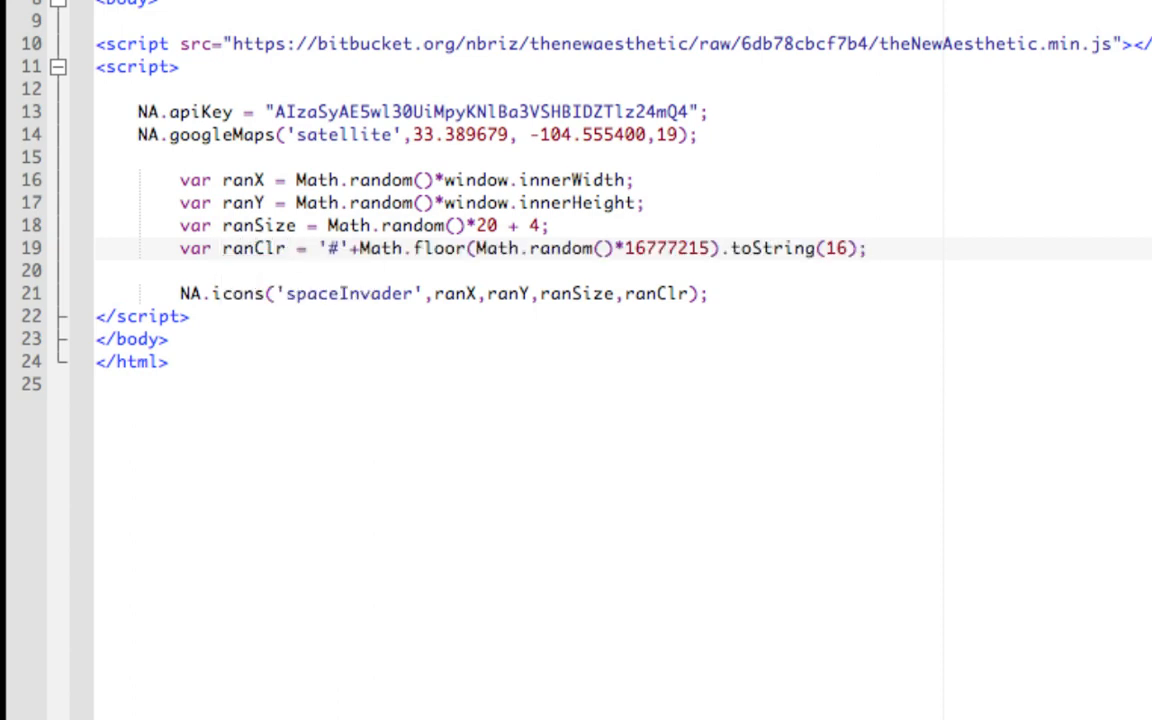
Step: Wrap the declarations in function alienInvasion() { and begin a set... call
text(fun)
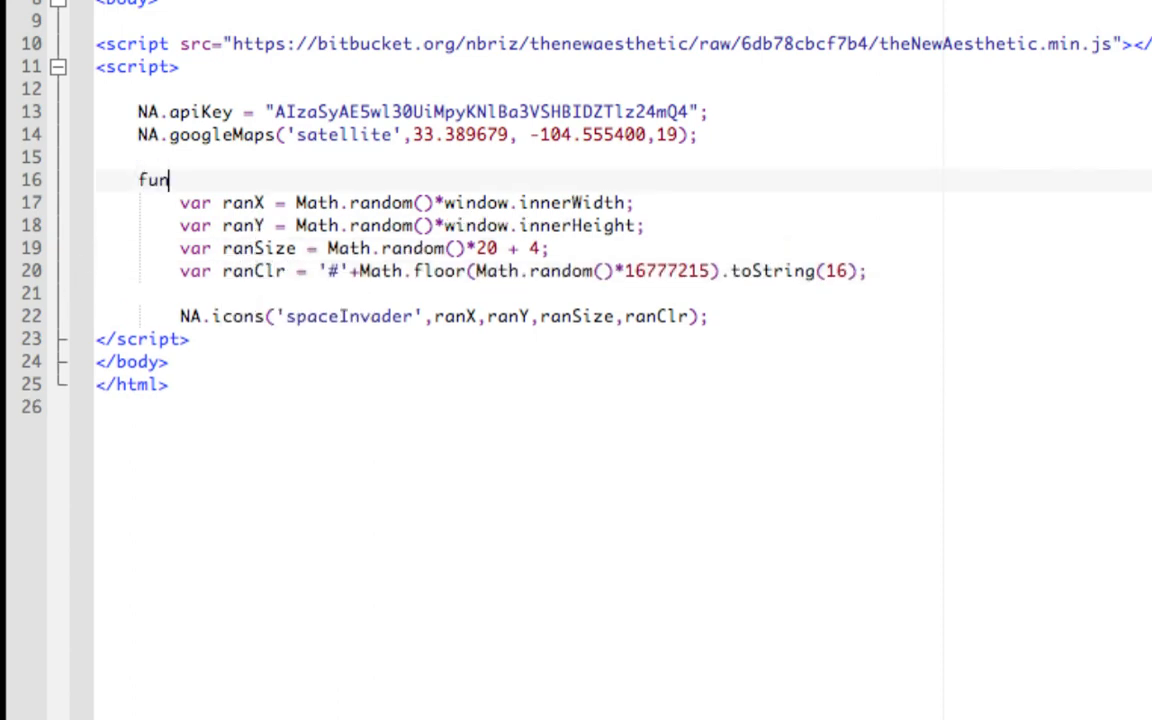
text(ction alie)
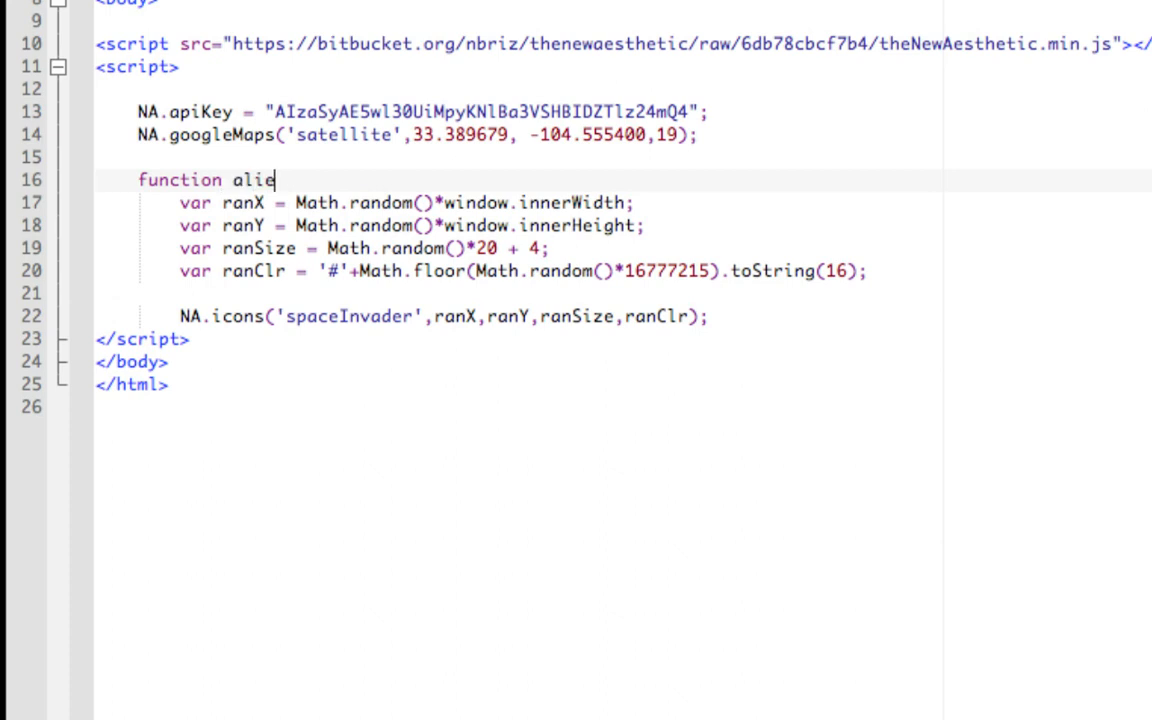
text(nInvasion)
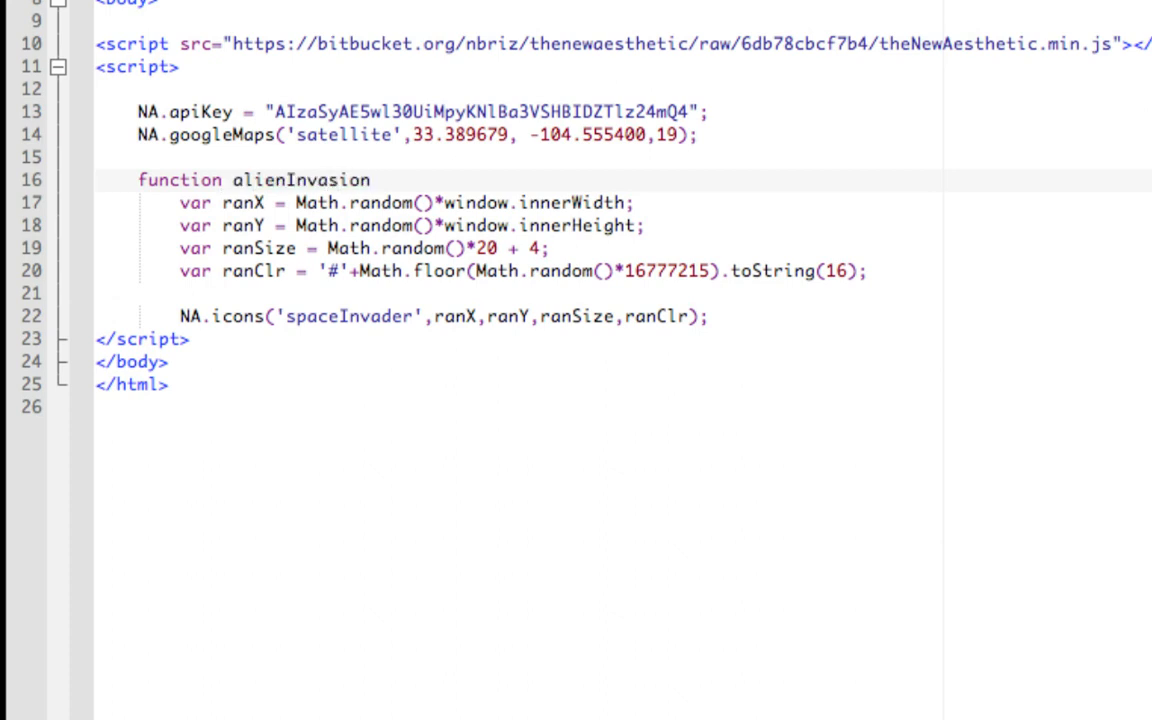
text(() {)
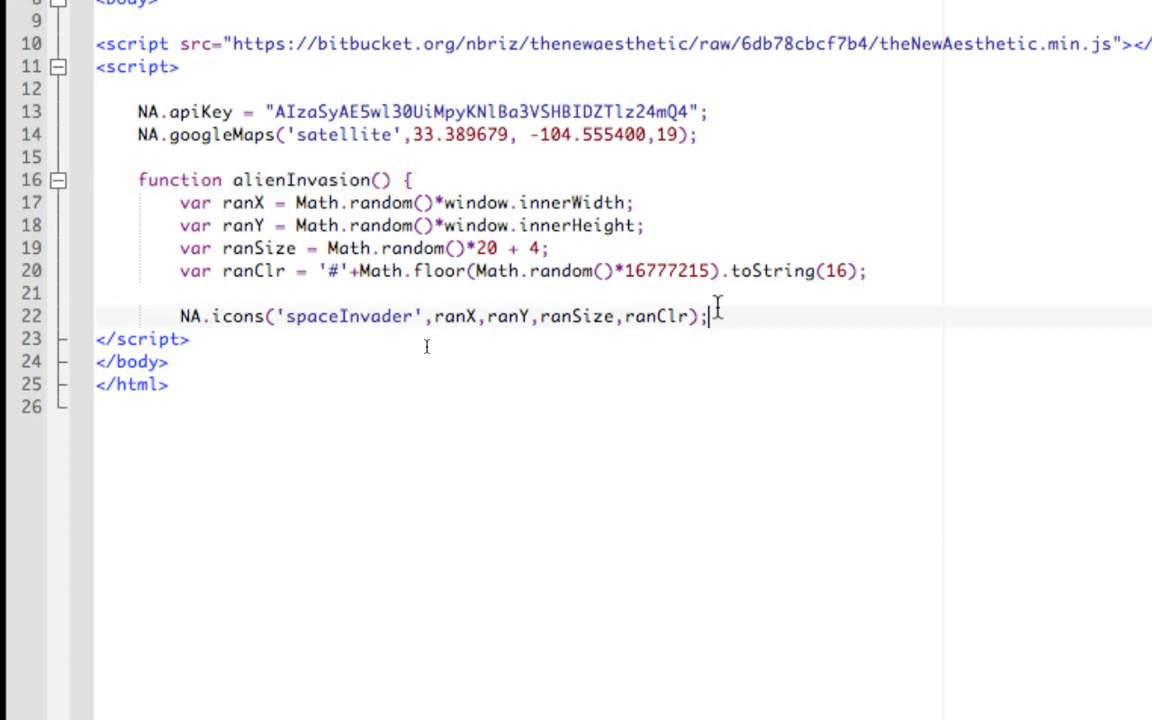
text(set)
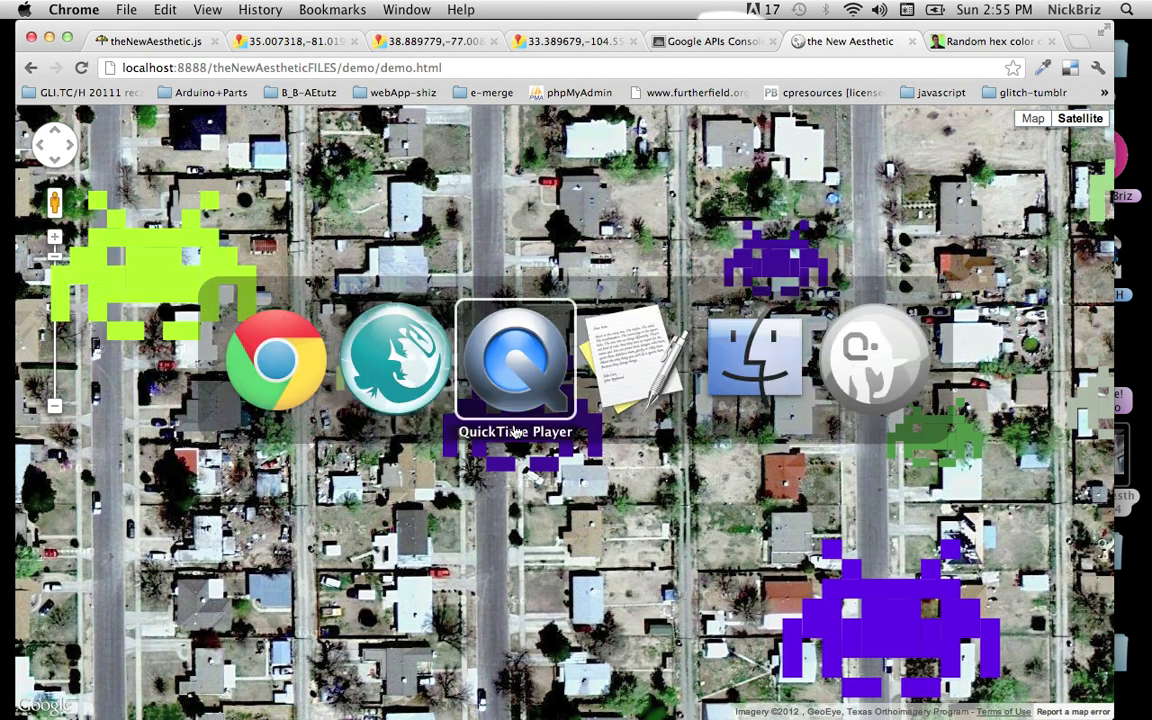
Step: Reload demo.html in Chrome to show the space invaders over the satellite map
click(516, 360)
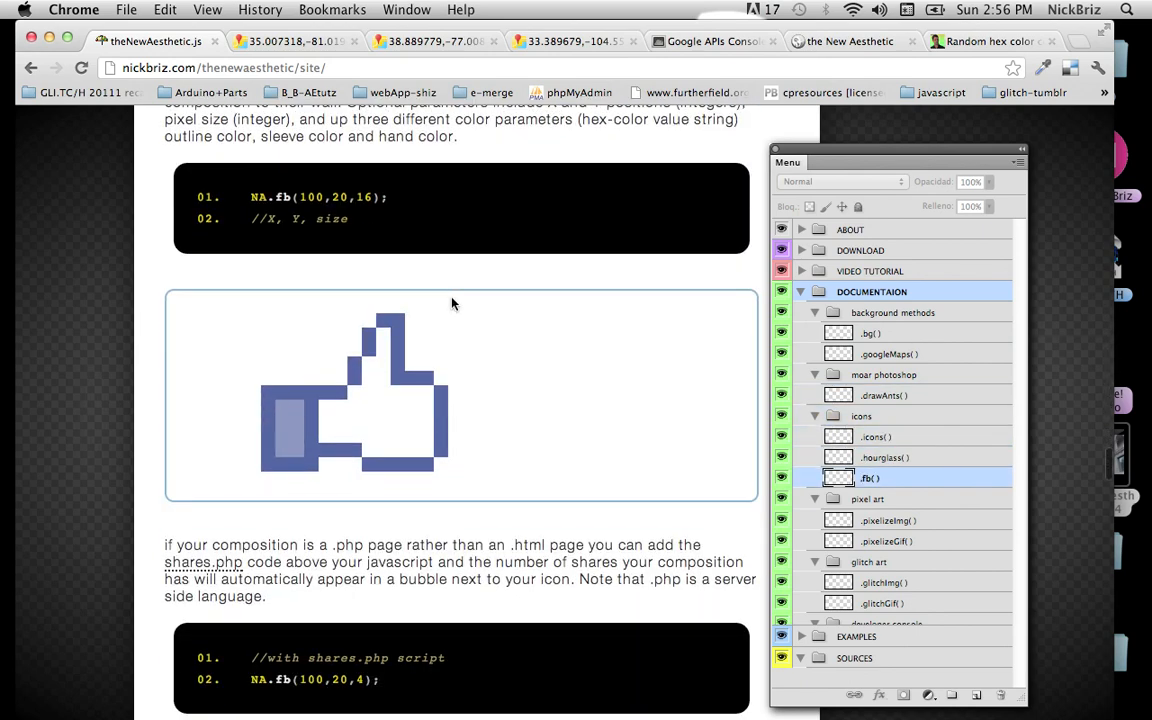
Step: Scroll the New Aesthetic docs past the fb() examples to the pixelizeImg() pixel art section
scroll(down, 3)
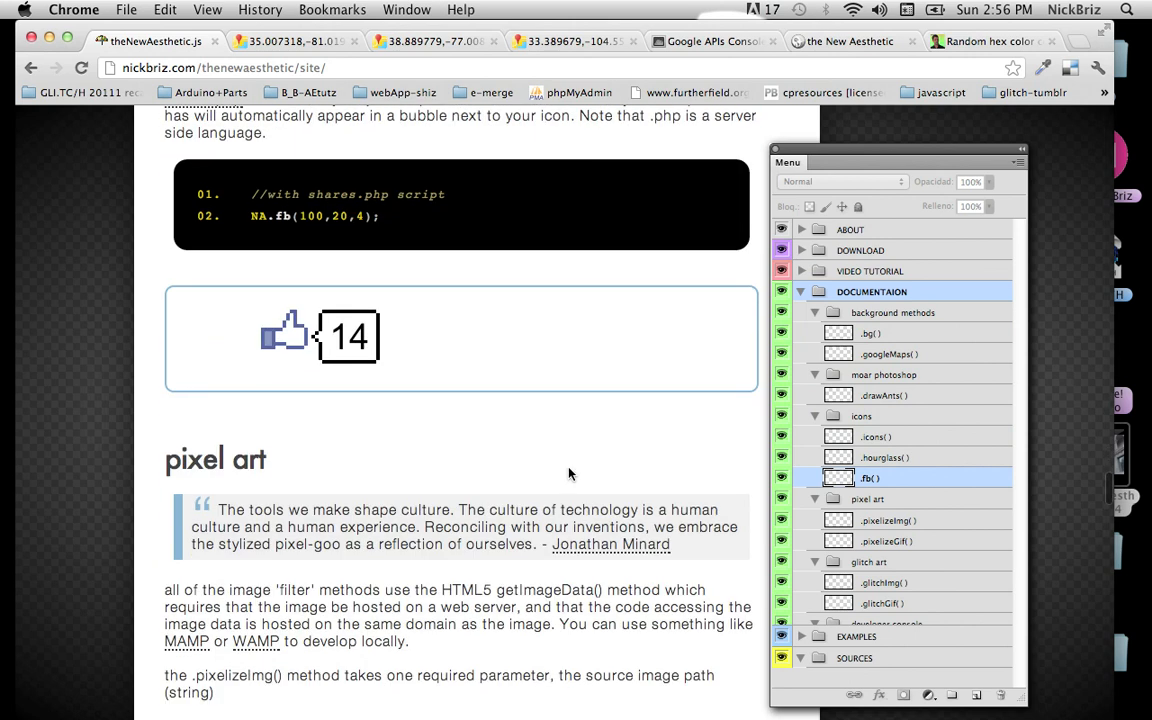
mouse_move(480, 432)
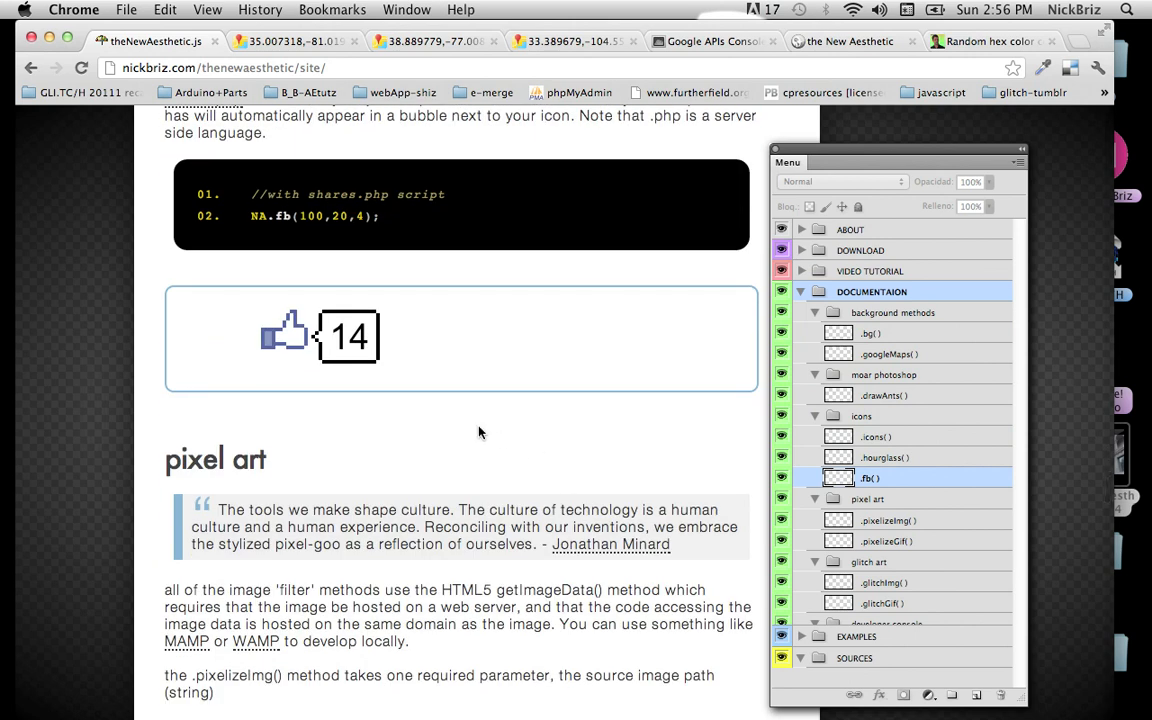
scroll(down, 3)
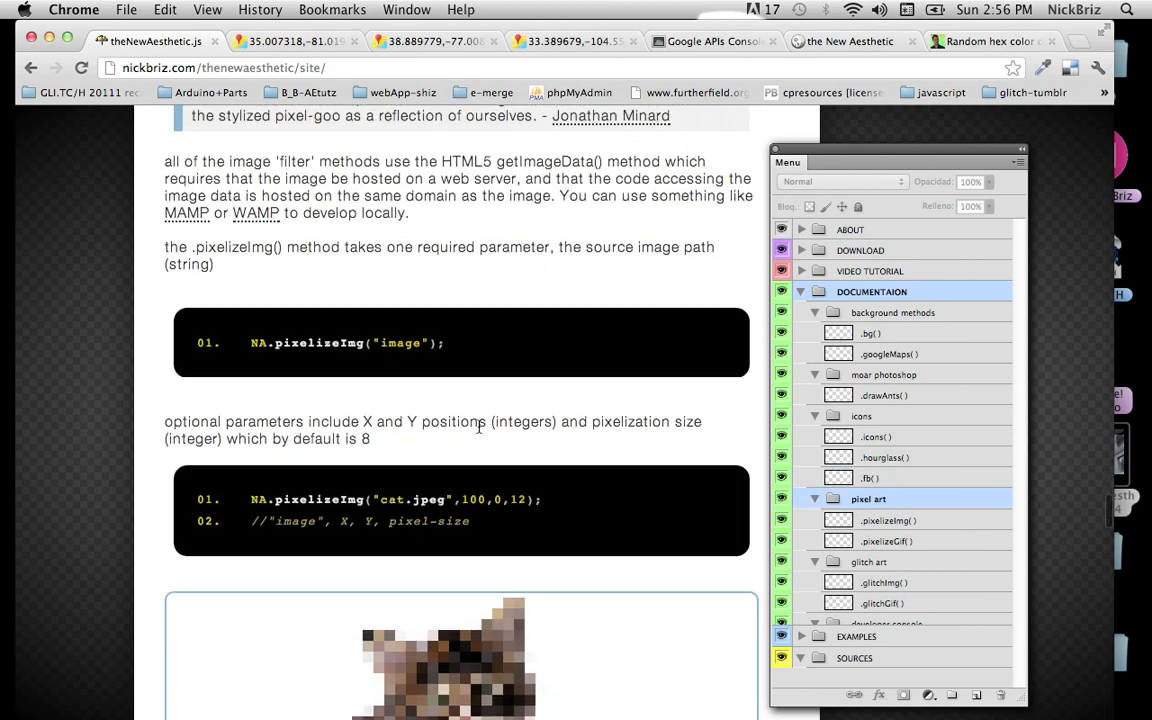
scroll(down, 3)
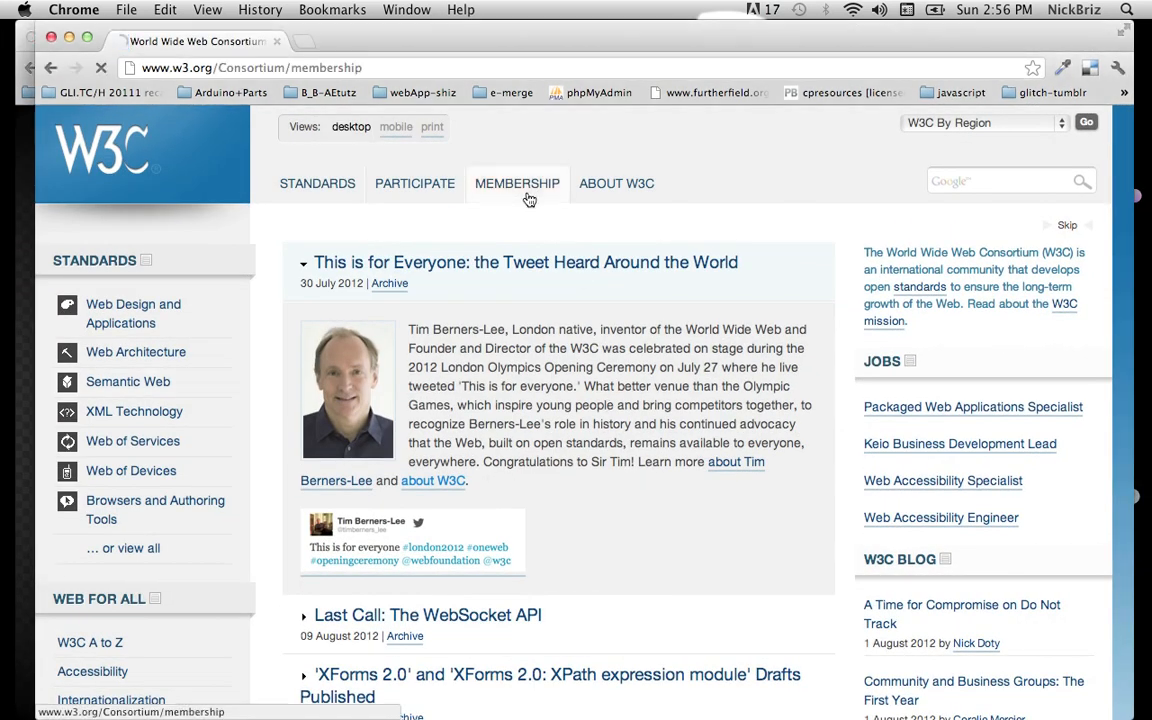
Step: Go to the W3C Membership page and on to the Current Members list
click(516, 184)
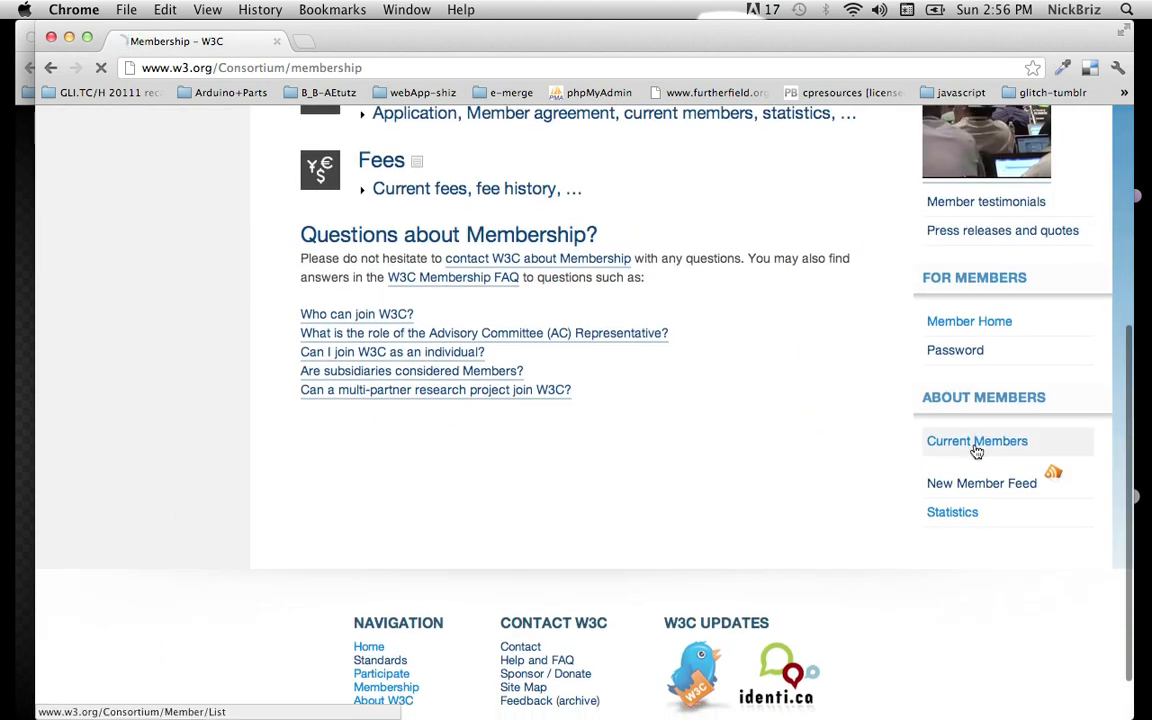
click(976, 442)
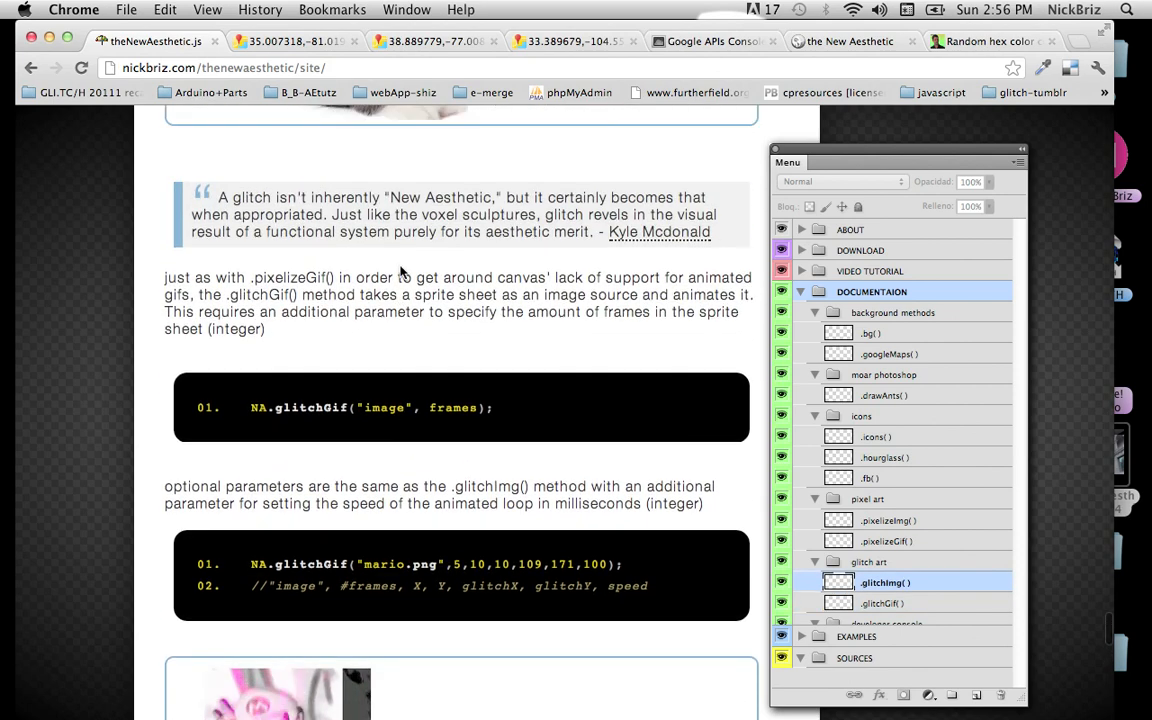
Step: Reach the developer console section on theory() and whereMyMouseAt(), then bring the tutorial video forward
scroll(down, 3)
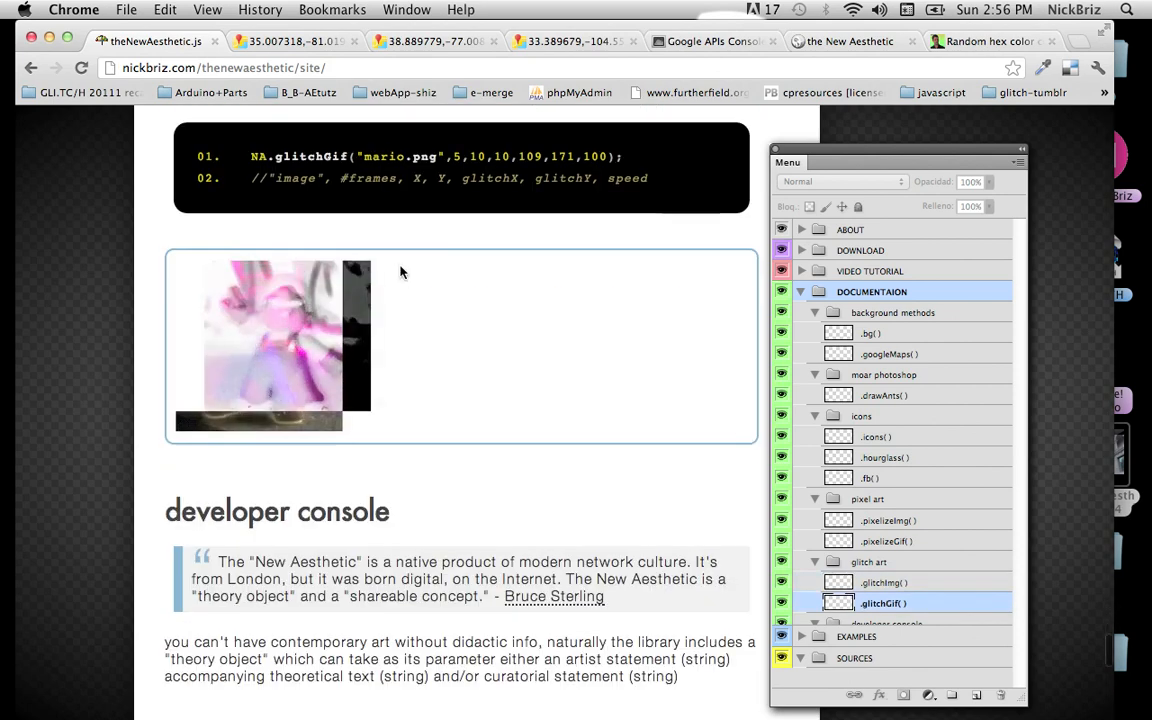
scroll(down, 3)
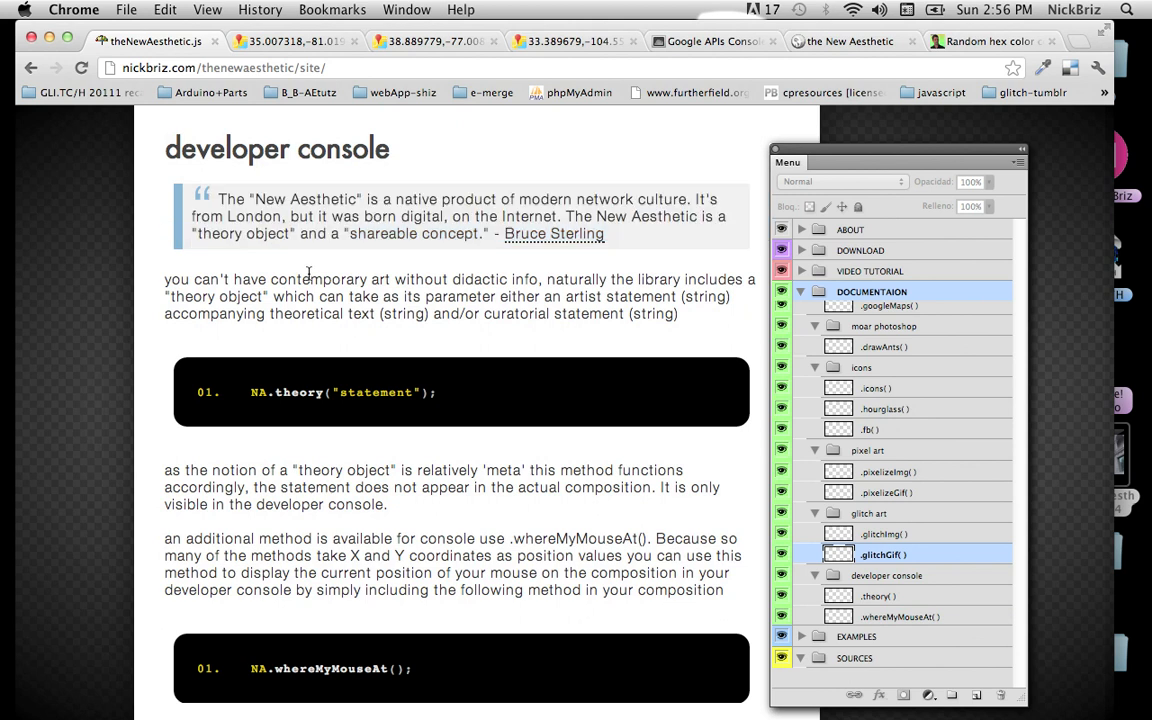
mouse_move(348, 464)
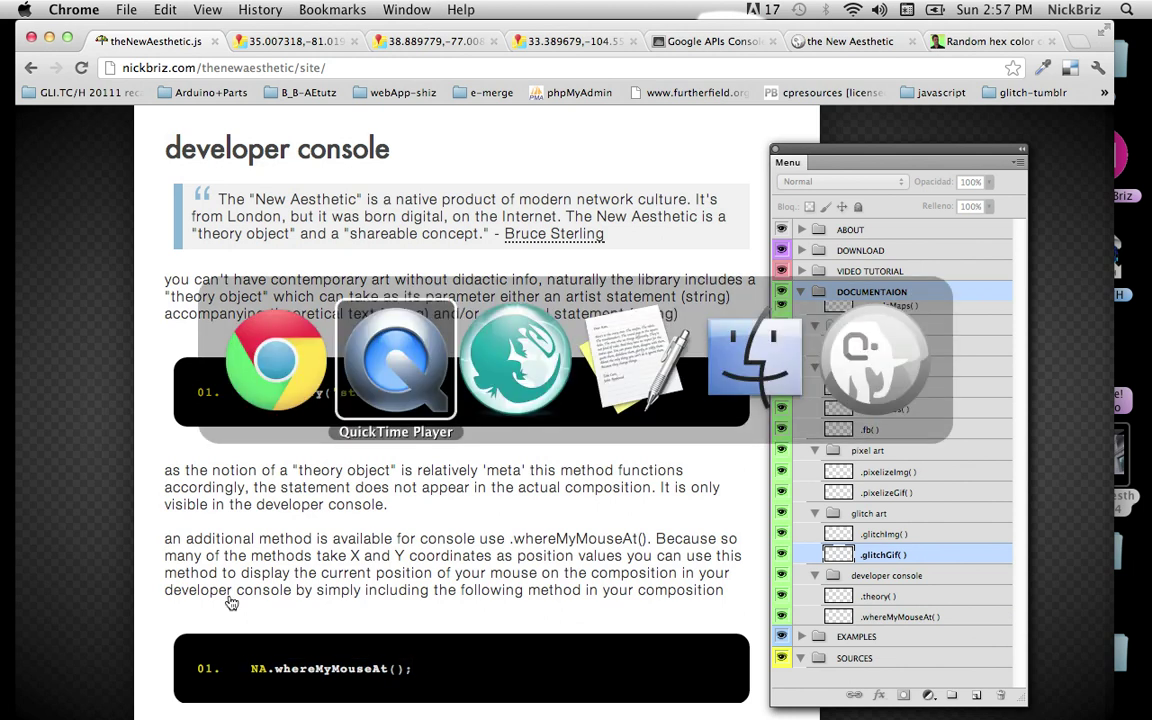
click(396, 360)
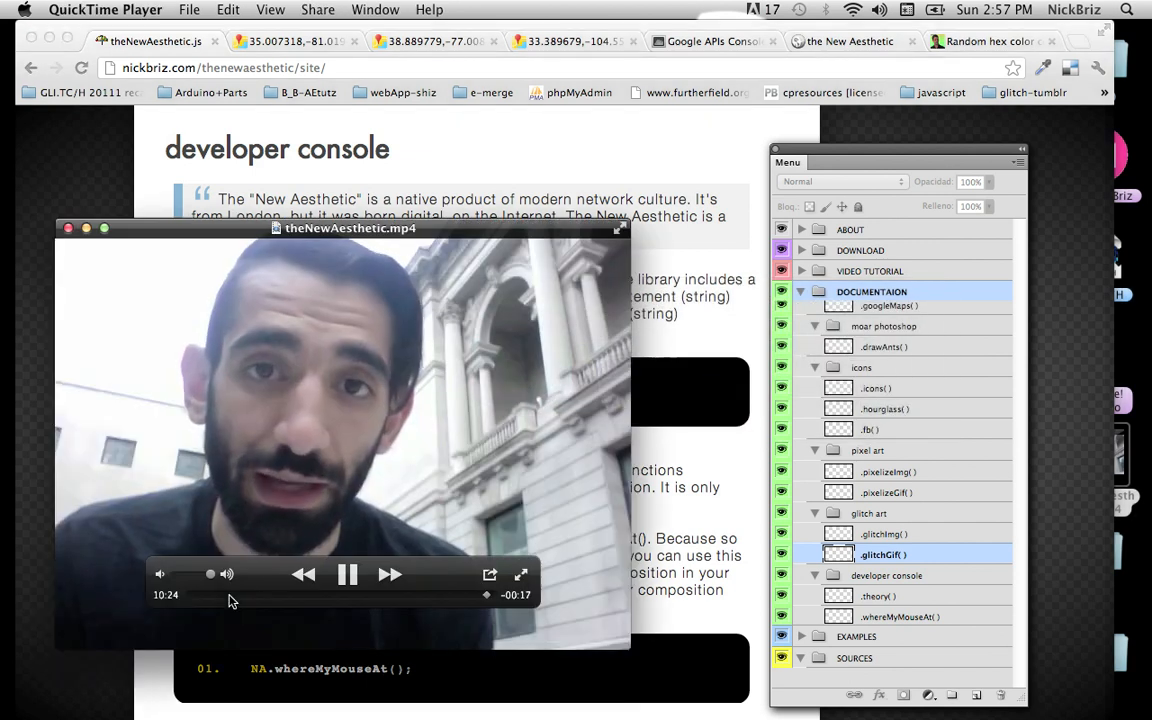